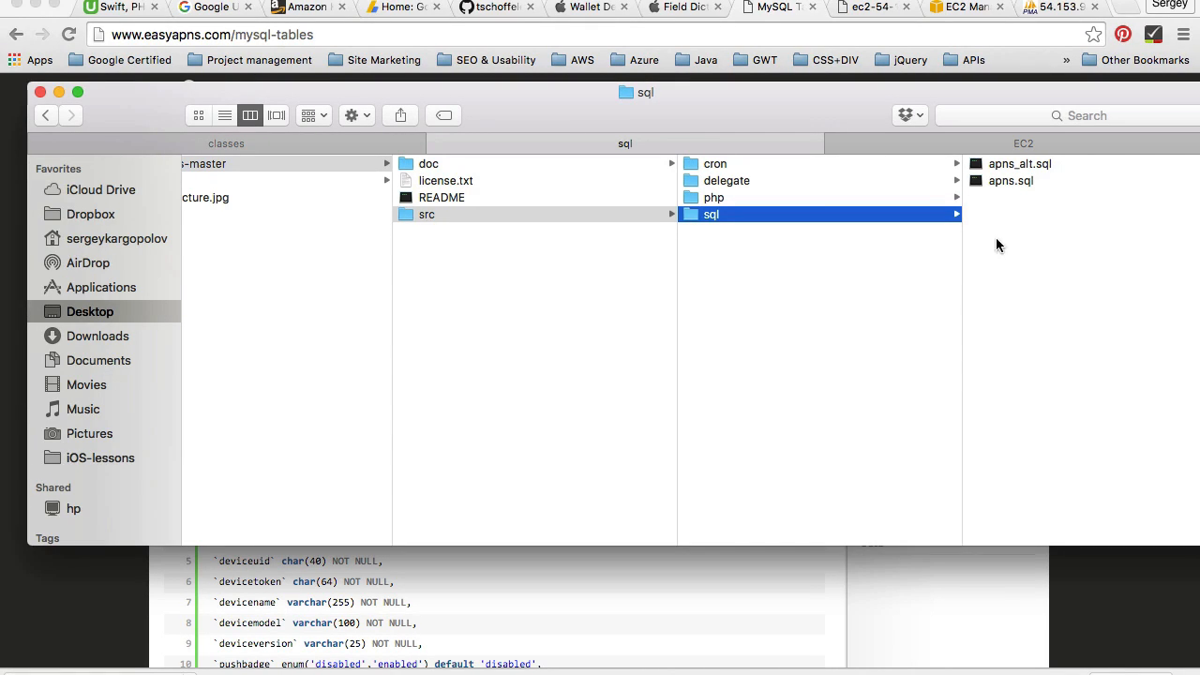
mouse_move(953, 282)
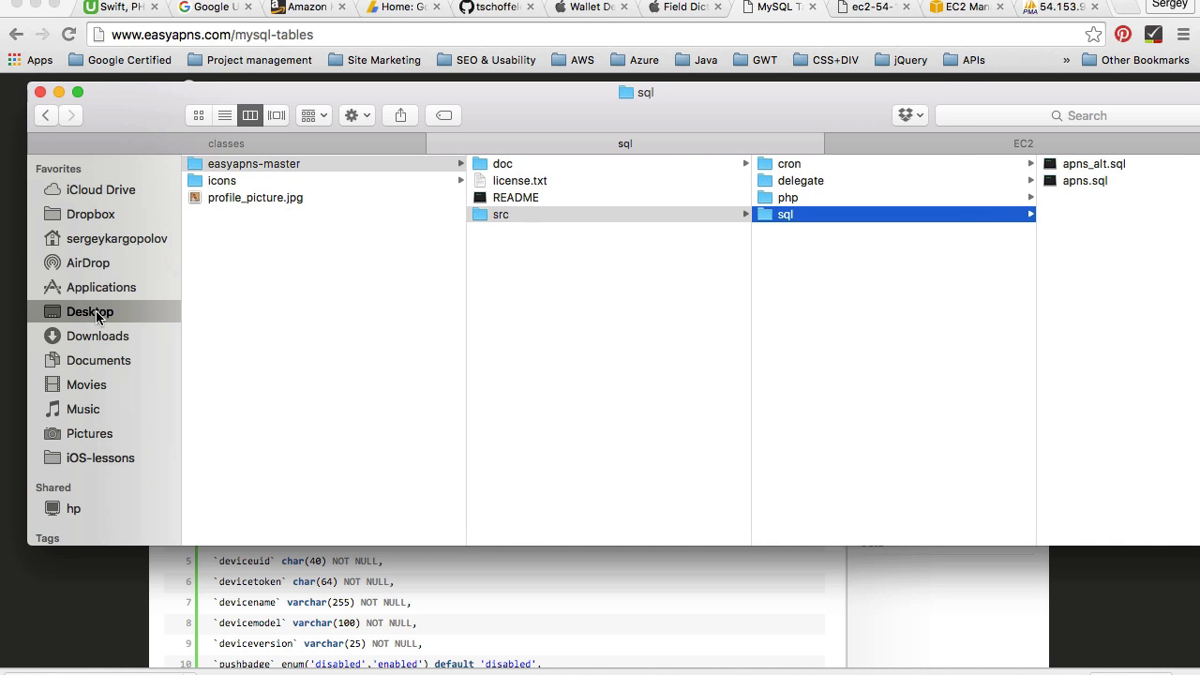
In Finder, browse from Desktop to easyapns-master/src/sql holding the schema files
left_click(253, 164)
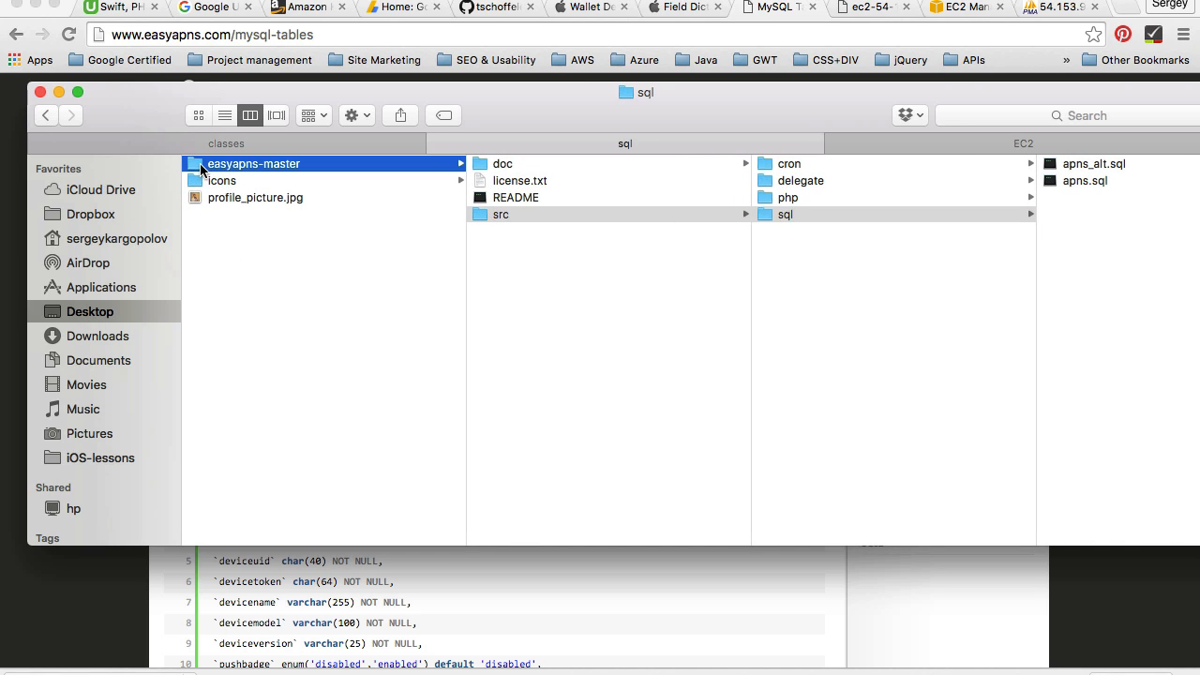
left_click(253, 164)
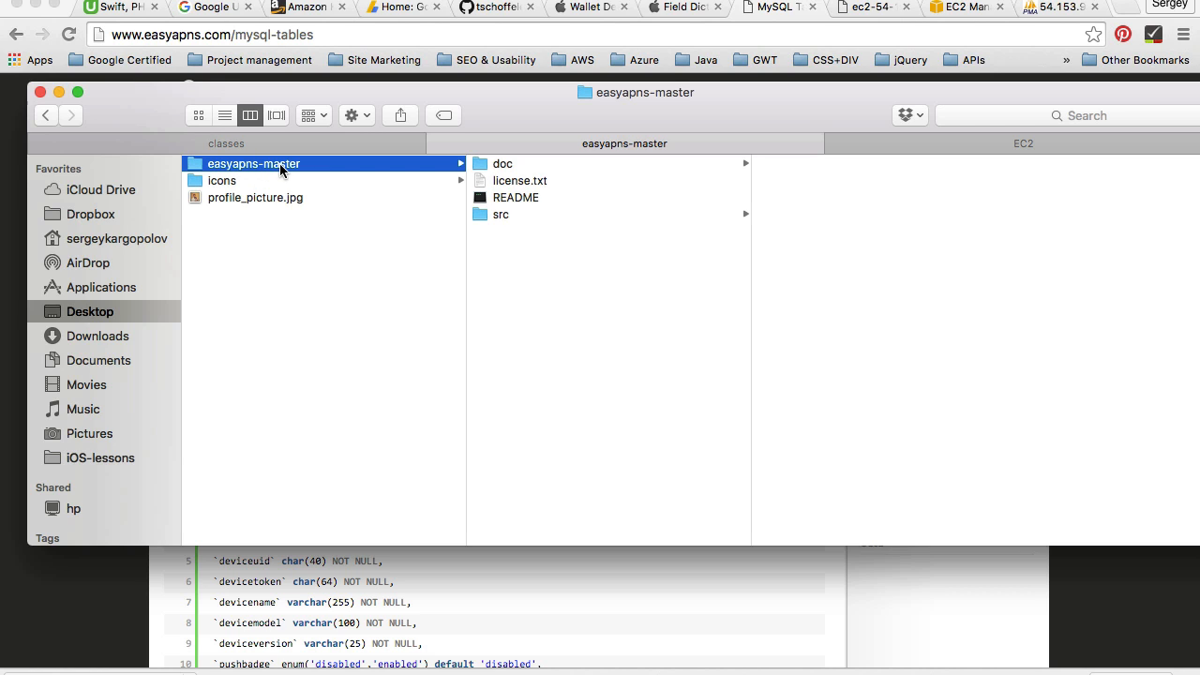
left_click(500, 214)
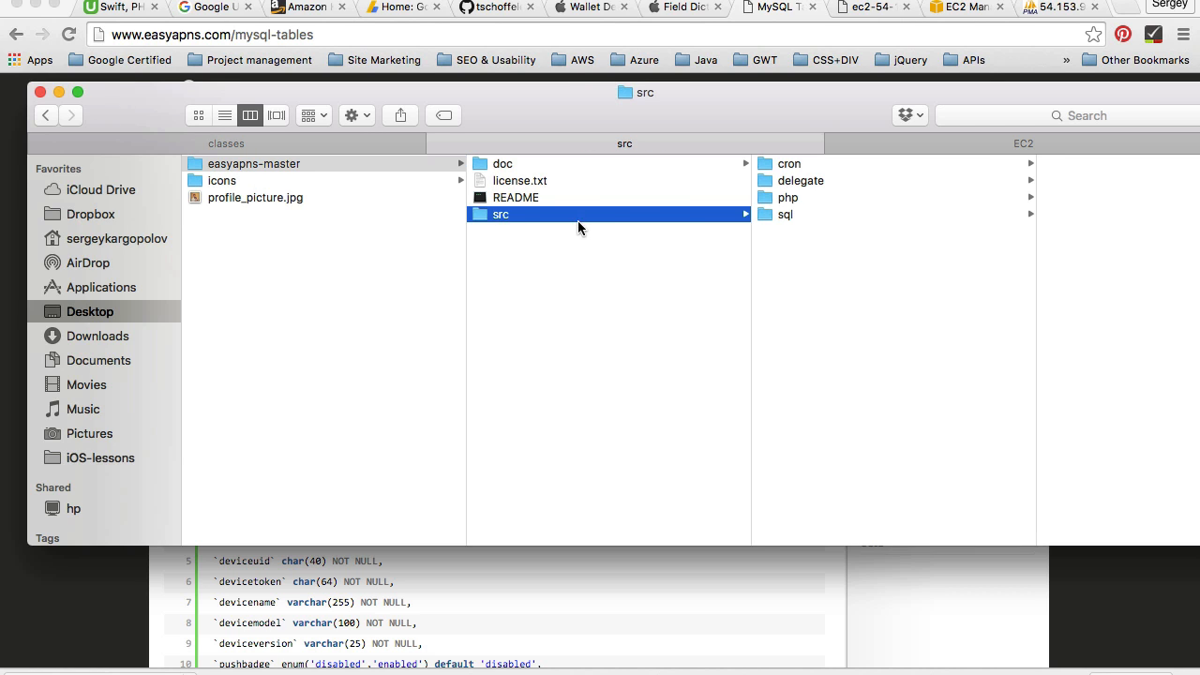
left_click(785, 214)
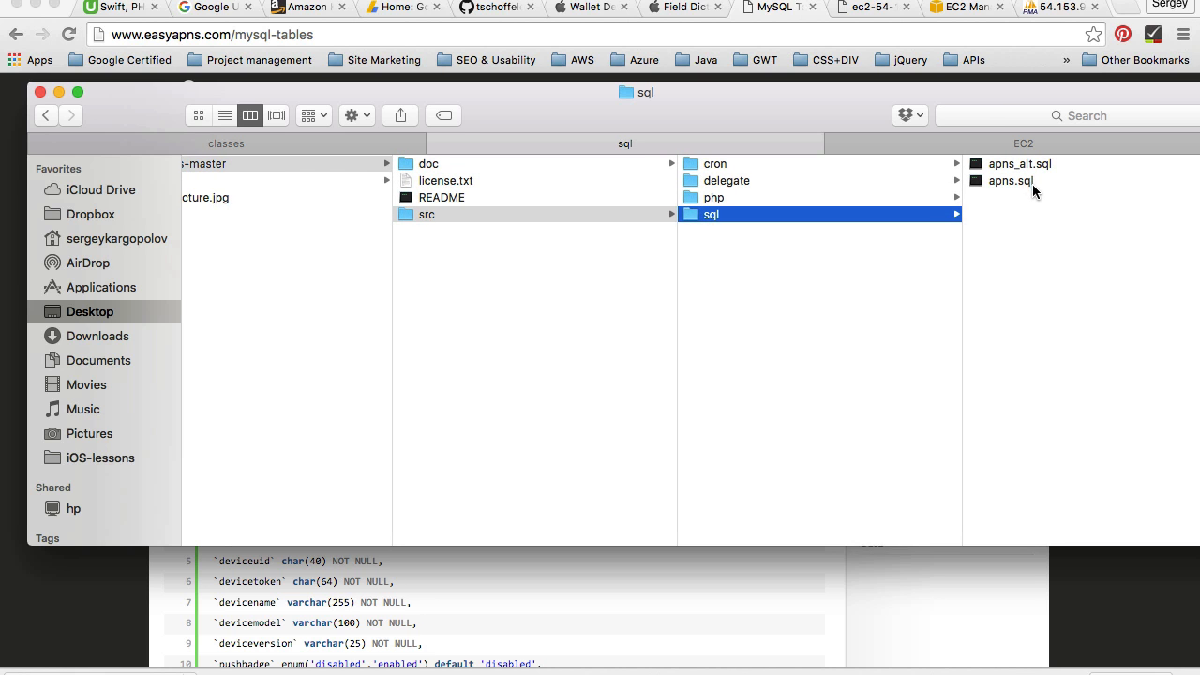
mouse_move(750, 572)
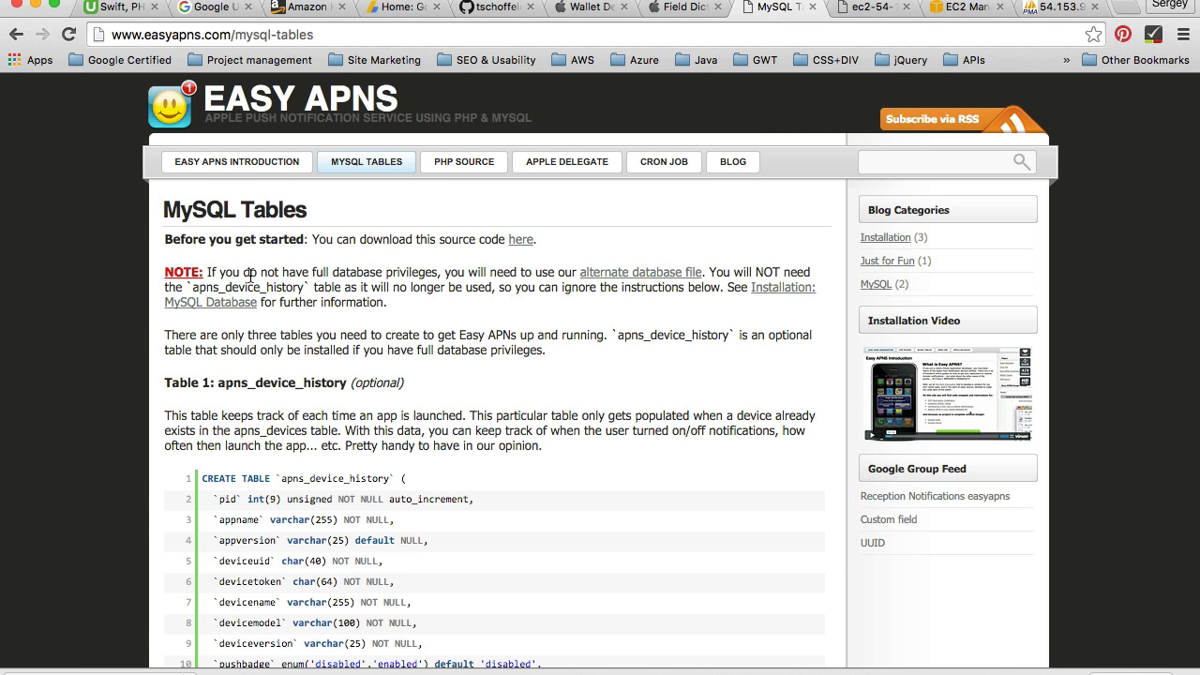
mouse_move(405, 272)
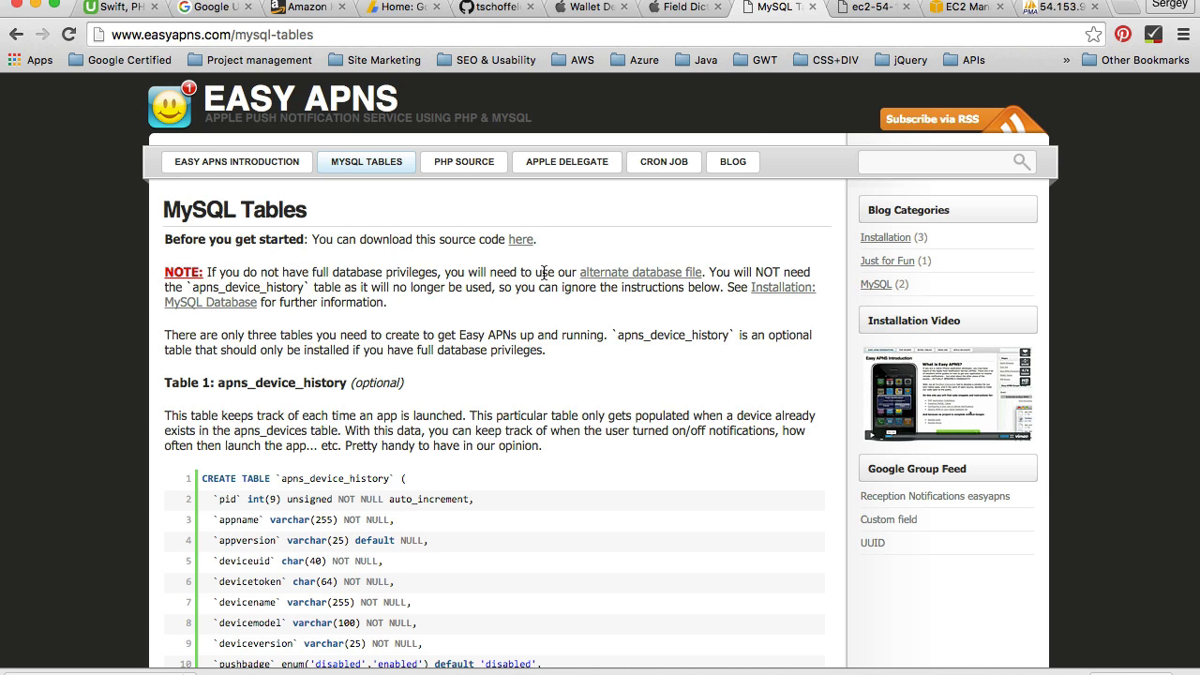
mouse_move(640, 272)
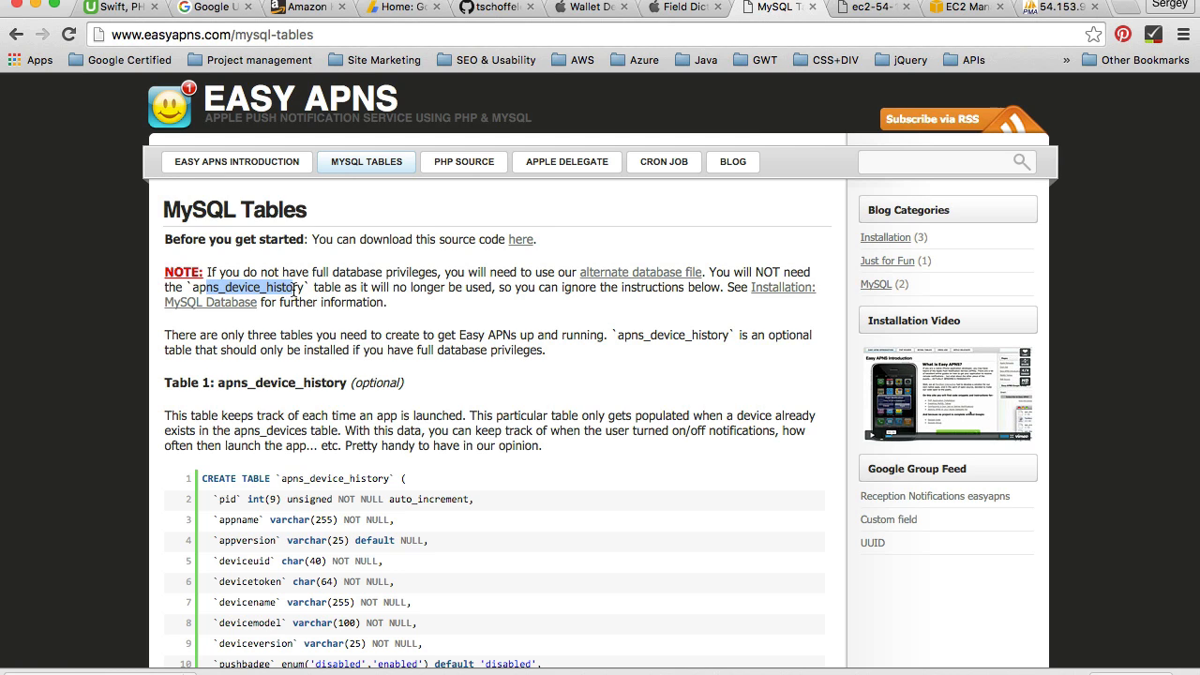
mouse_move(457, 288)
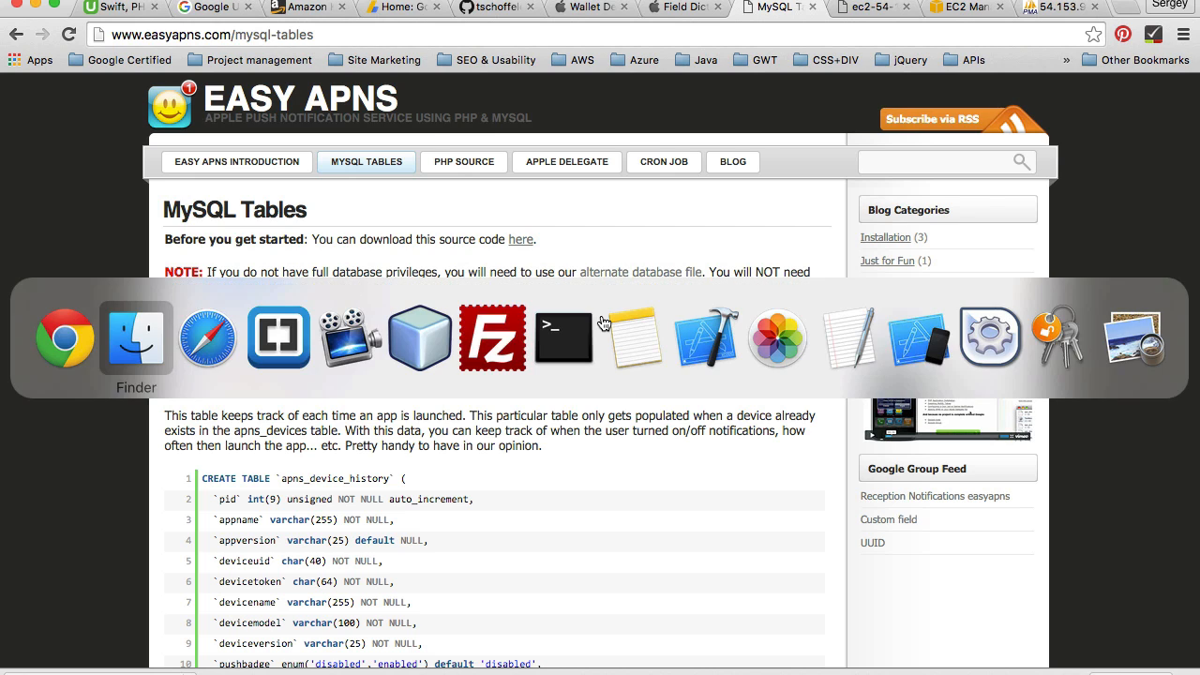
left_click(136, 336)
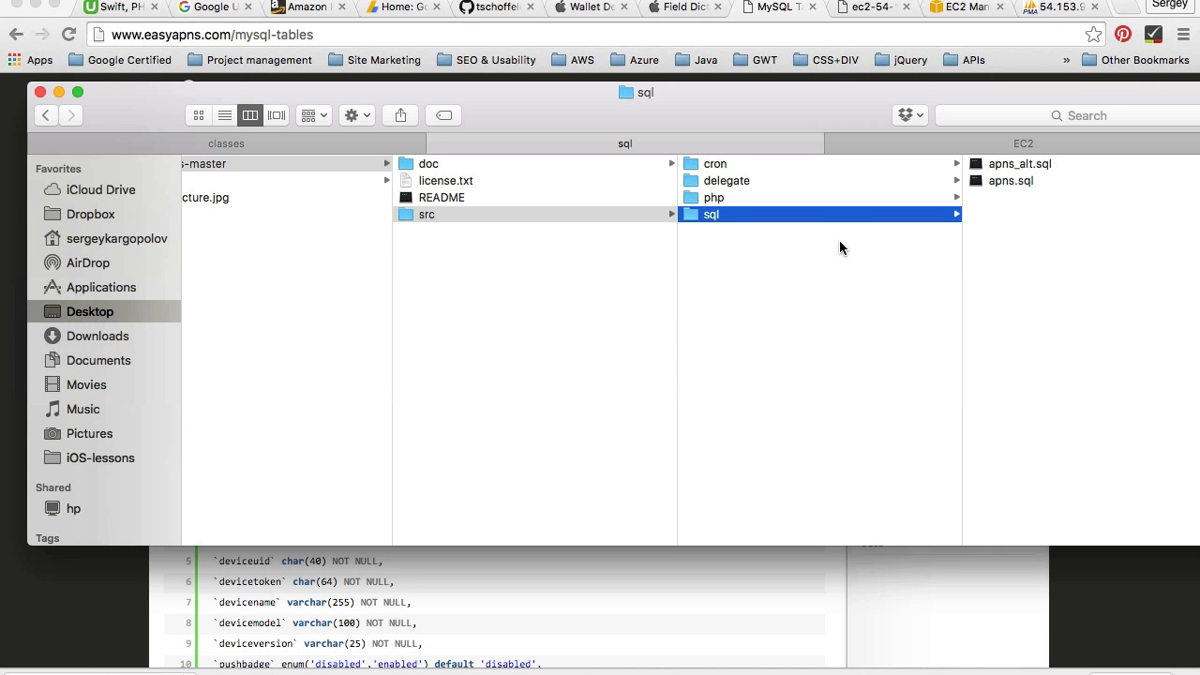
left_click(1011, 180)
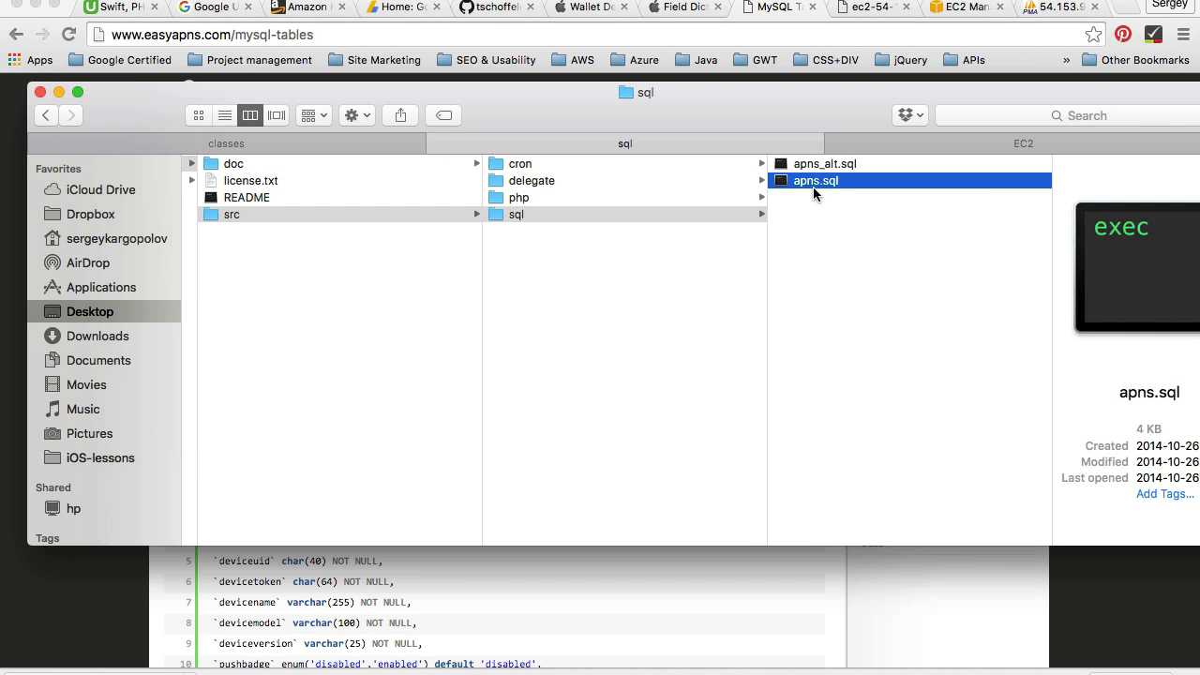
mouse_move(809, 174)
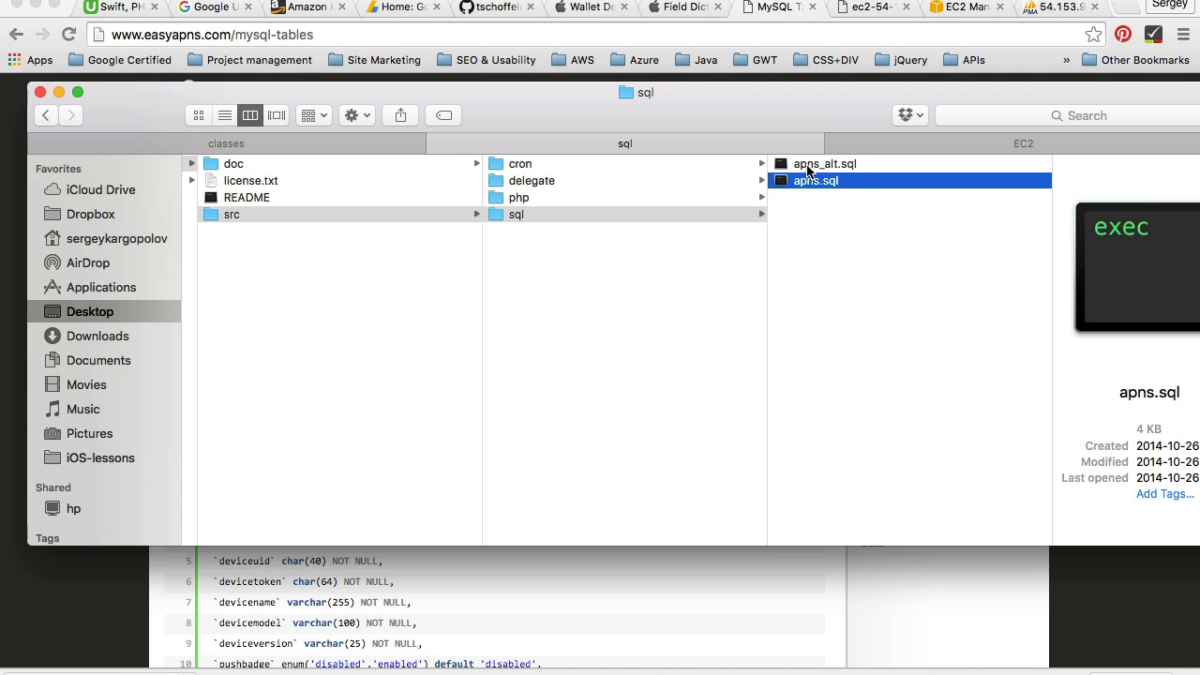
left_click(825, 163)
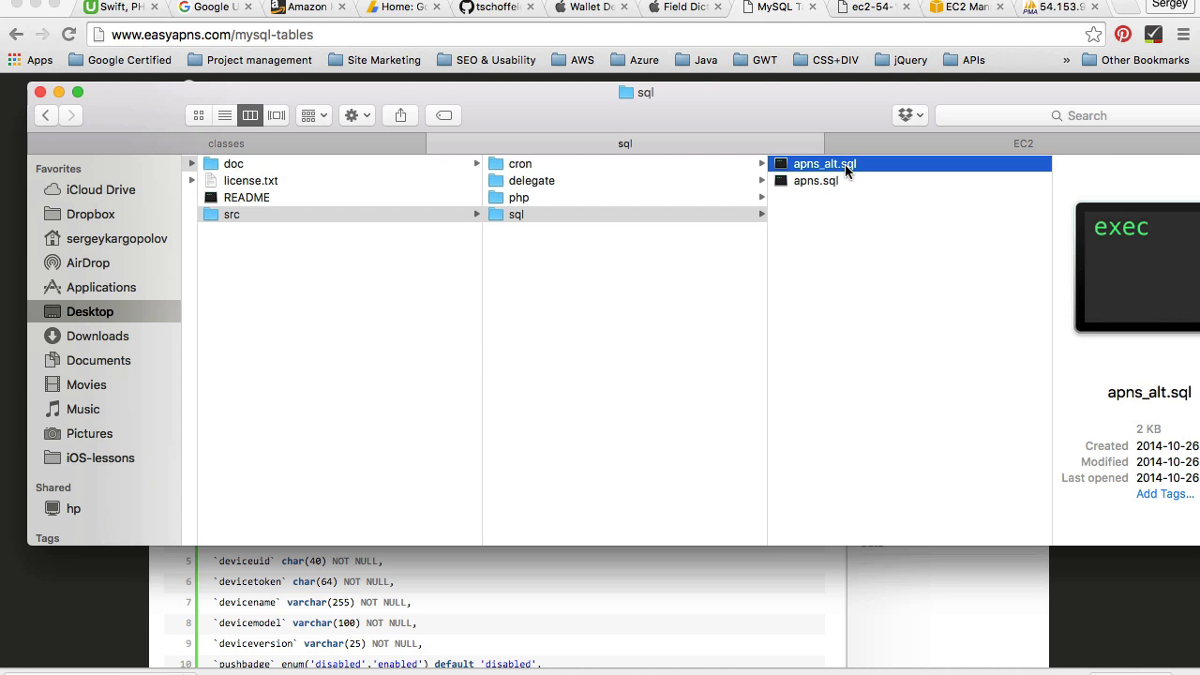
mouse_move(834, 188)
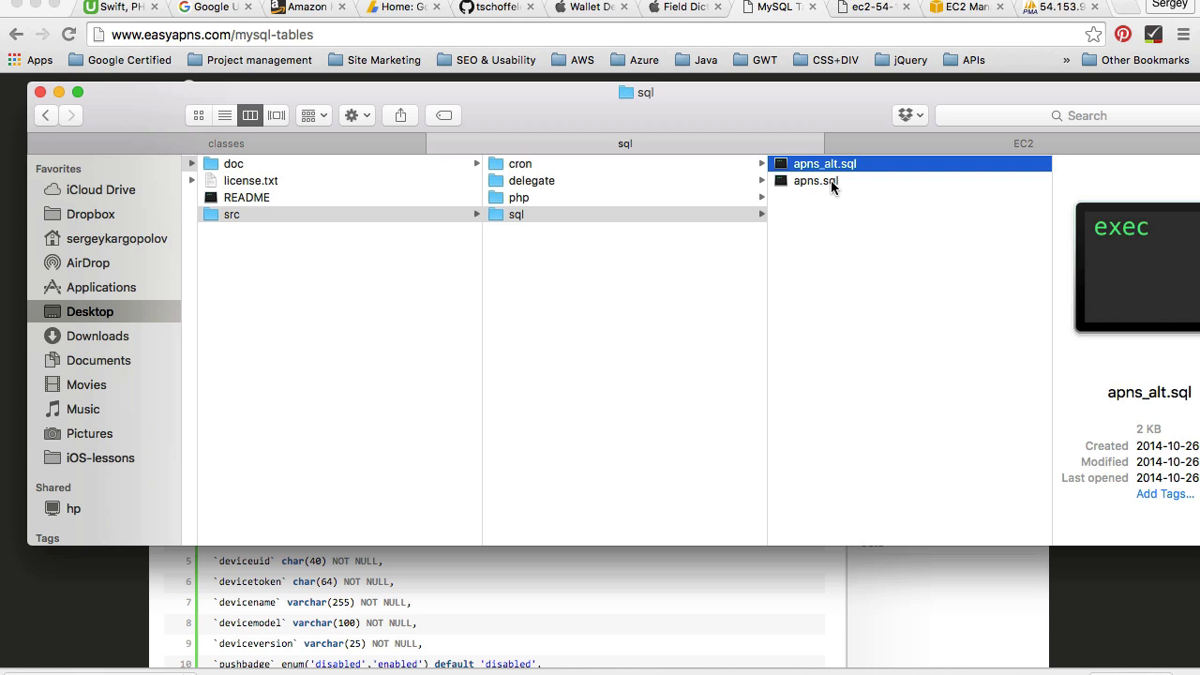
left_click(815, 180)
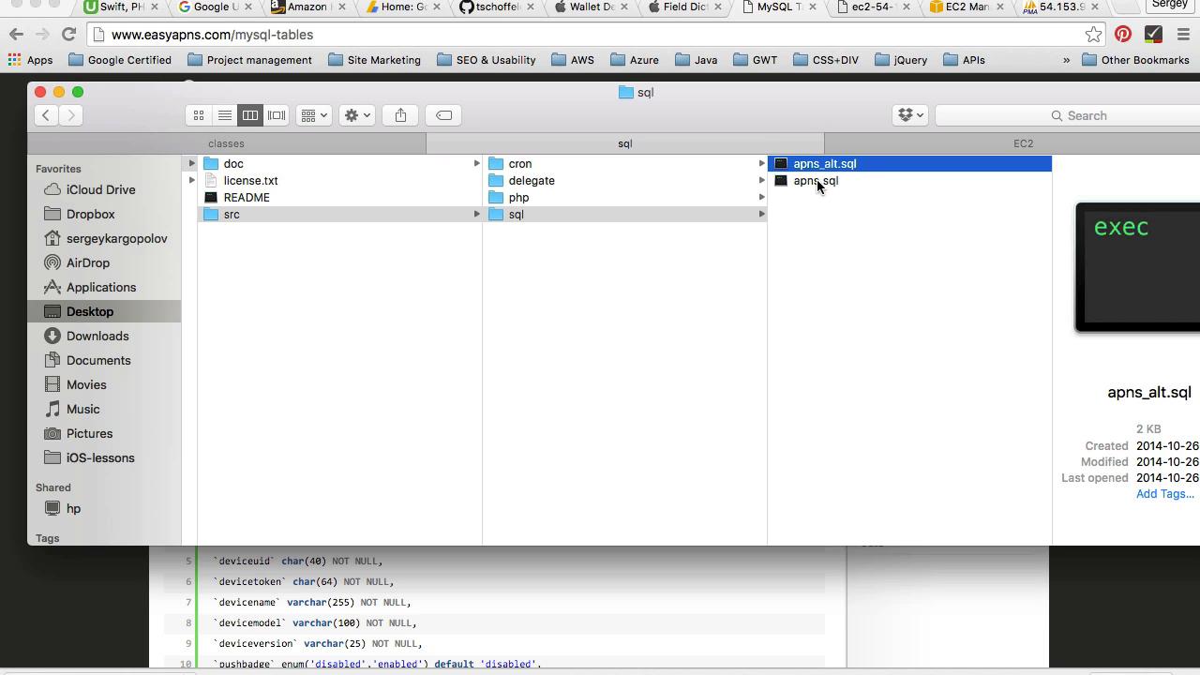
left_click(814, 180)
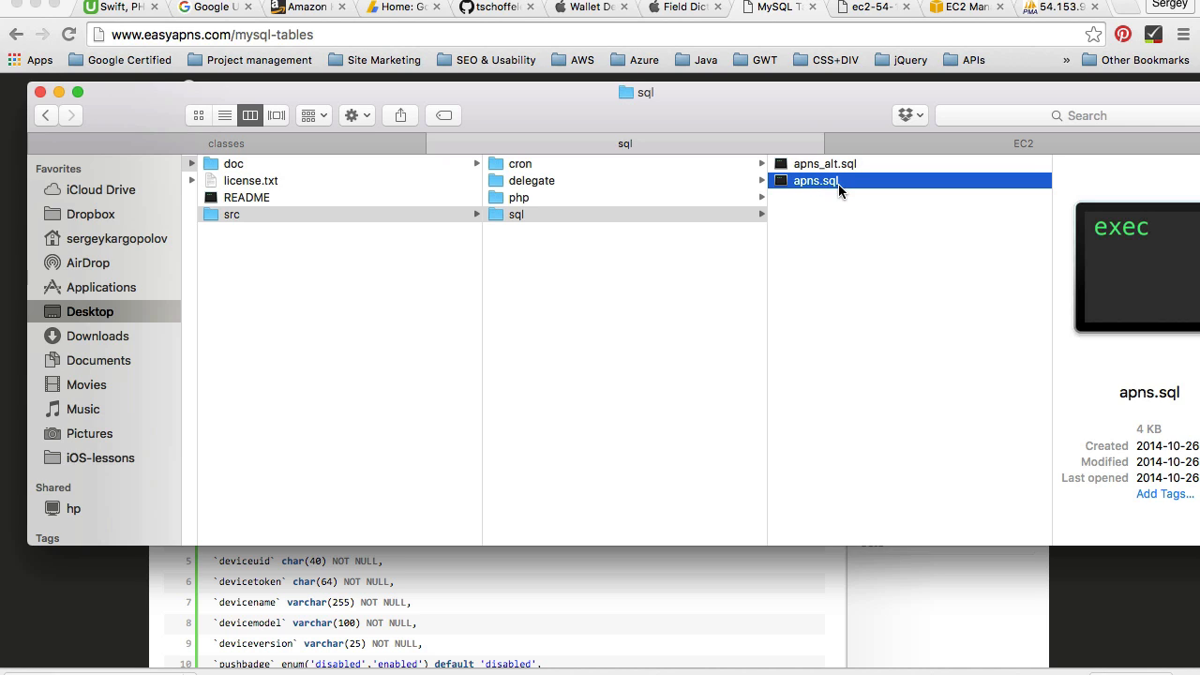
left_click(824, 163)
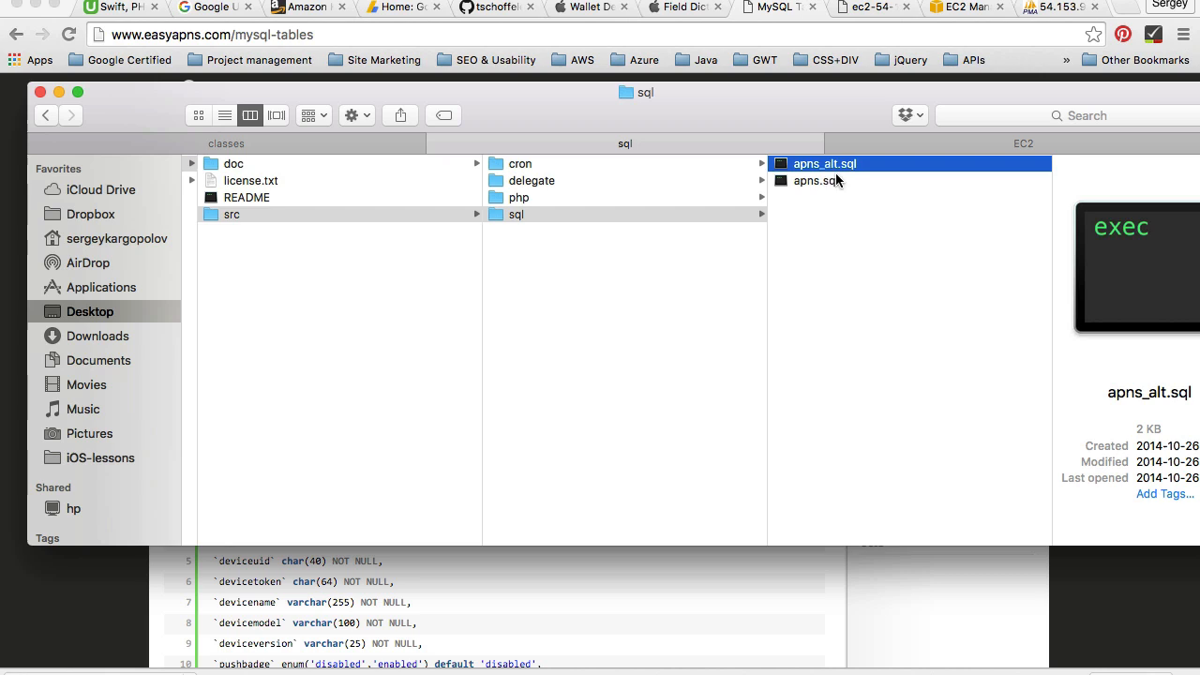
mouse_move(829, 181)
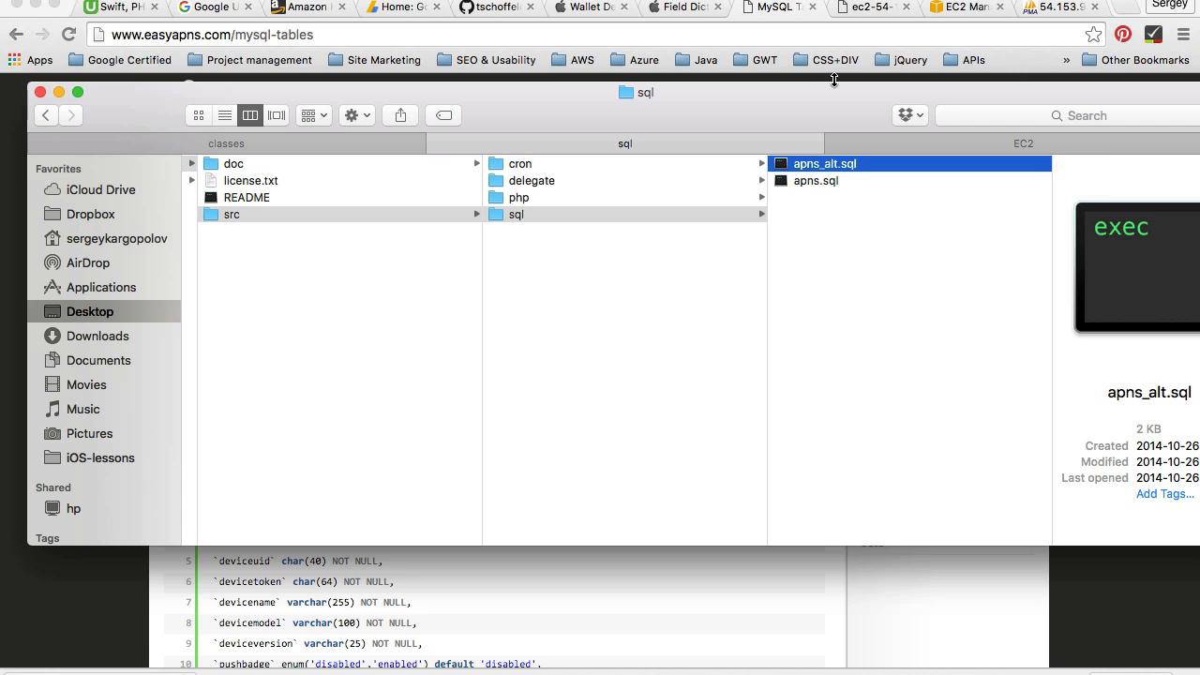
mouse_move(782, 14)
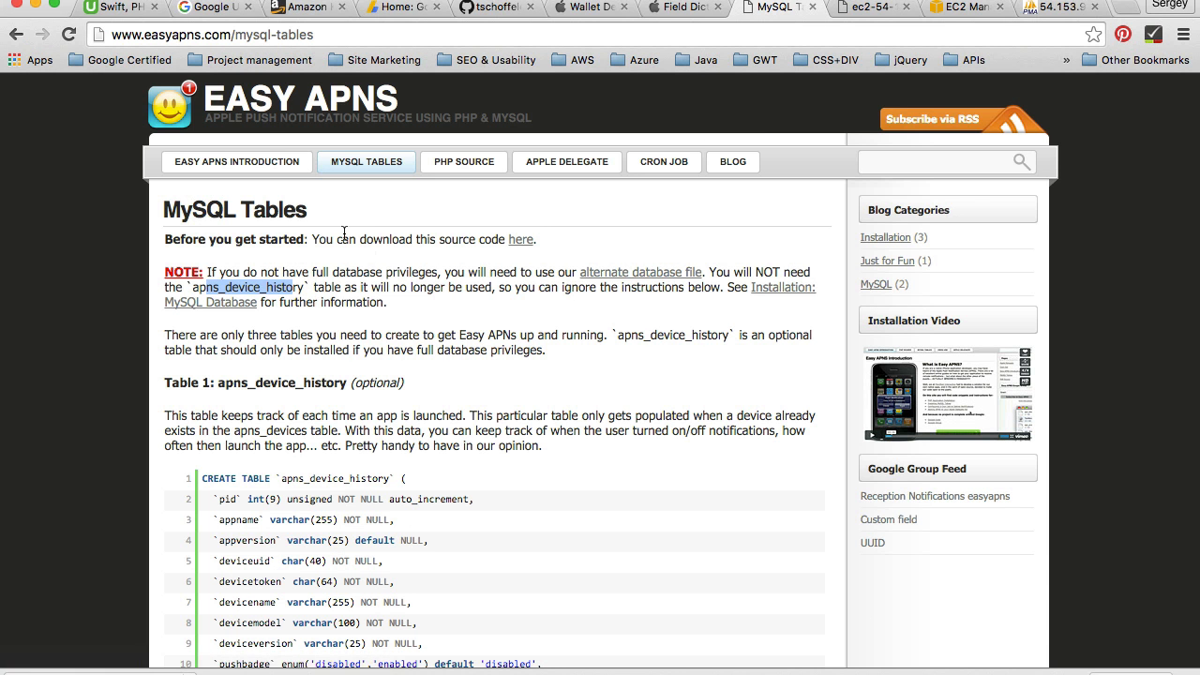
scroll("down", 3)
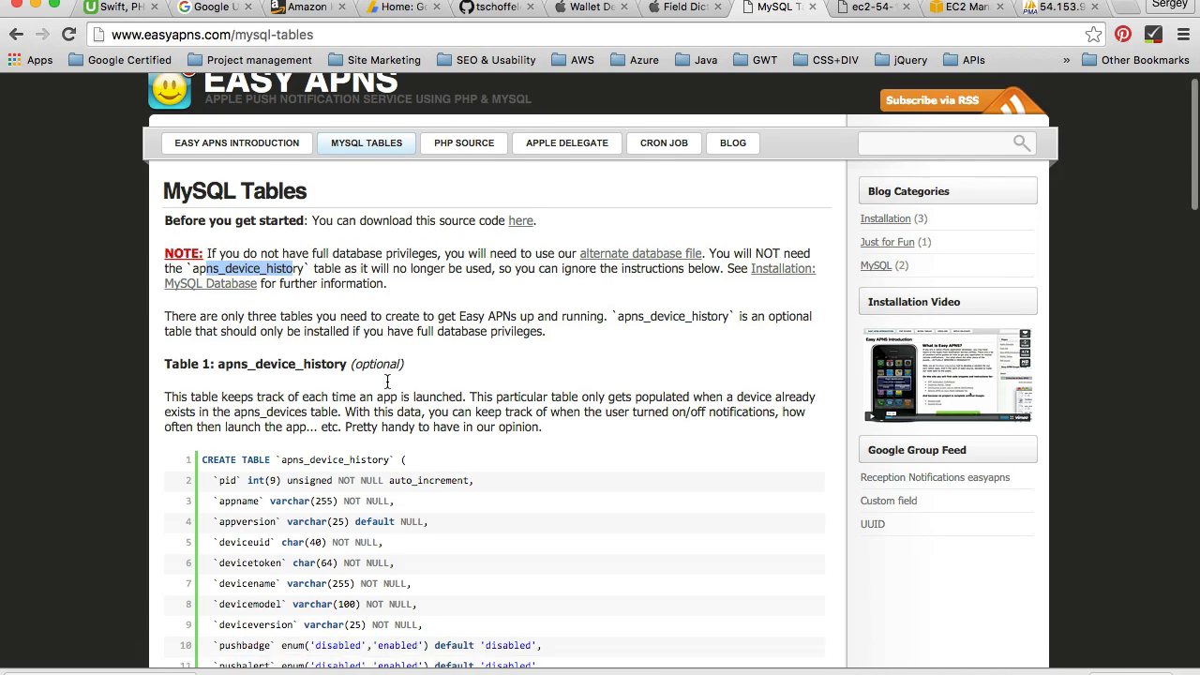
scroll("down", 3)
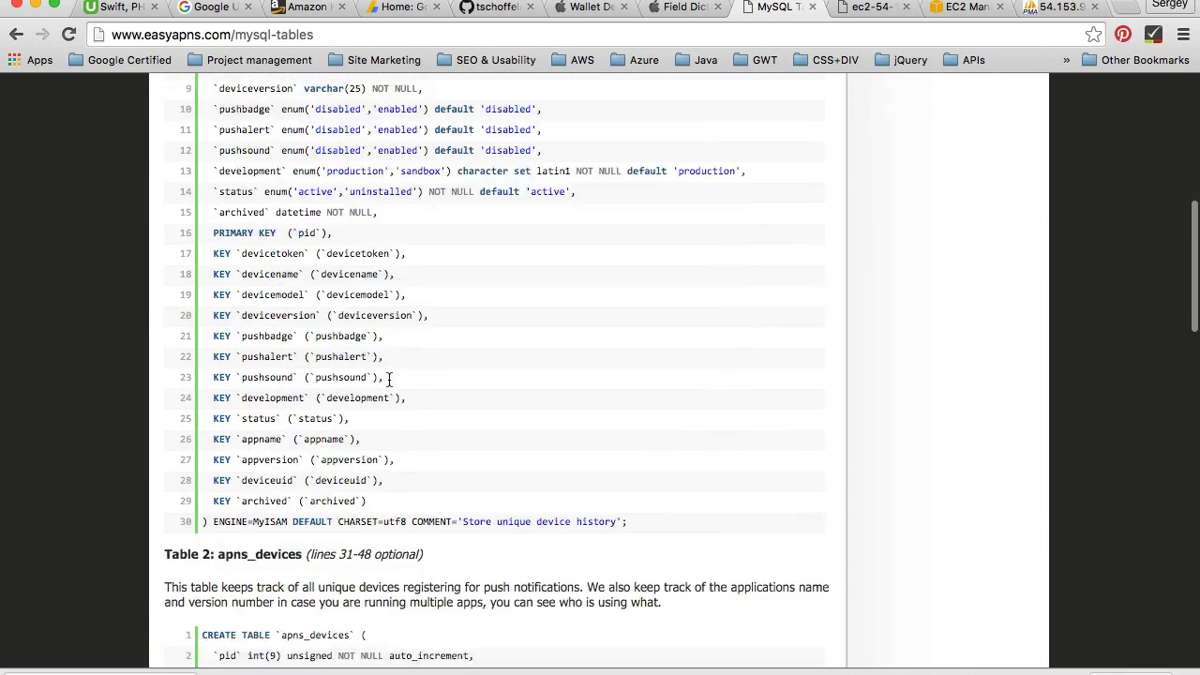
scroll("down", 3)
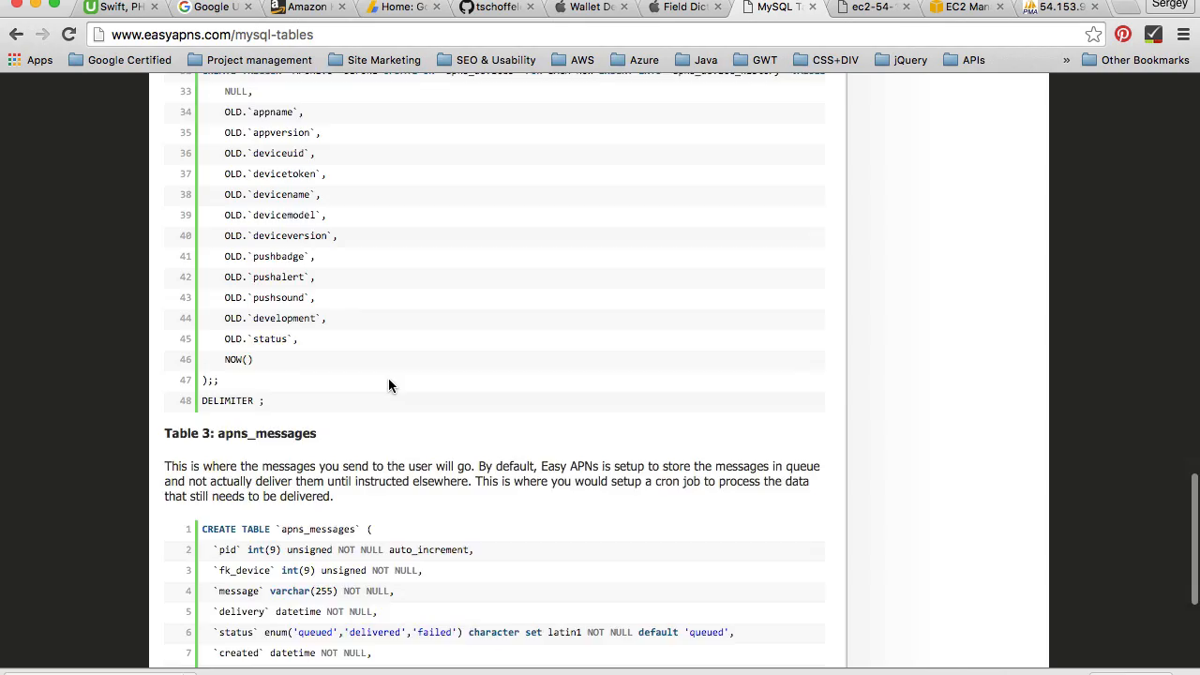
scroll("down", 3)
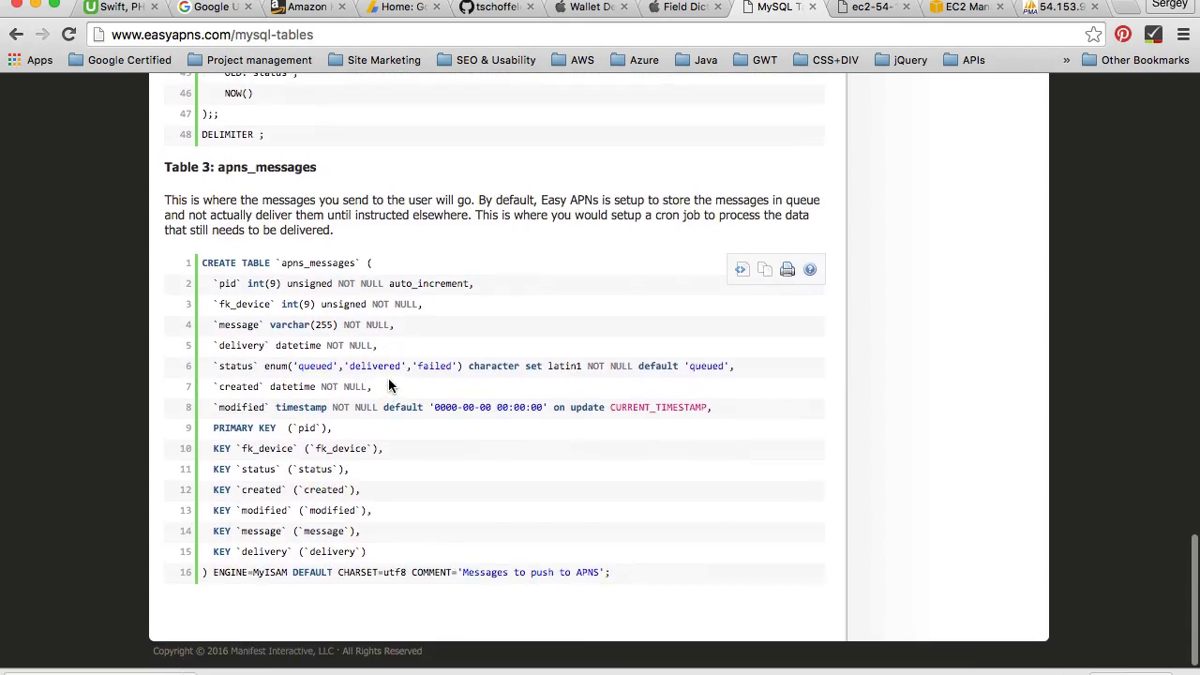
scroll("up", 3)
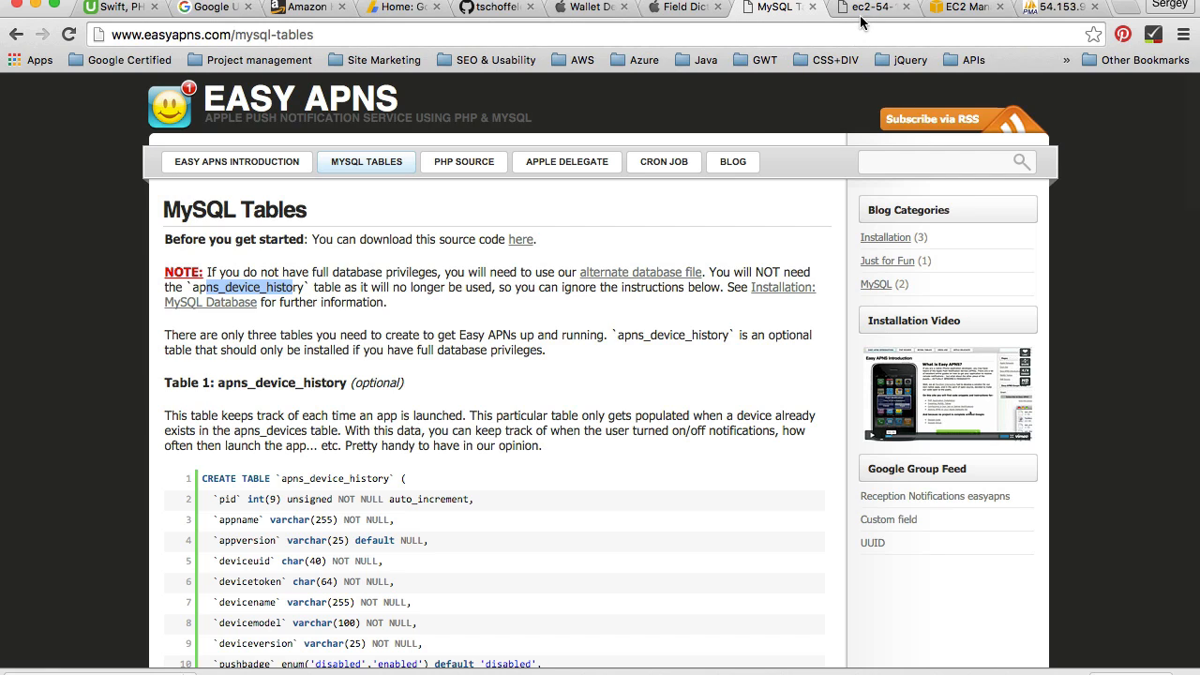
Switch to phpMyAdmin and enter my_photo_app as the new database name, correcting a typo
left_click(1060, 7)
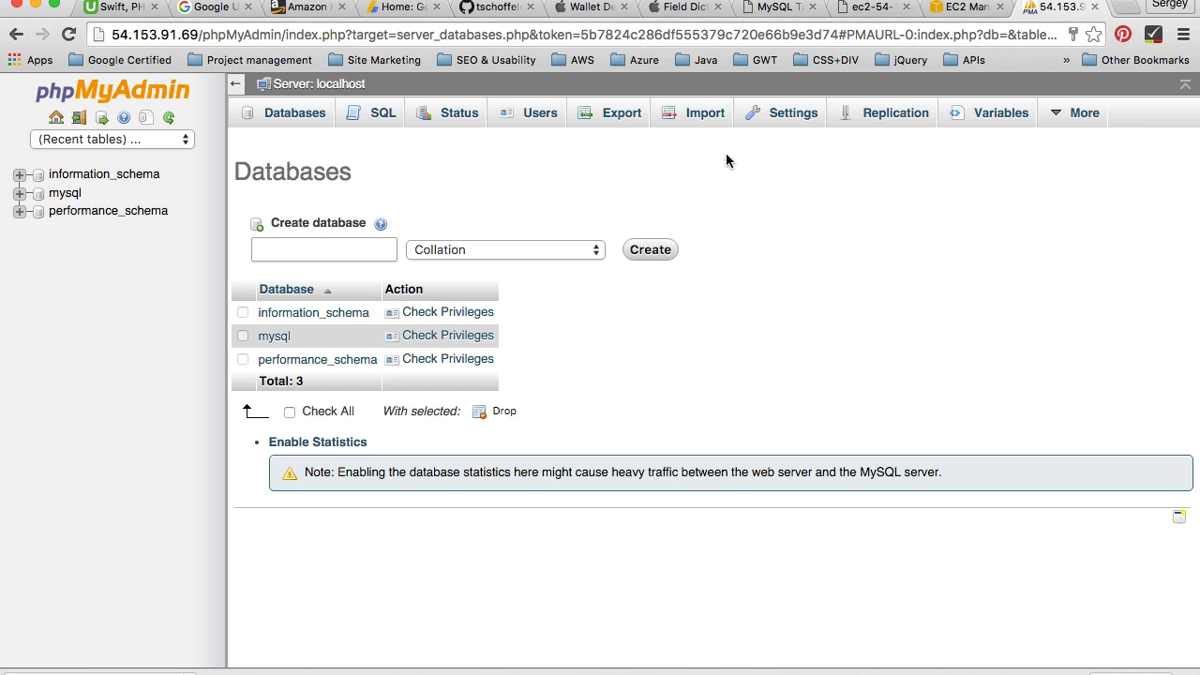
mouse_move(150, 110)
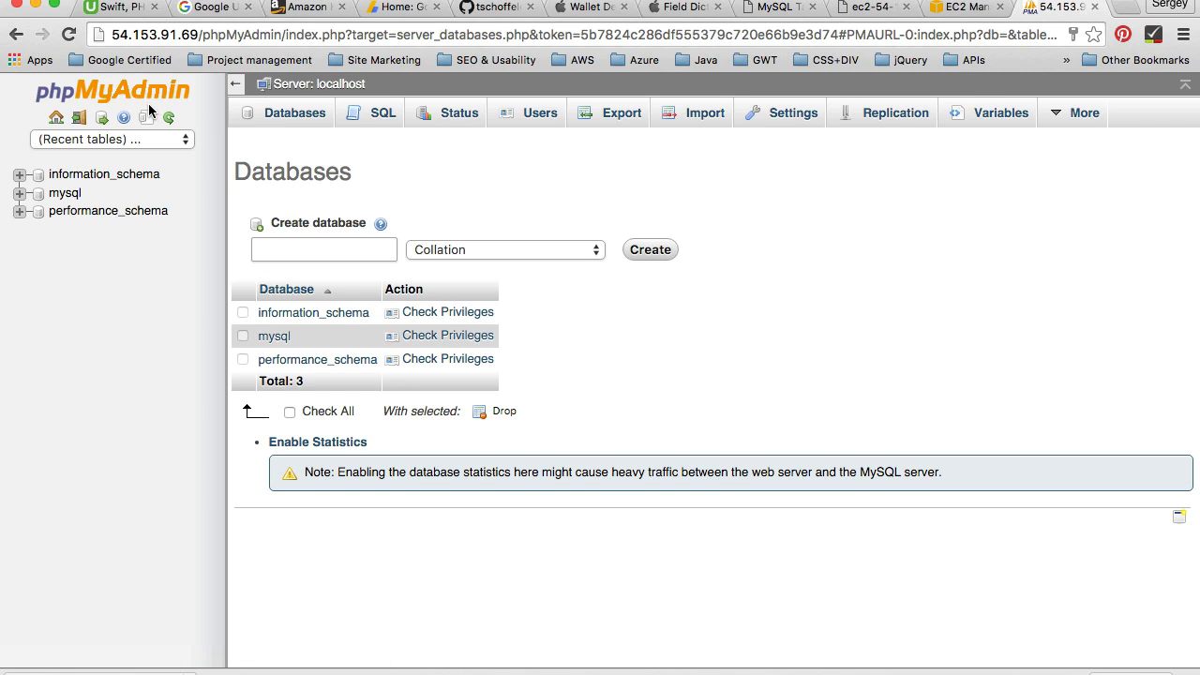
mouse_move(21, 202)
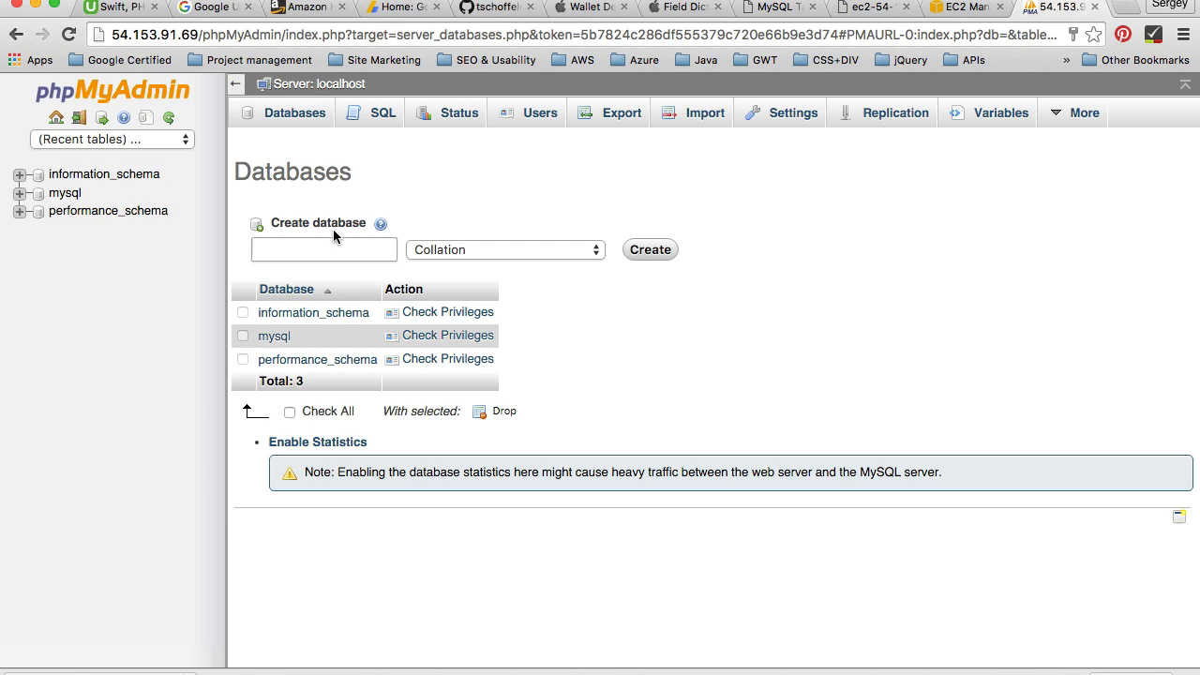
left_click(324, 250)
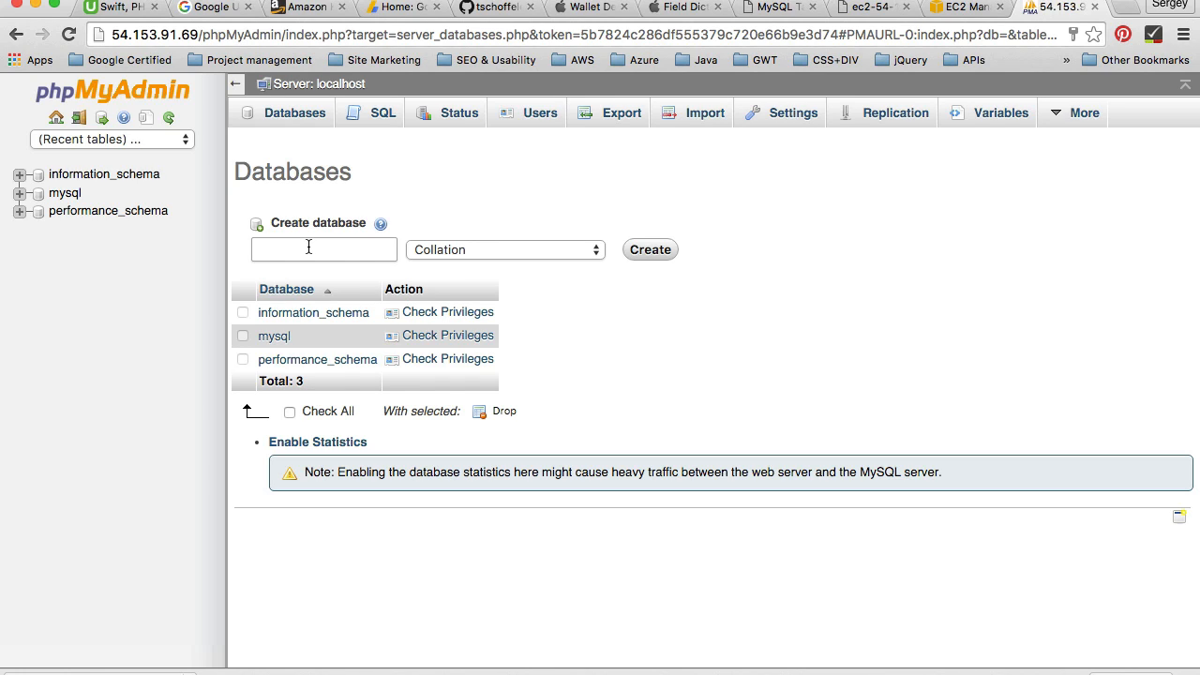
left_click(324, 249)
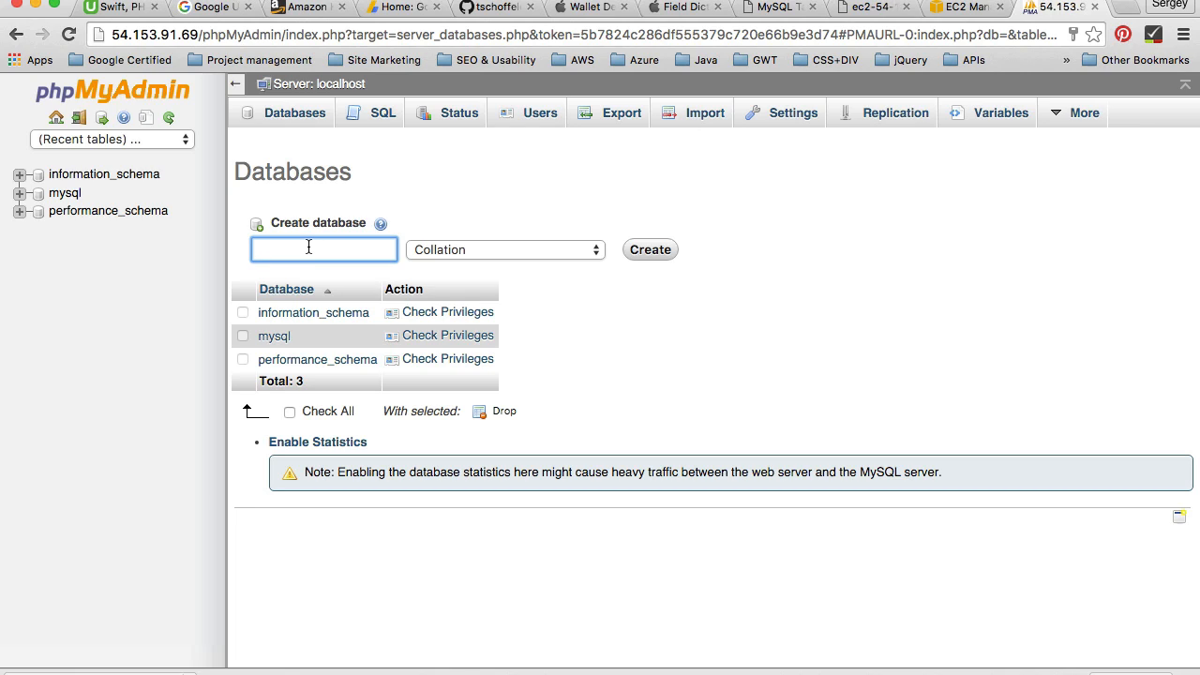
type("m")
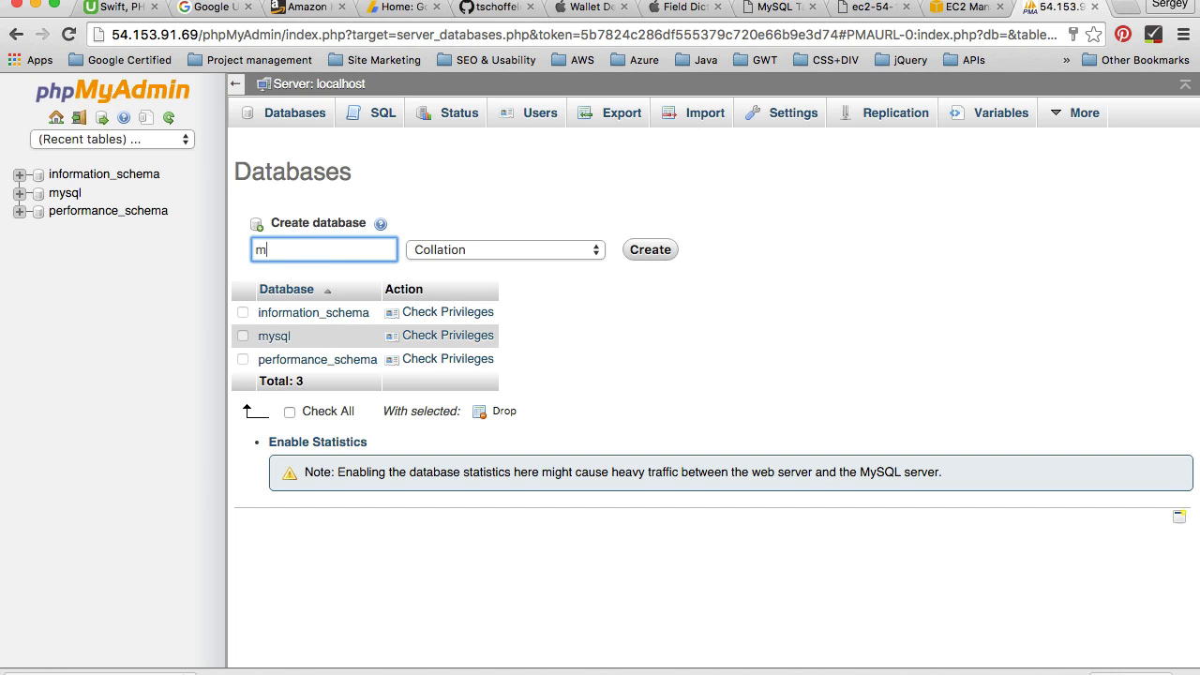
type("y-phptp")
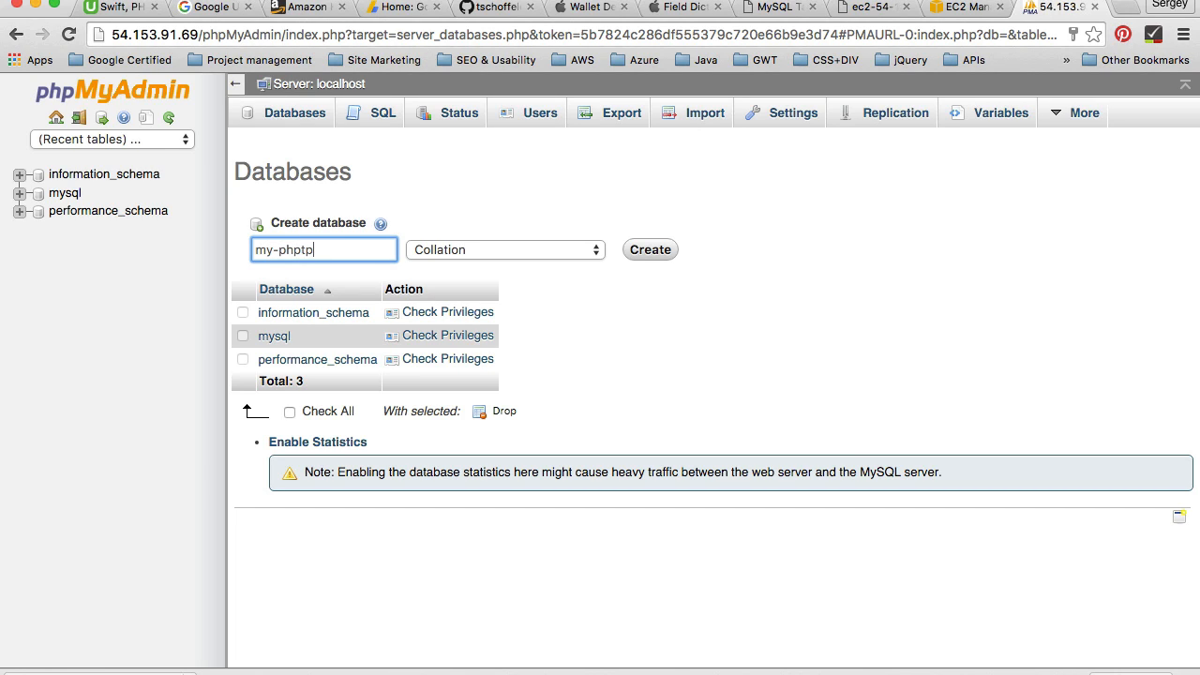
key("BackSpace")
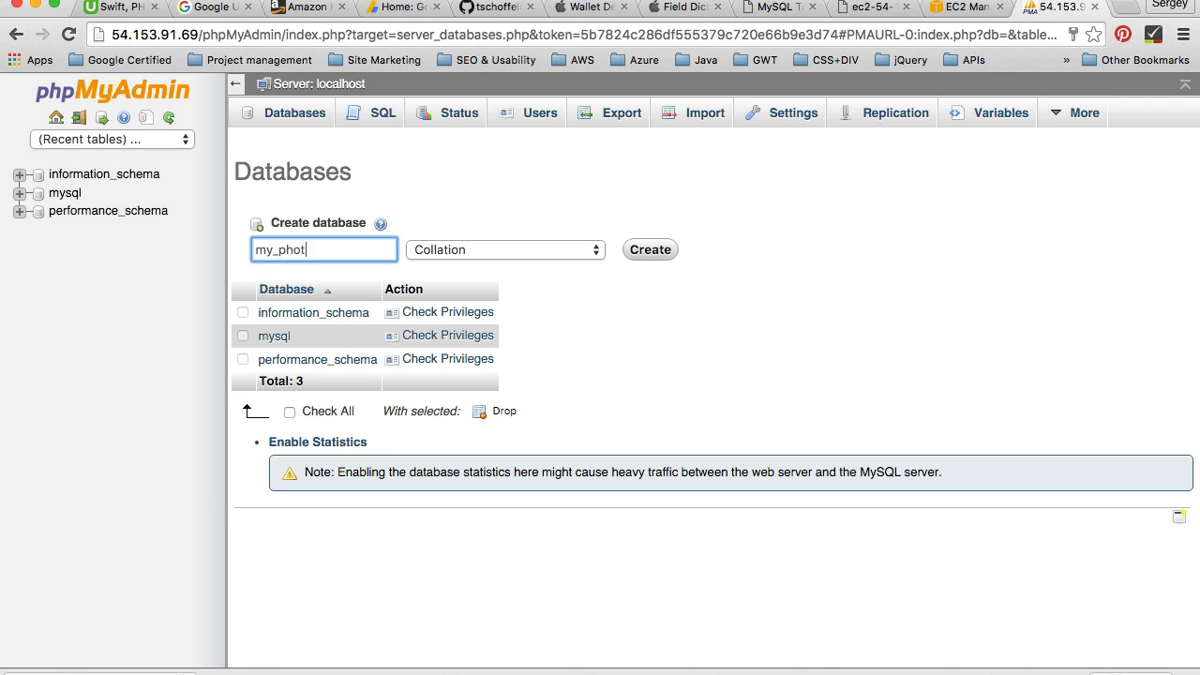
type("o_app")
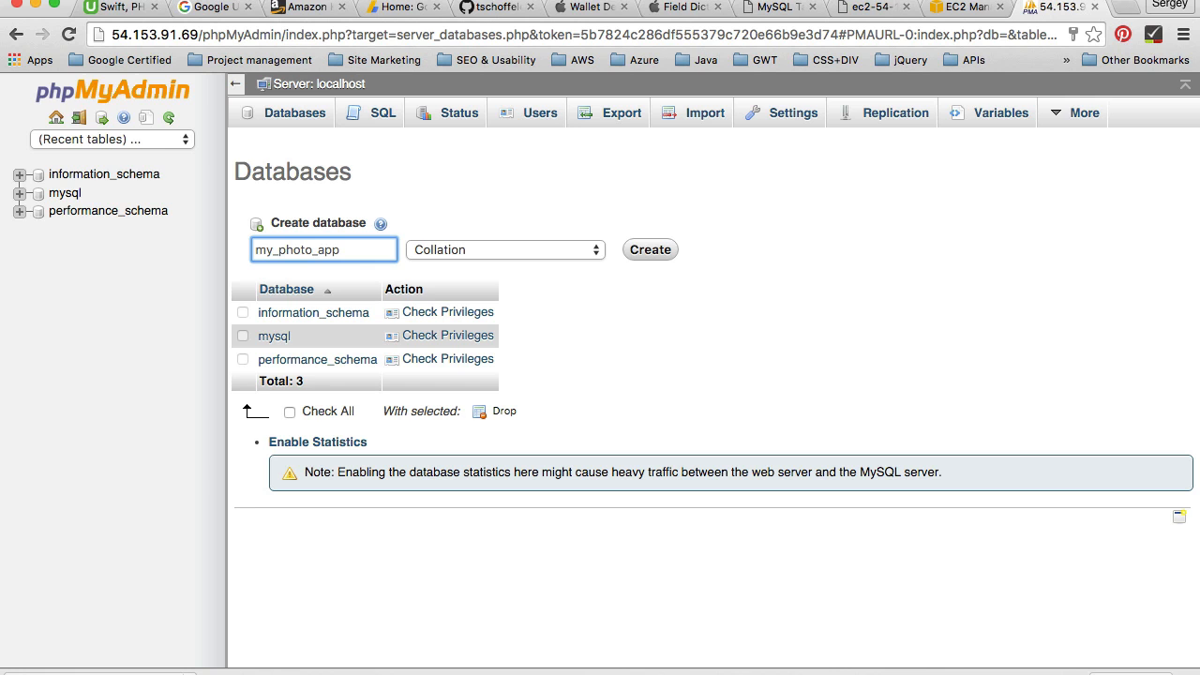
Choose utf8_unicode_ci from the utf8 group of the collation list
left_click(505, 249)
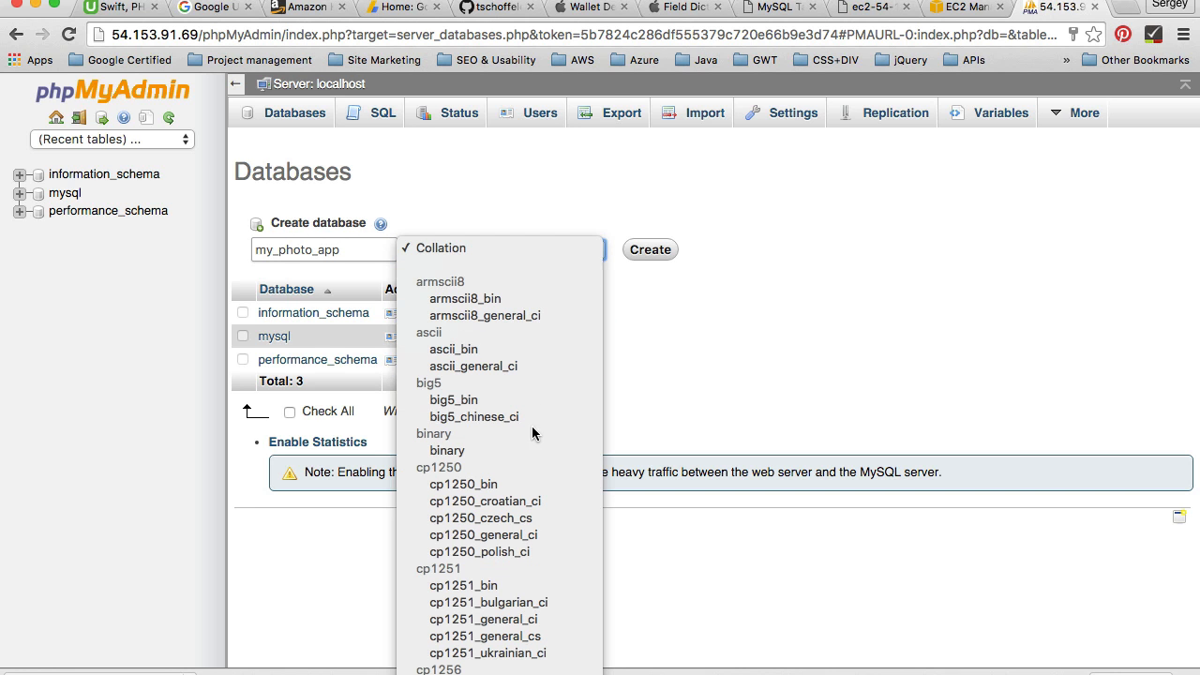
scroll("down", 3)
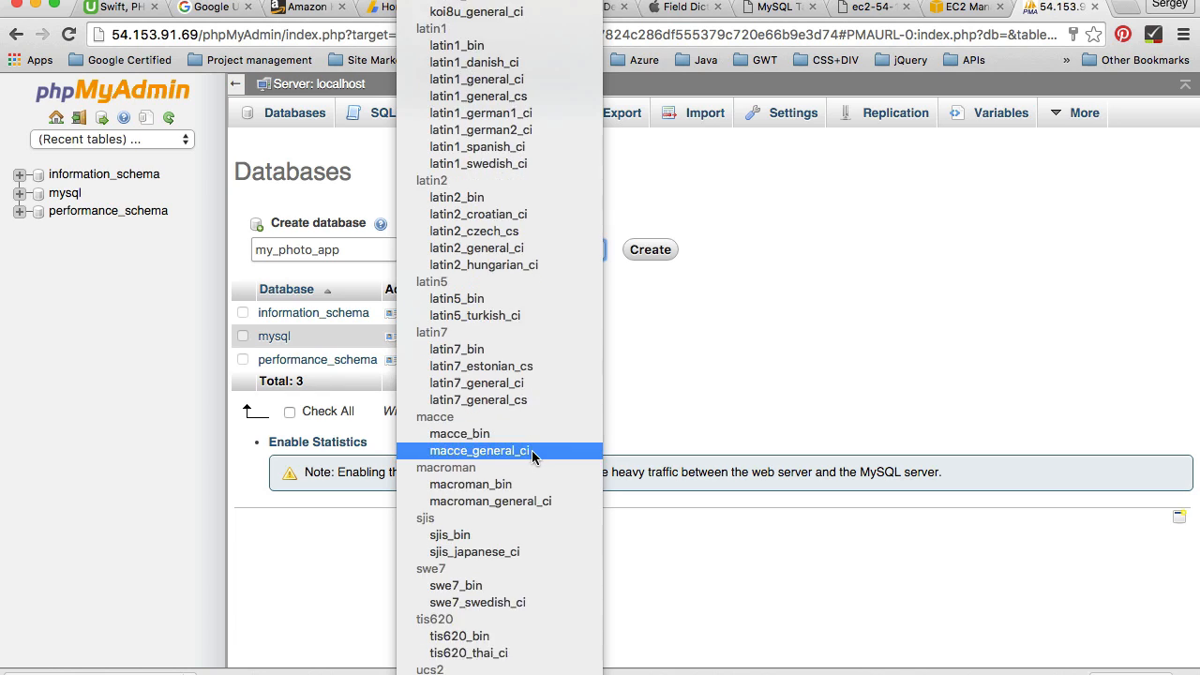
scroll("down", 3)
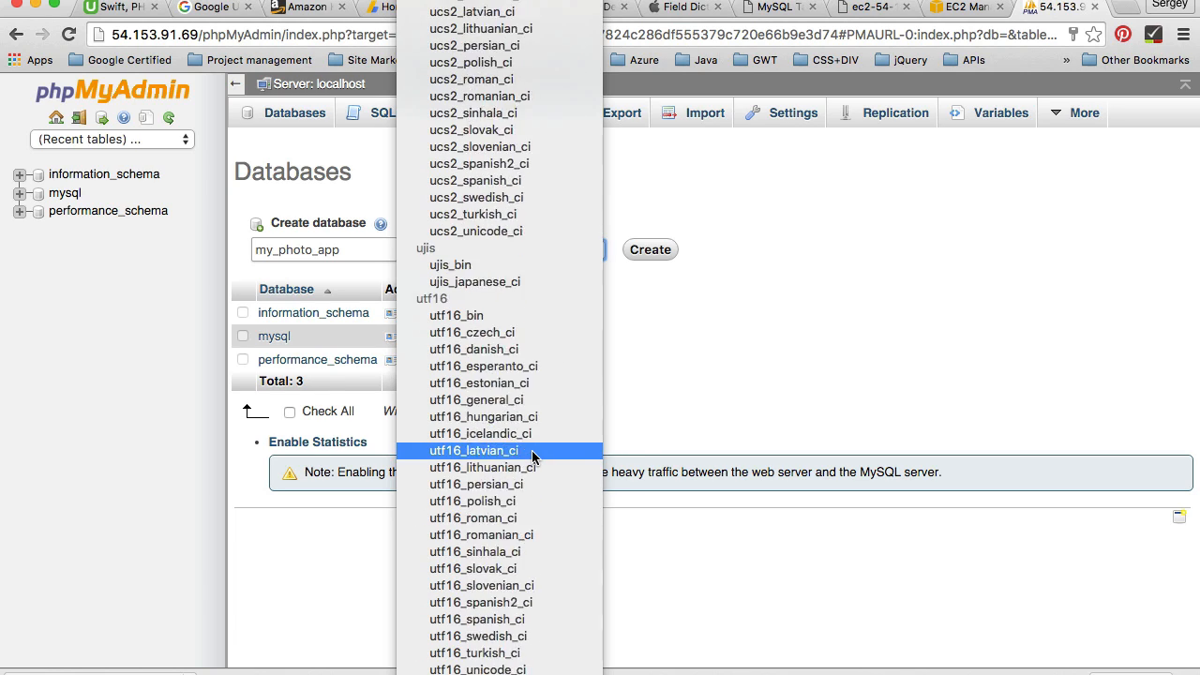
scroll("down", 3)
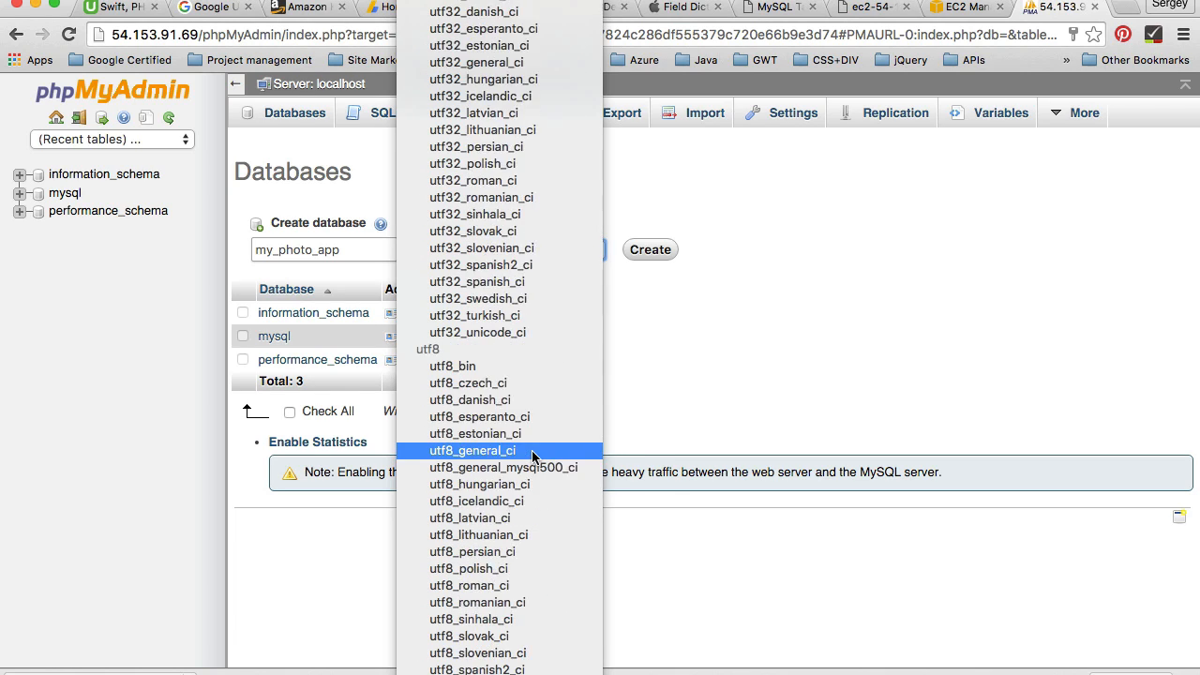
scroll("down", 3)
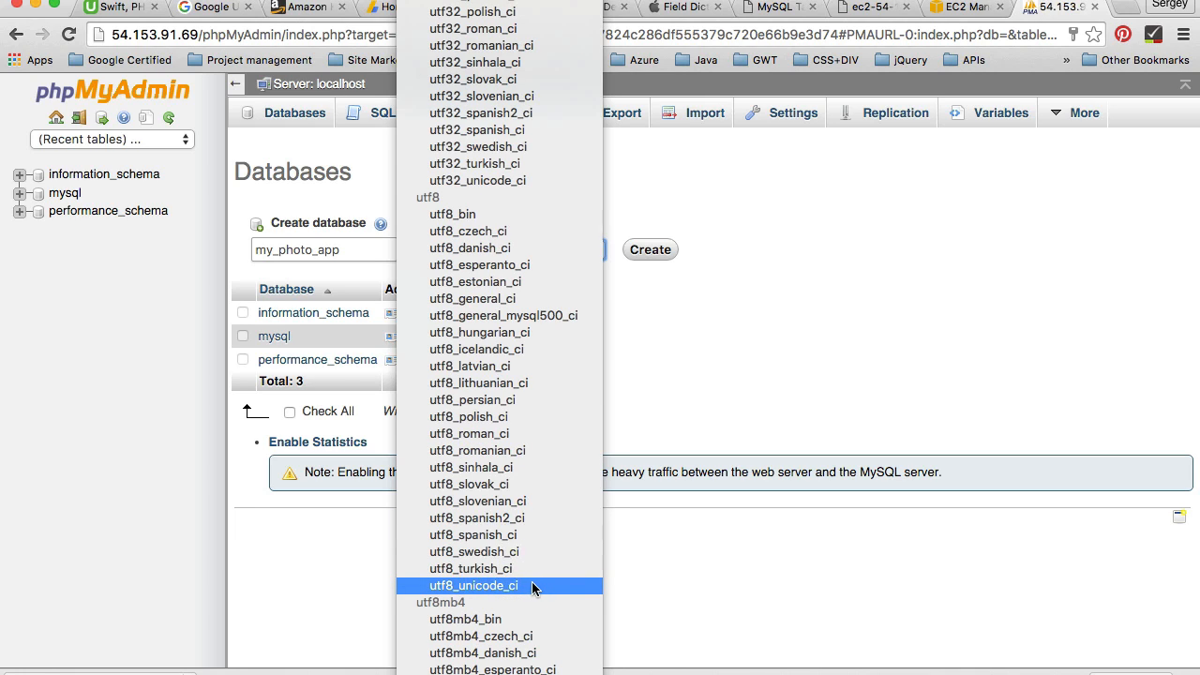
mouse_move(500, 585)
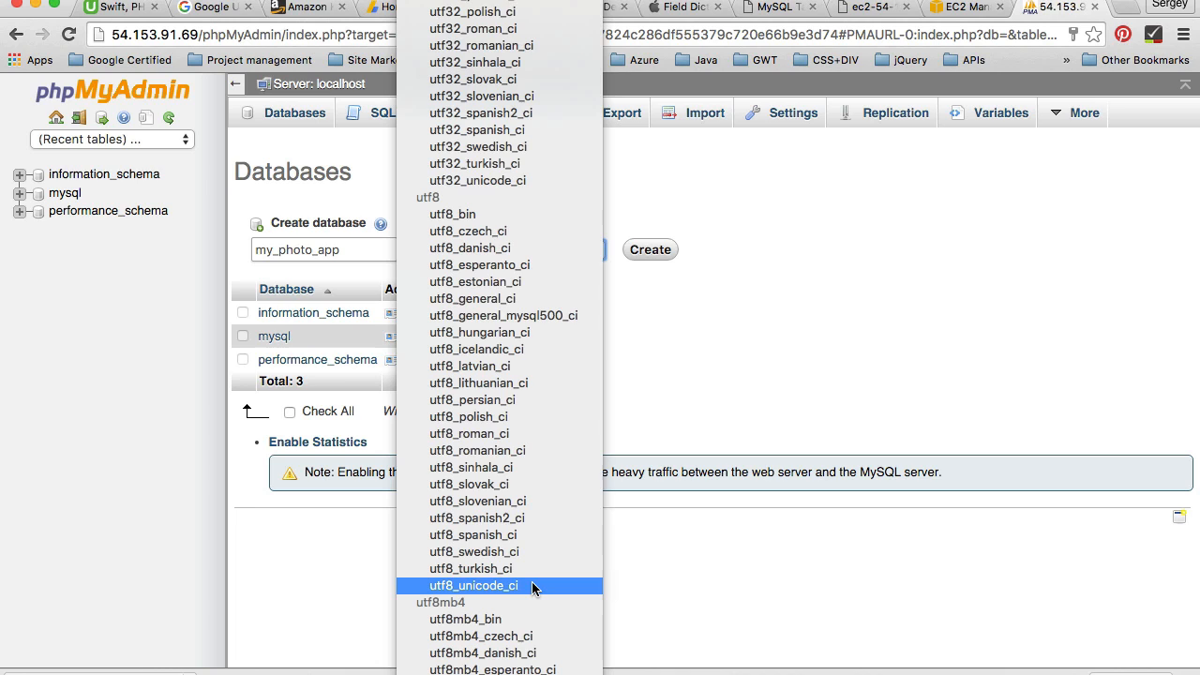
left_click(474, 585)
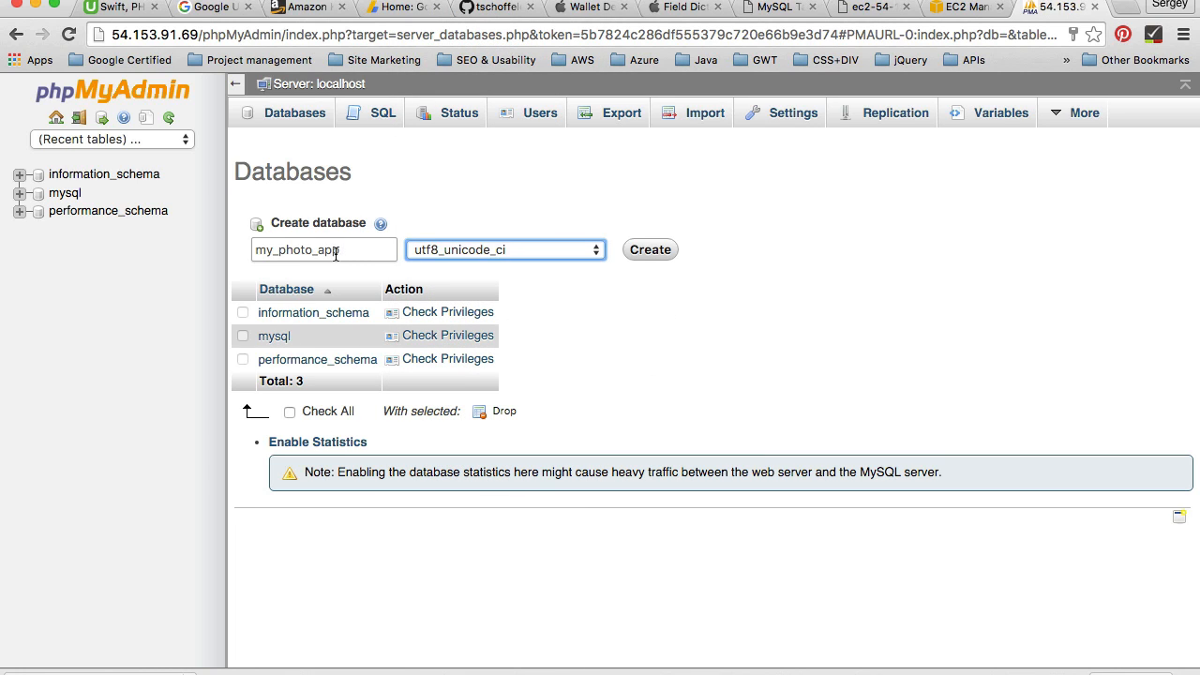
Create my_photo_app and open it from the left navigation panel
left_click(648, 249)
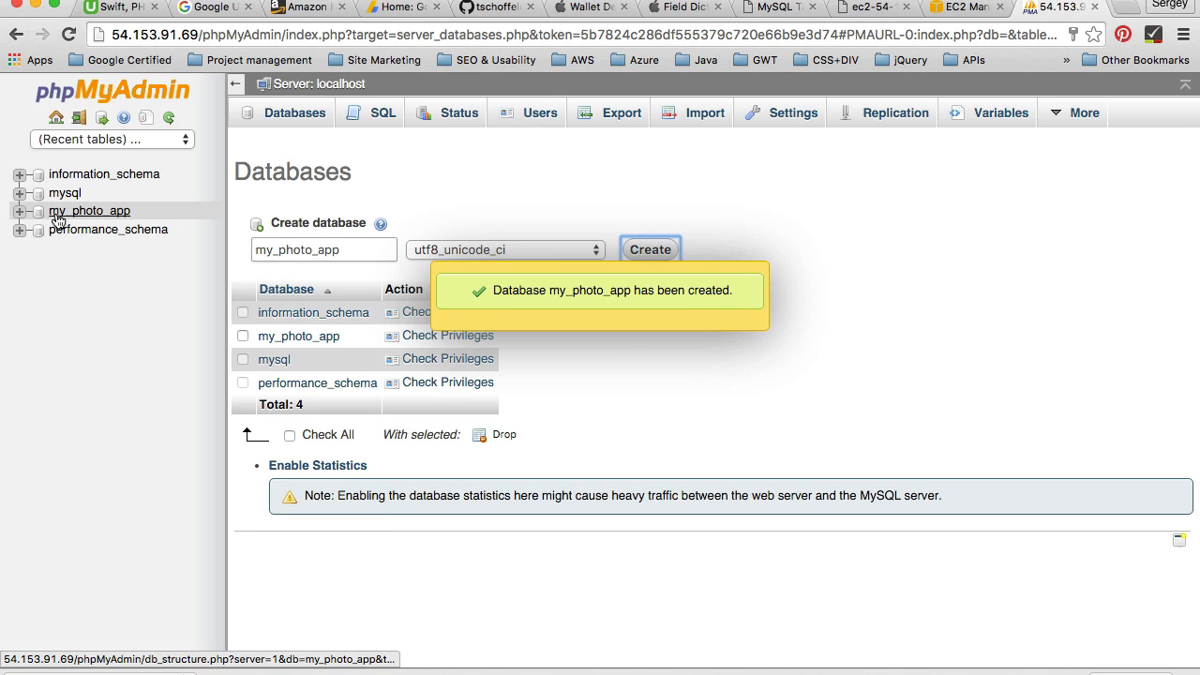
mouse_move(70, 214)
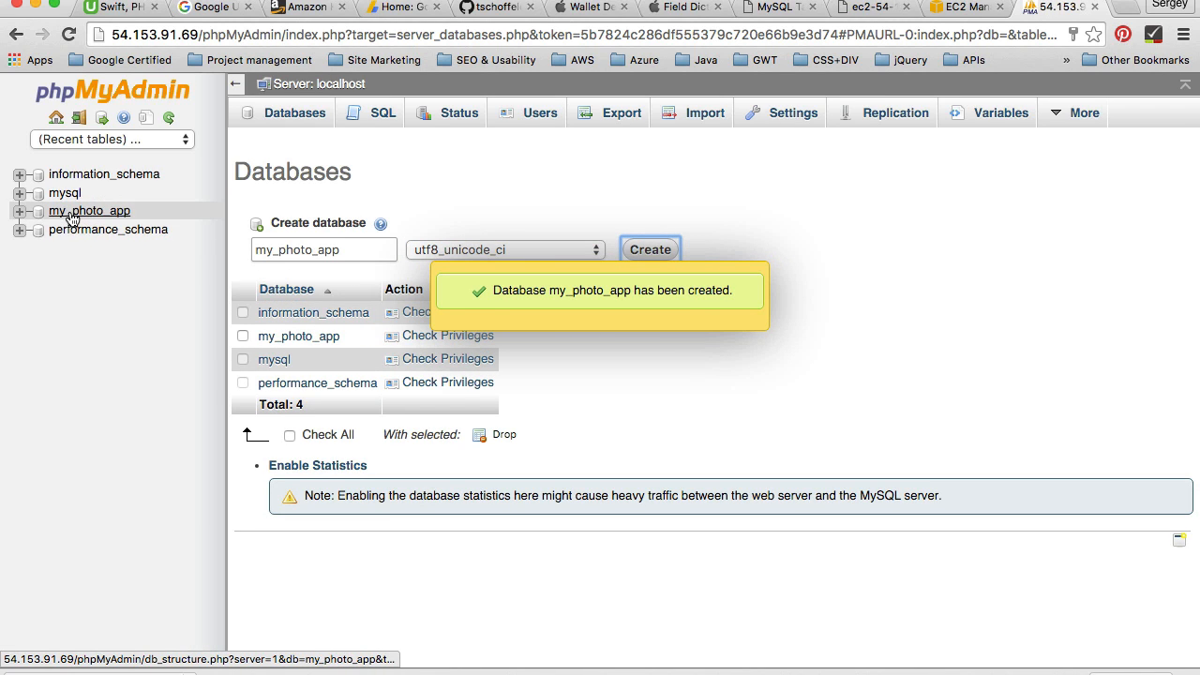
left_click(89, 210)
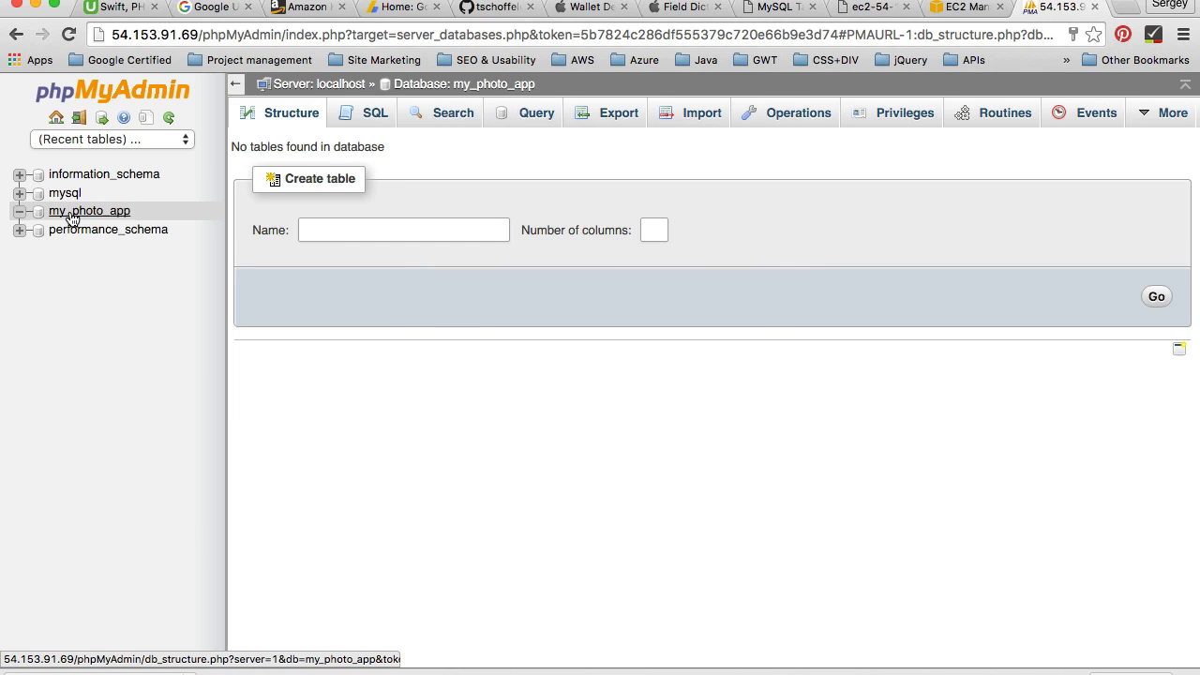
mouse_move(468, 271)
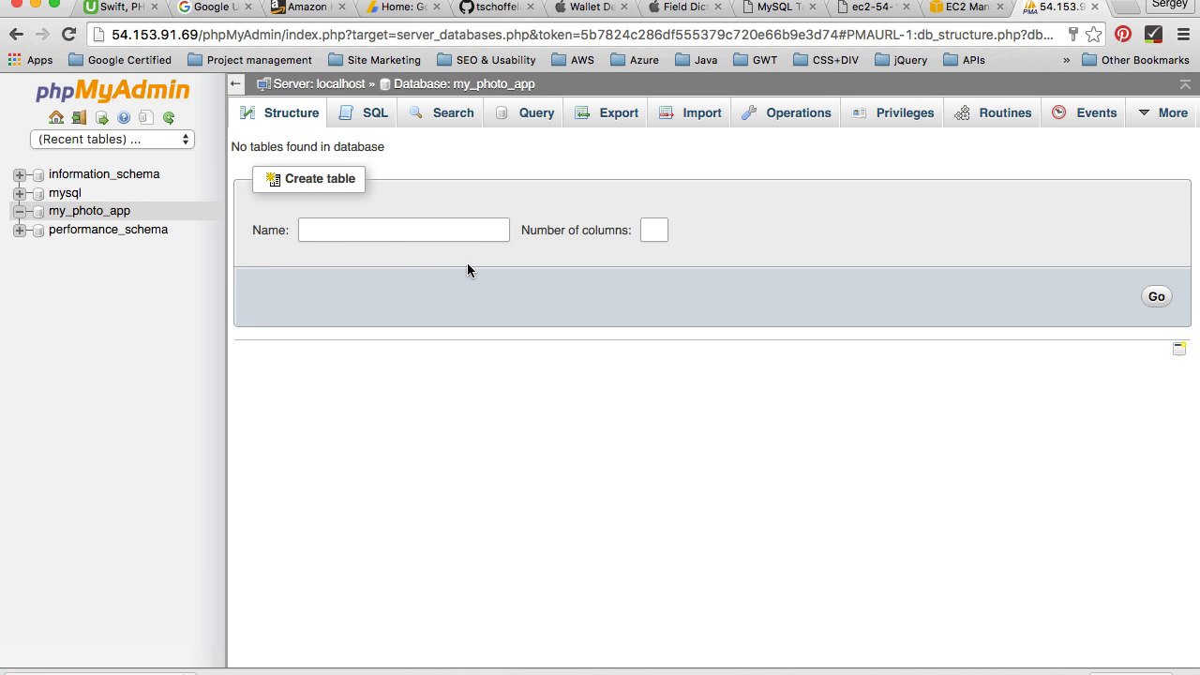
mouse_move(394, 229)
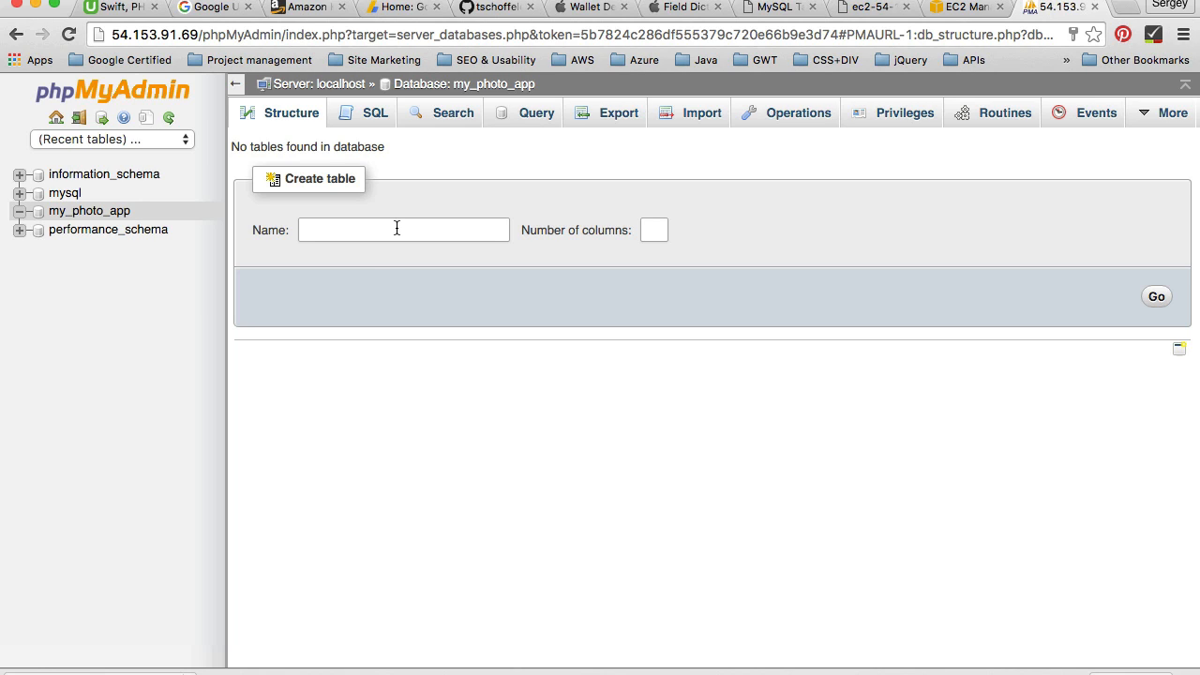
mouse_move(449, 222)
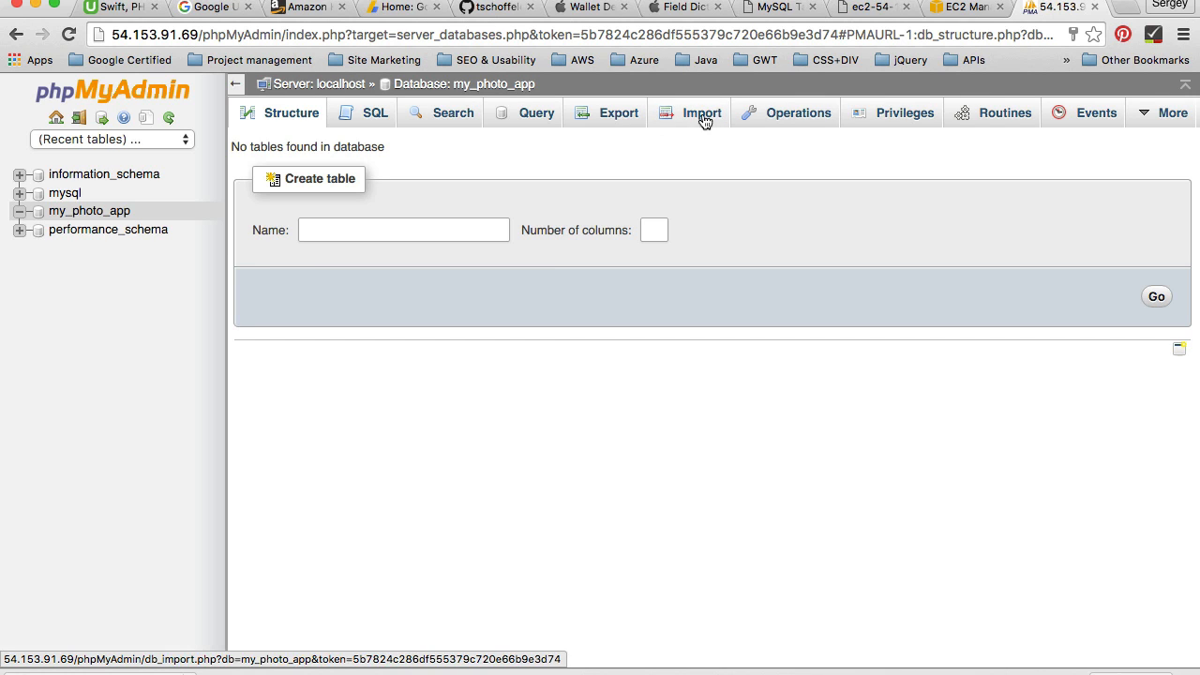
mouse_move(590, 129)
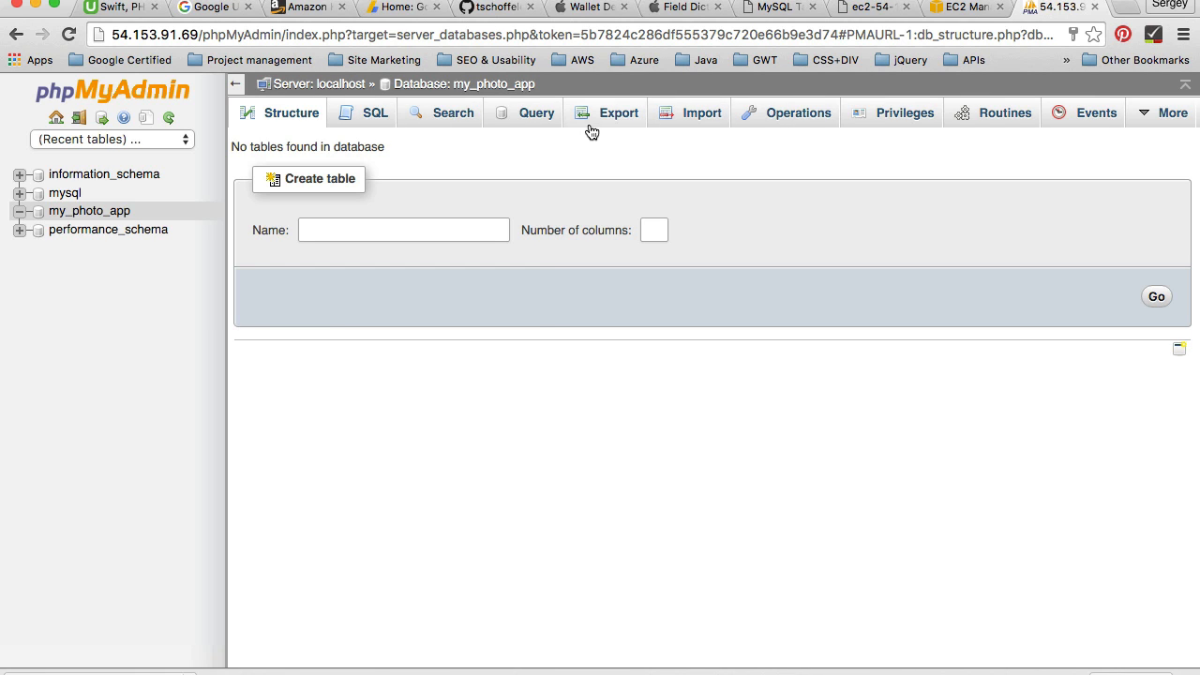
mouse_move(691, 112)
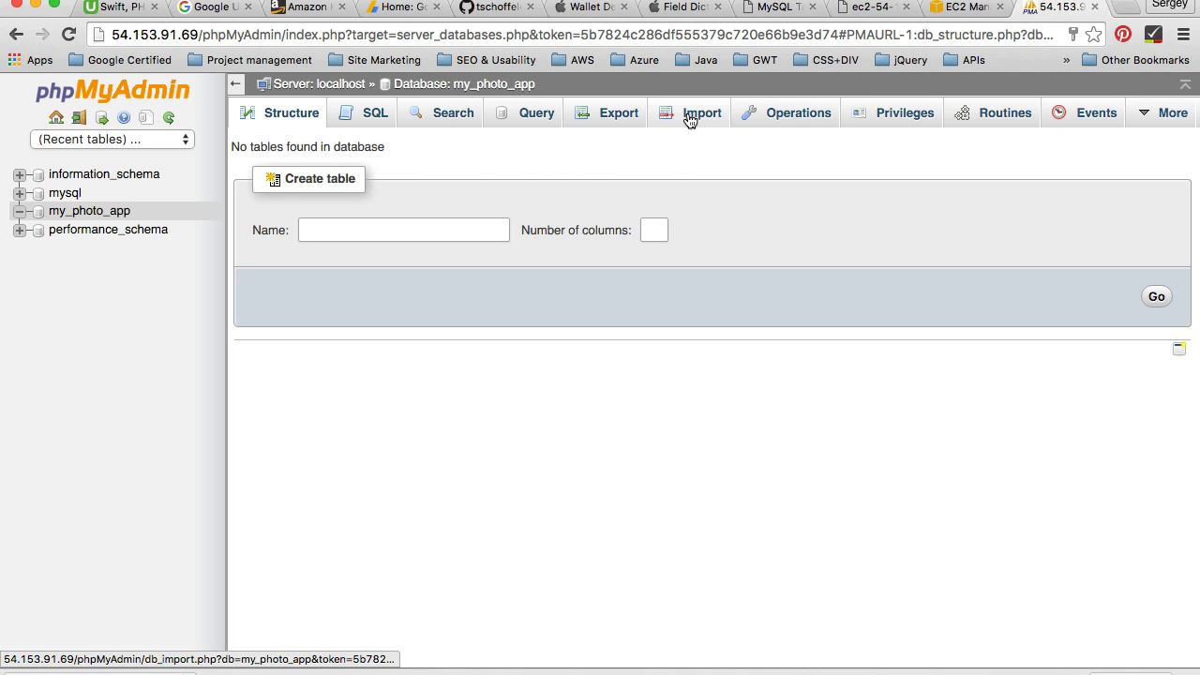
Open the Import page for my_photo_app, with SQL as the format
left_click(702, 113)
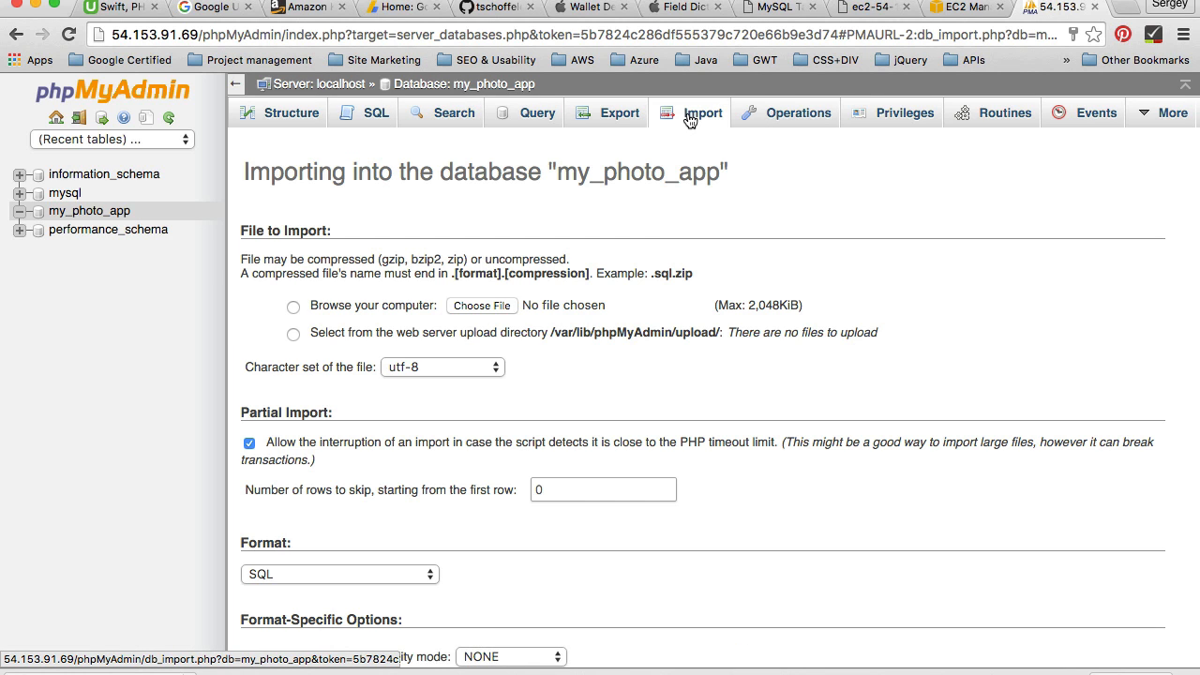
scroll("down", 3)
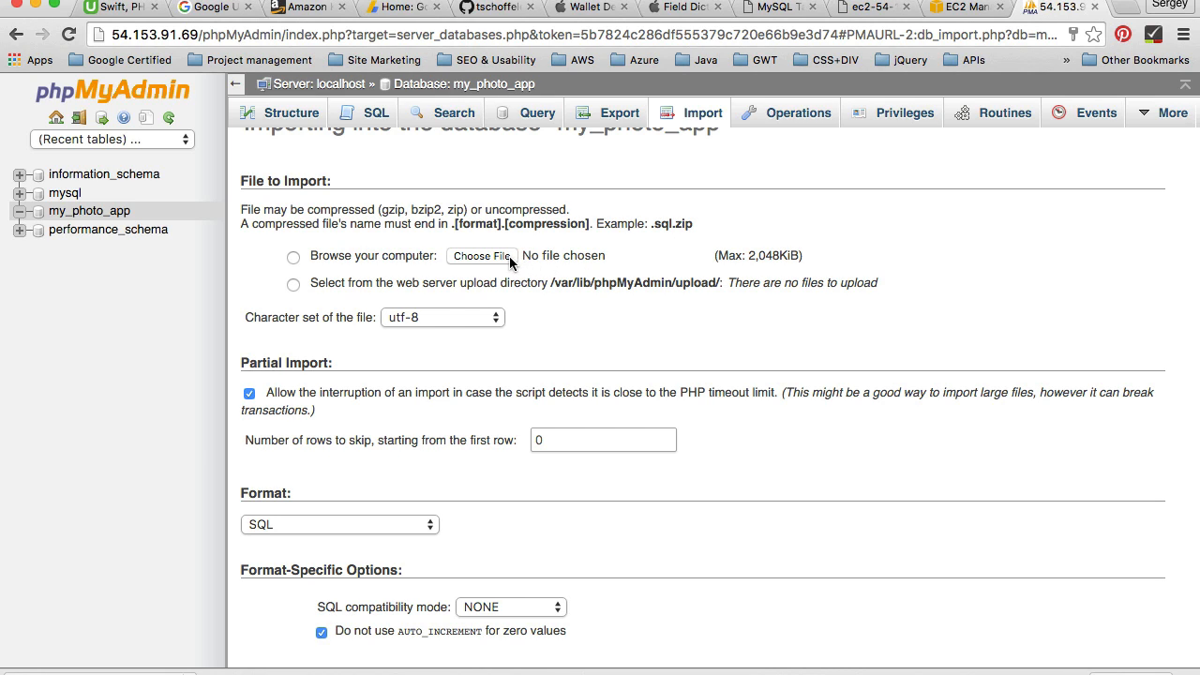
mouse_move(503, 260)
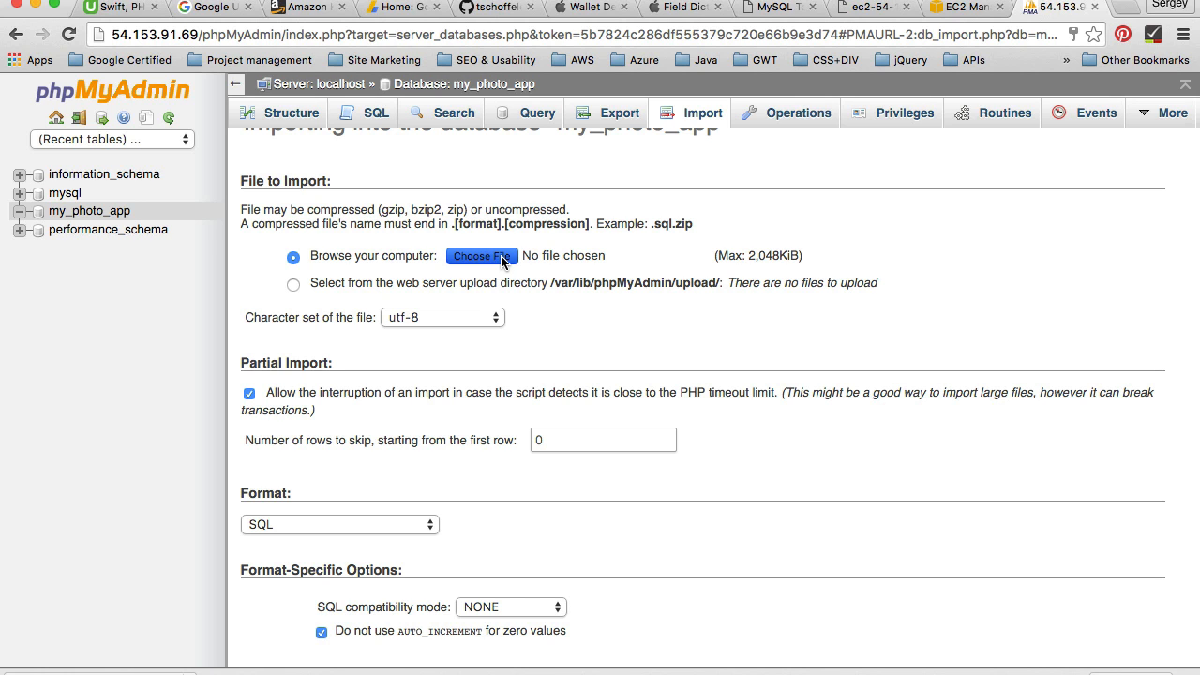
Choose apns_alt.sql from Desktop/easyapns-master/src/sql as the file to import
left_click(481, 255)
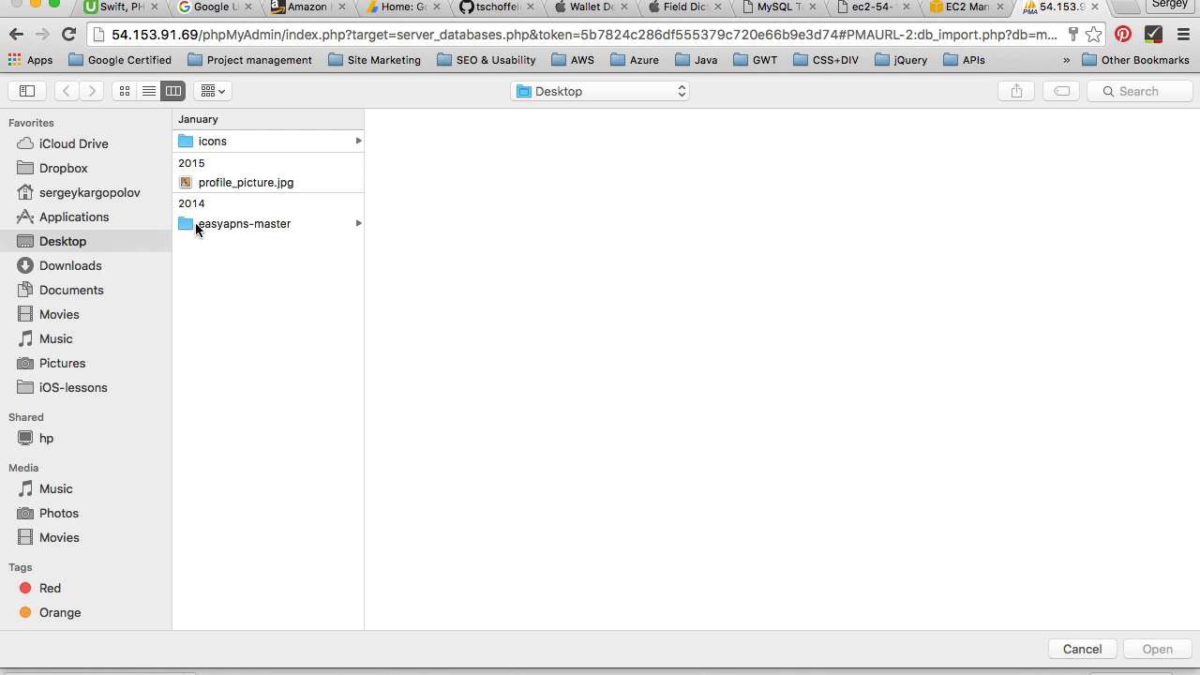
left_click(245, 223)
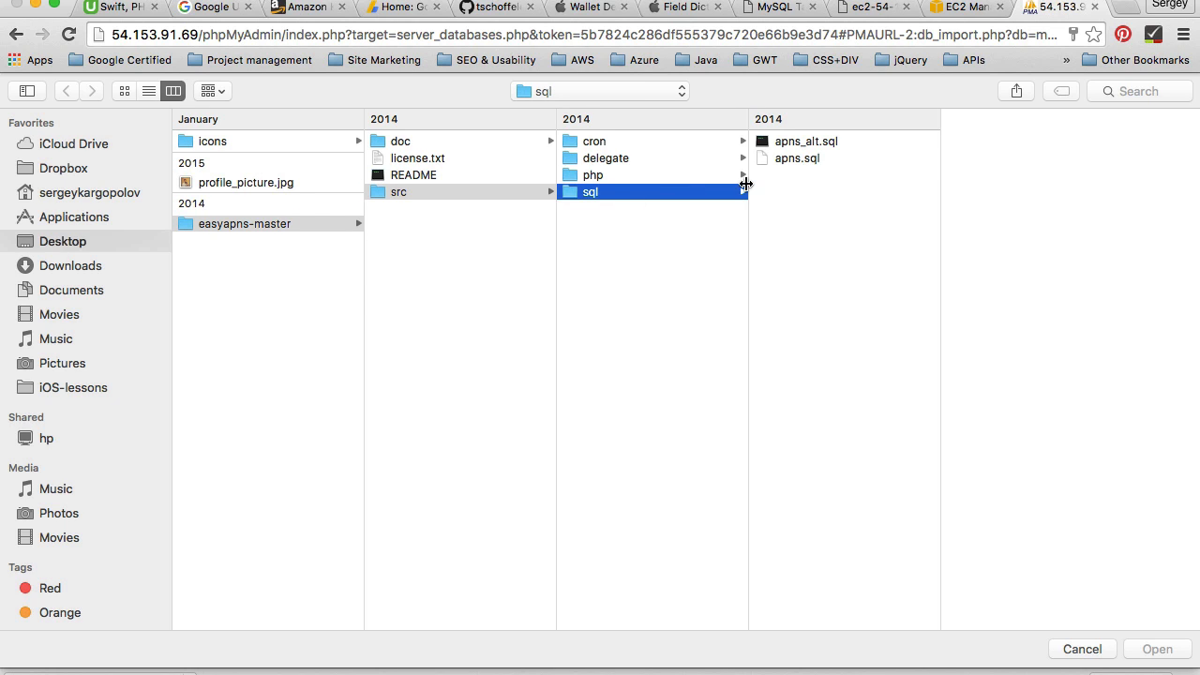
left_click(806, 141)
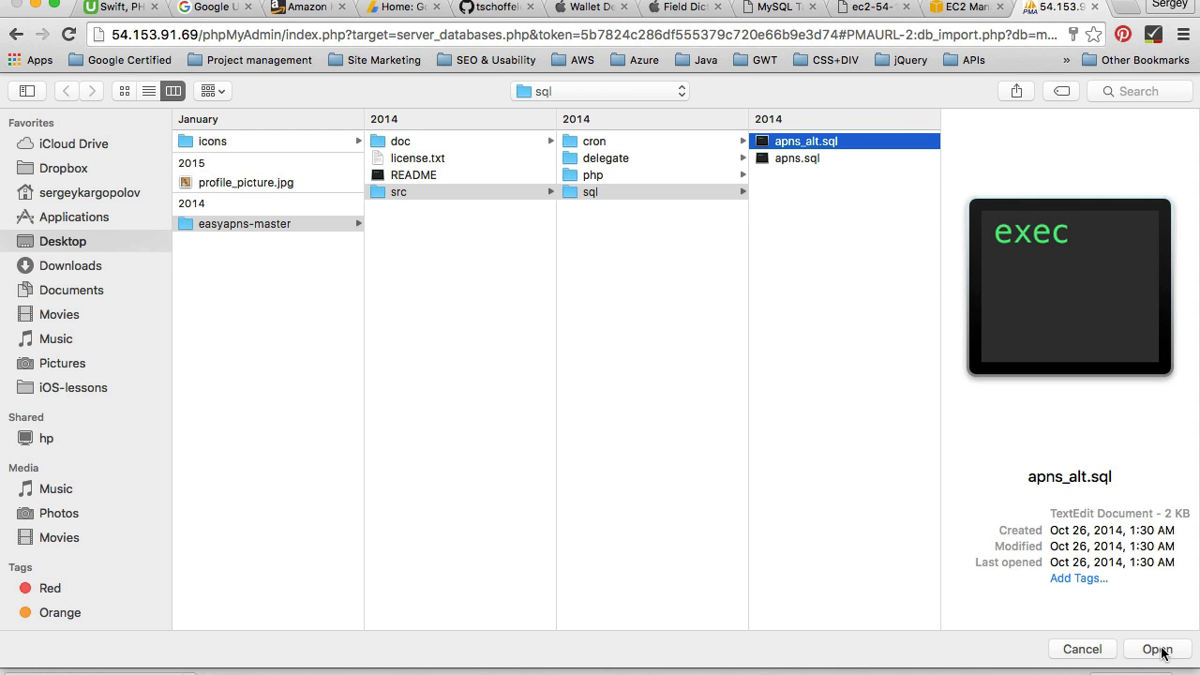
left_click(1157, 649)
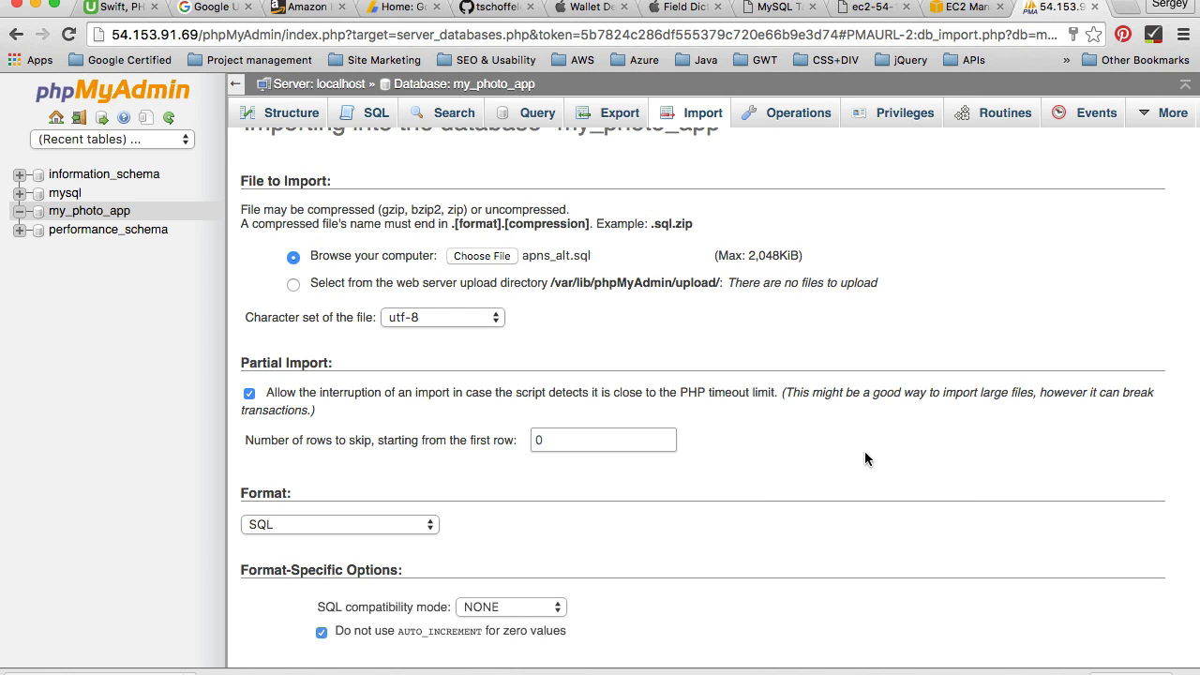
Run the SQL import of apns_alt.sql, adding apns_devices and apns_messages tables
scroll("down", 3)
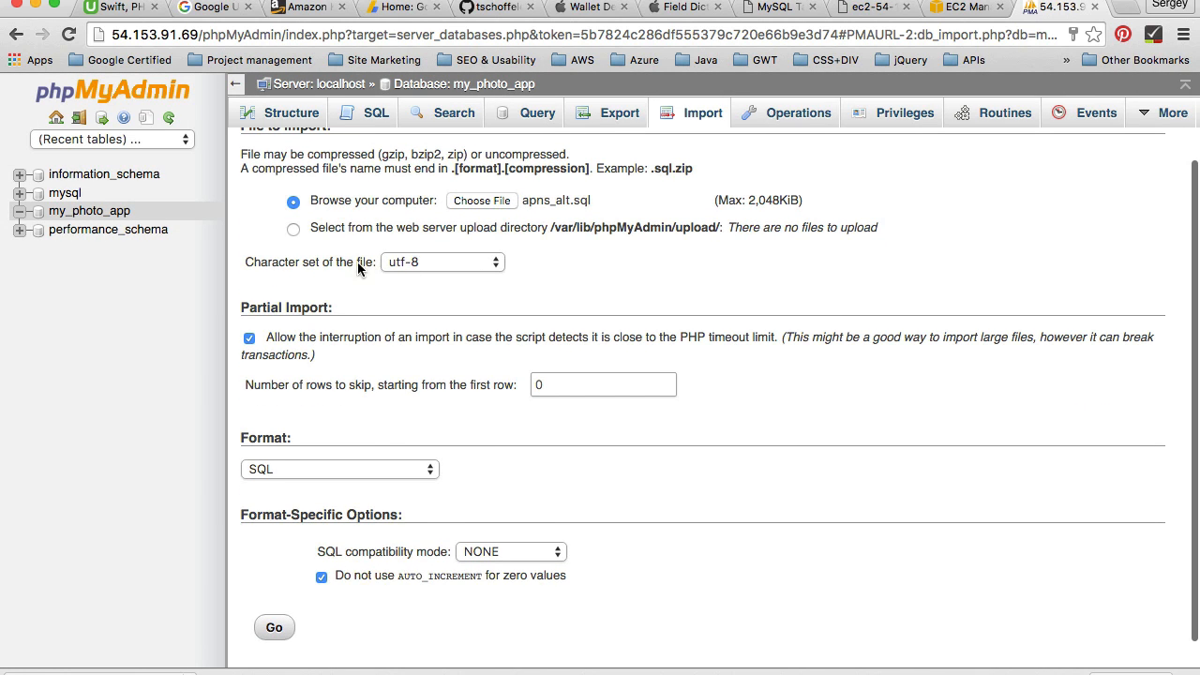
mouse_move(482, 303)
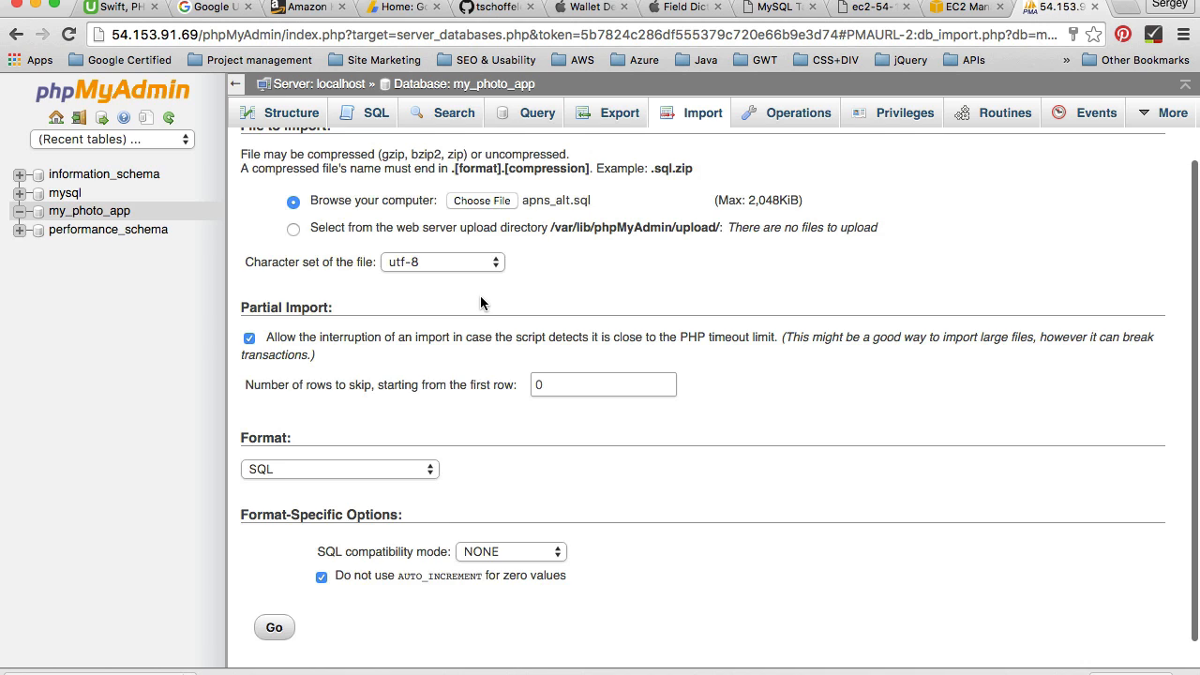
scroll("down", 3)
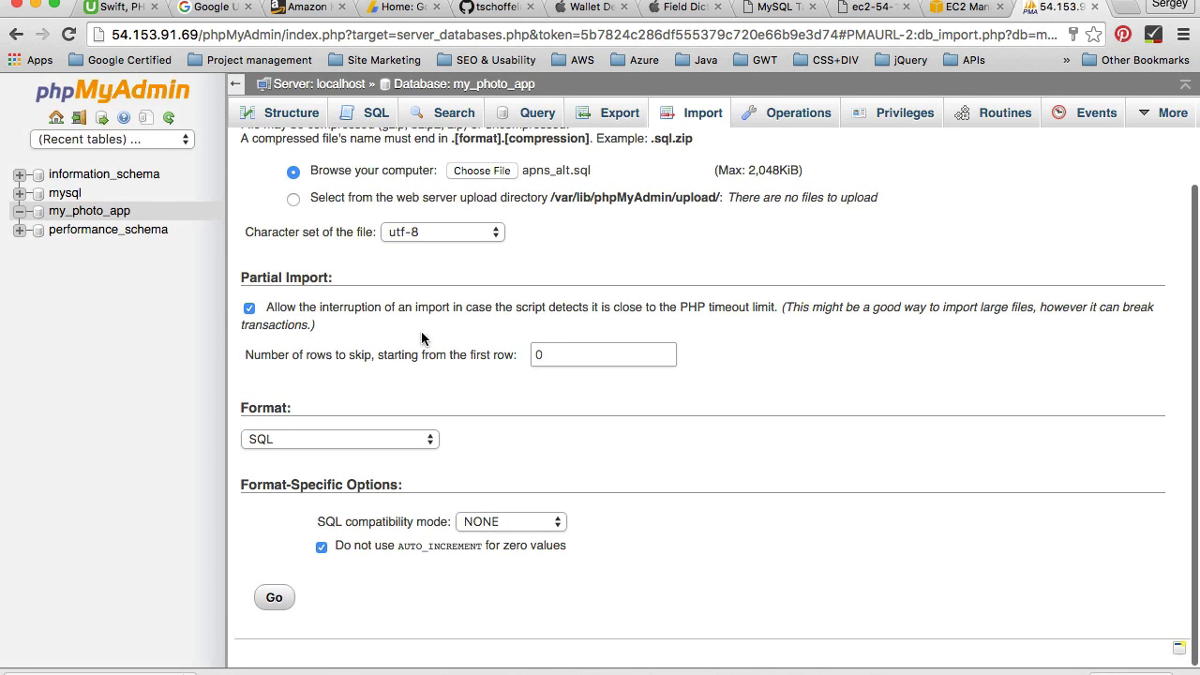
mouse_move(521, 447)
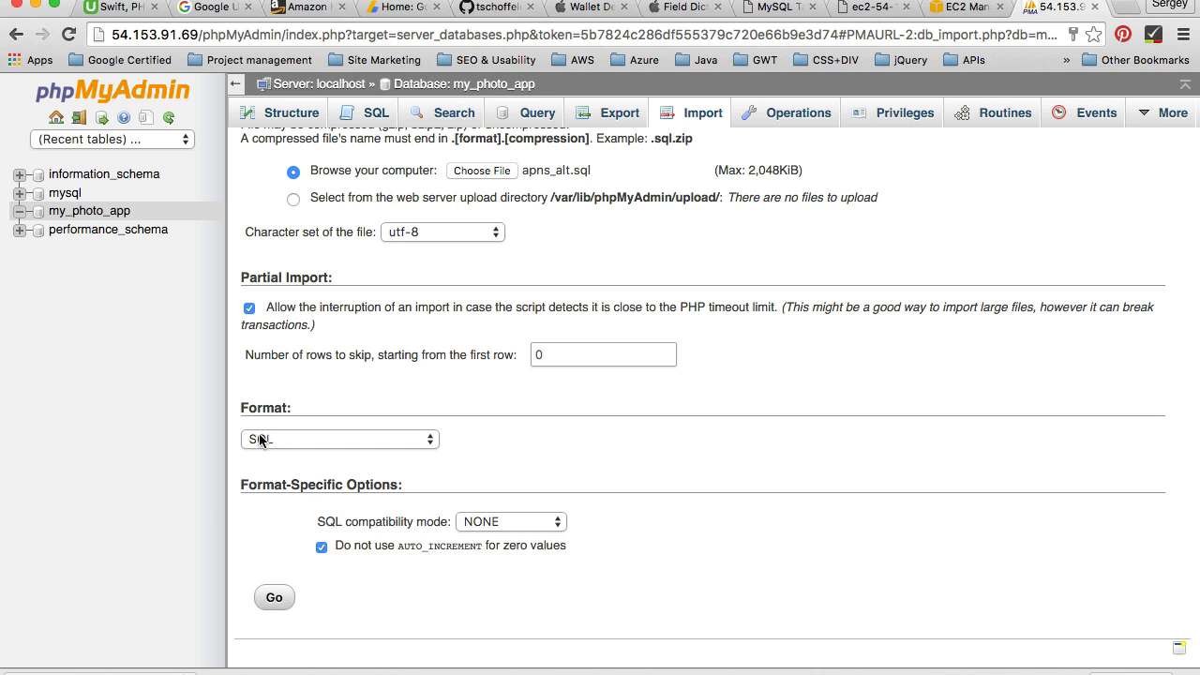
mouse_move(289, 442)
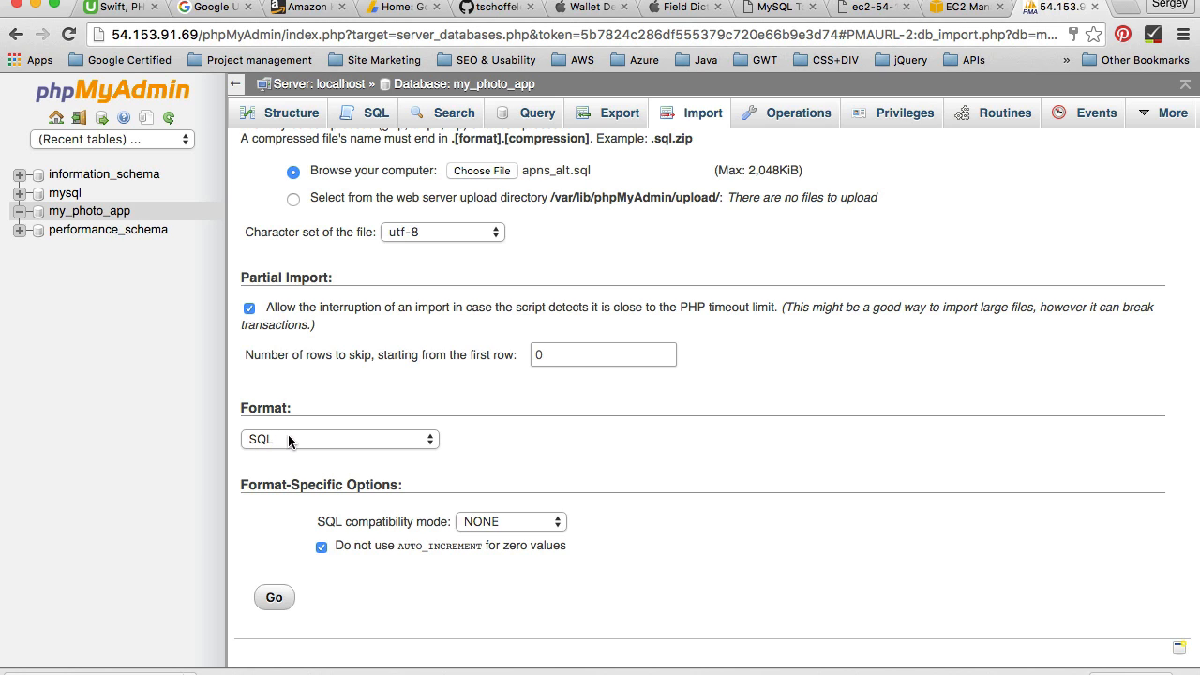
left_click(274, 598)
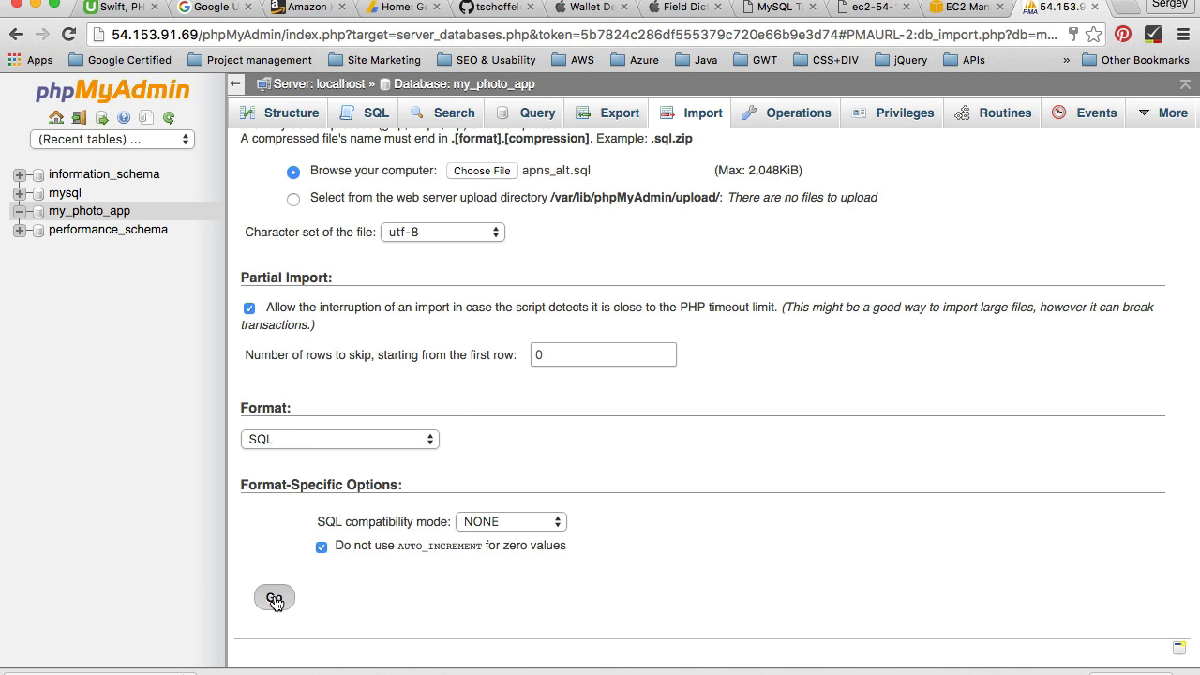
left_click(273, 598)
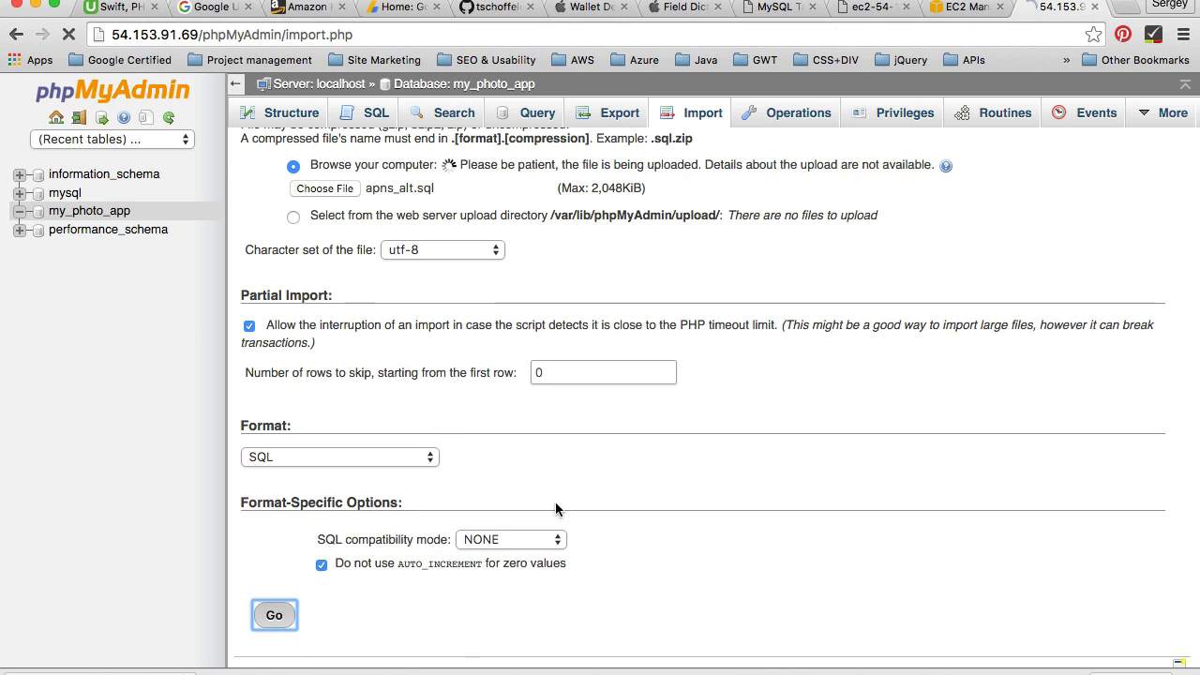
left_click(274, 615)
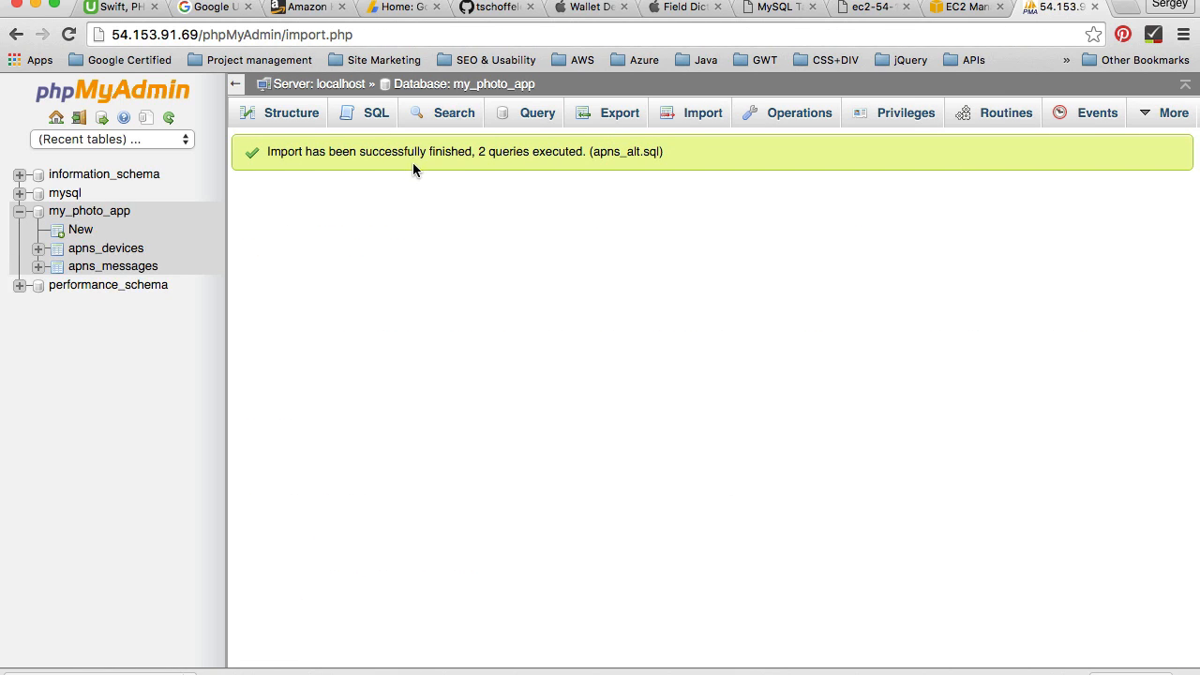
mouse_move(540, 172)
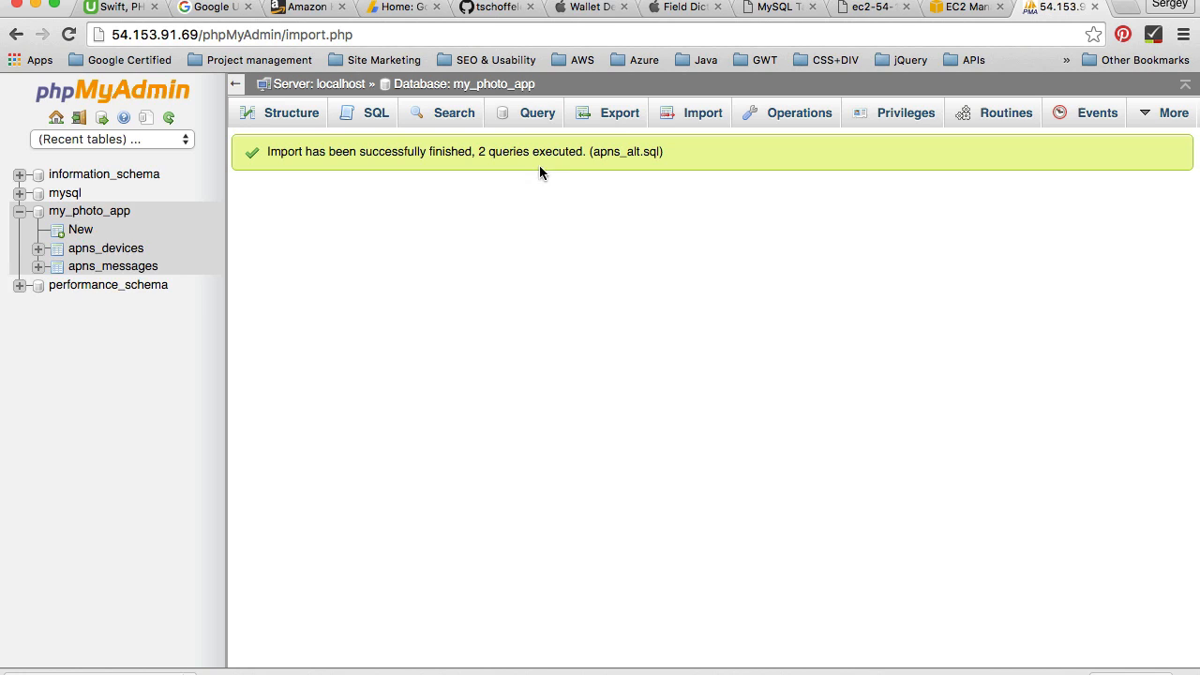
mouse_move(147, 242)
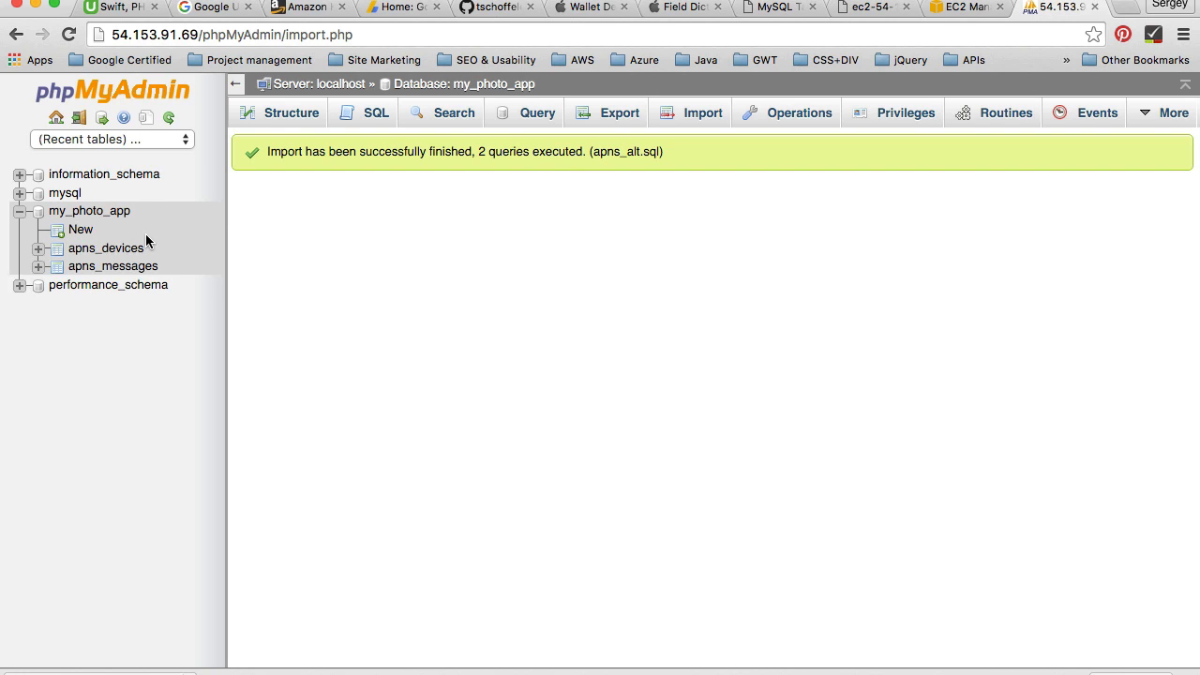
mouse_move(106, 248)
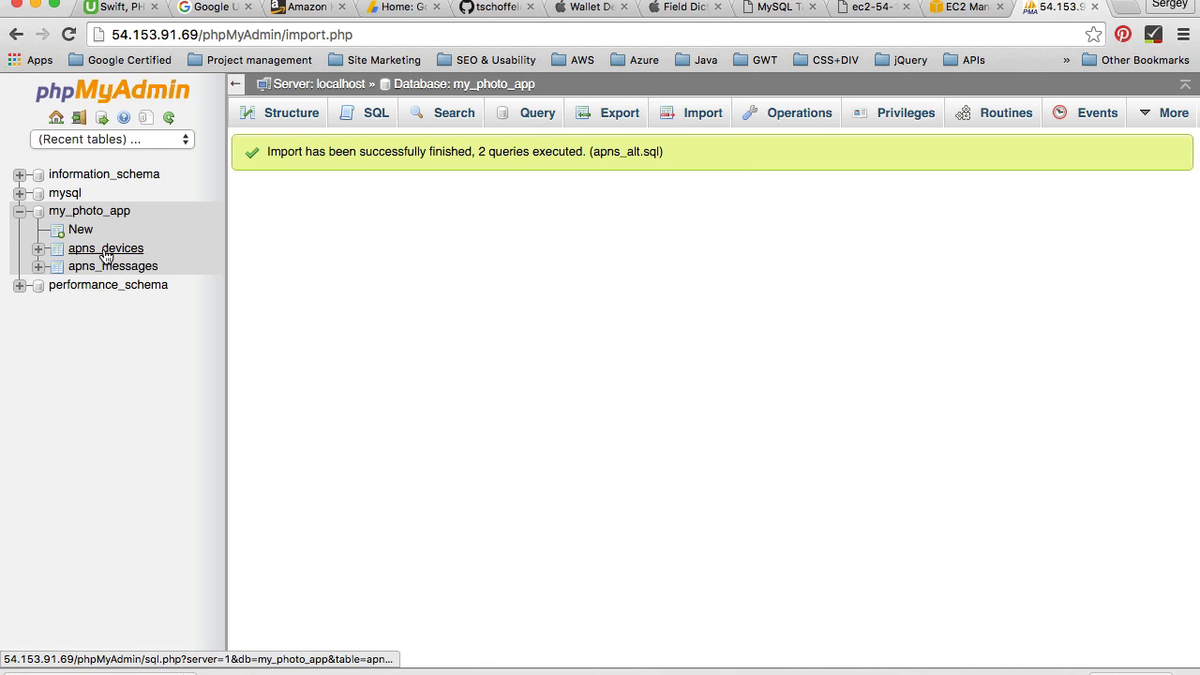
Browse the apns_devices table to confirm it has zero rows
left_click(106, 248)
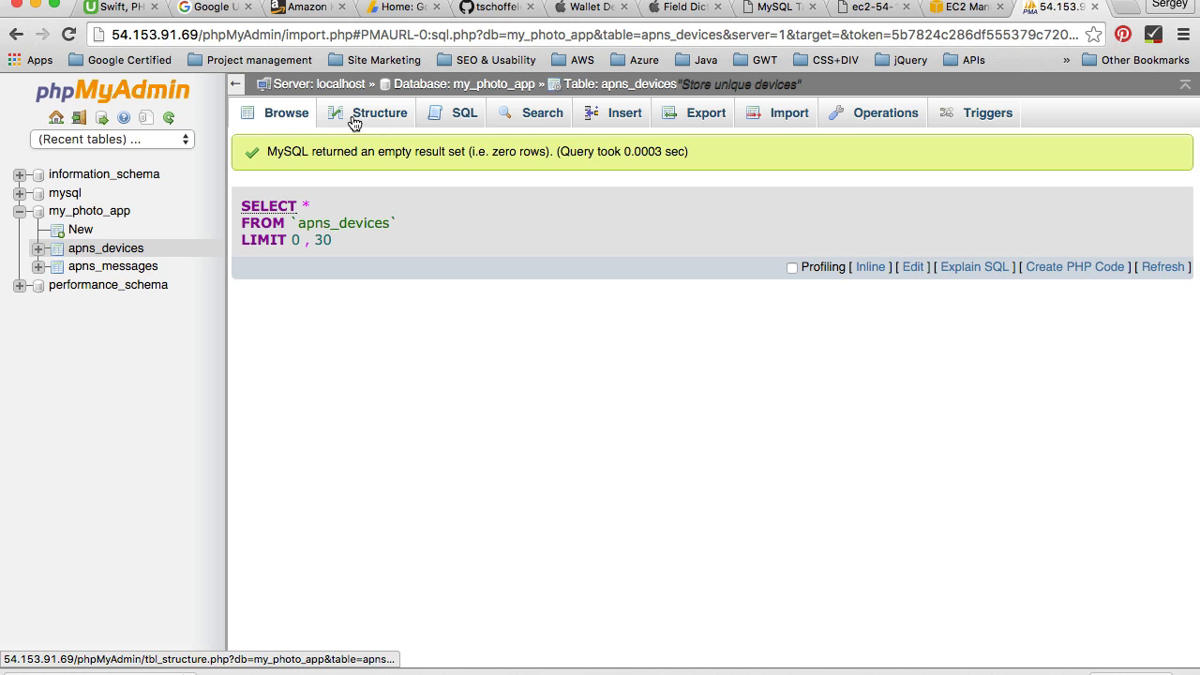
View the apns_devices Structure tab listing its 16 columns, pid through modified
left_click(379, 113)
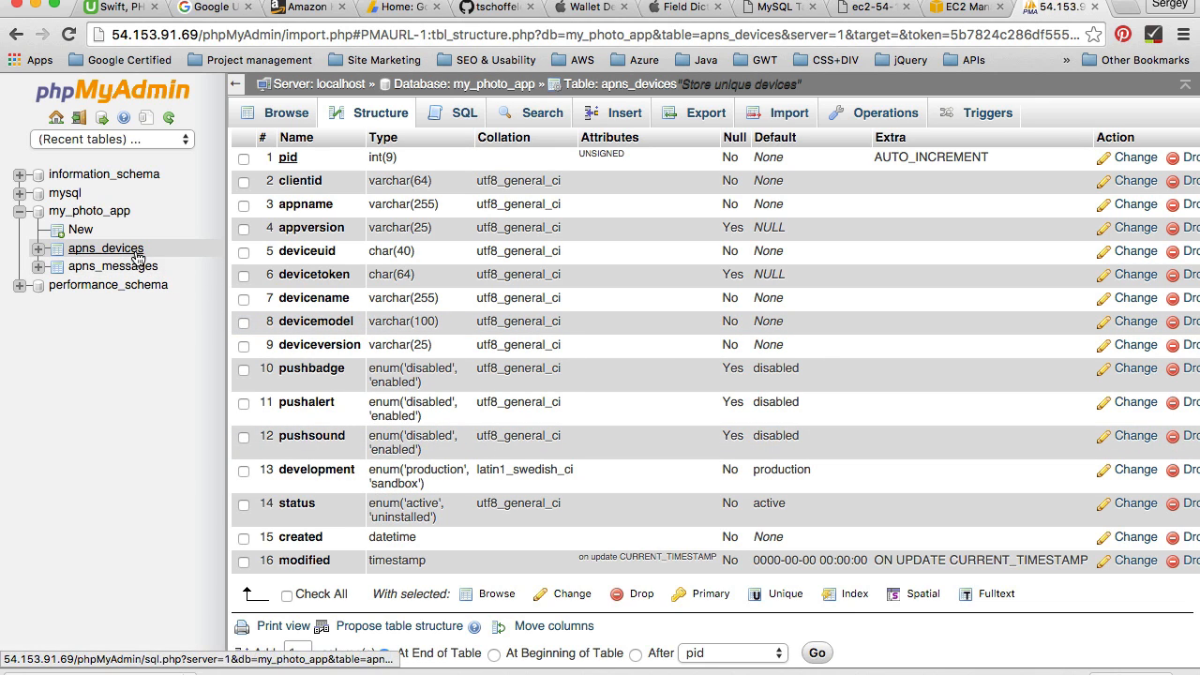
mouse_move(408, 274)
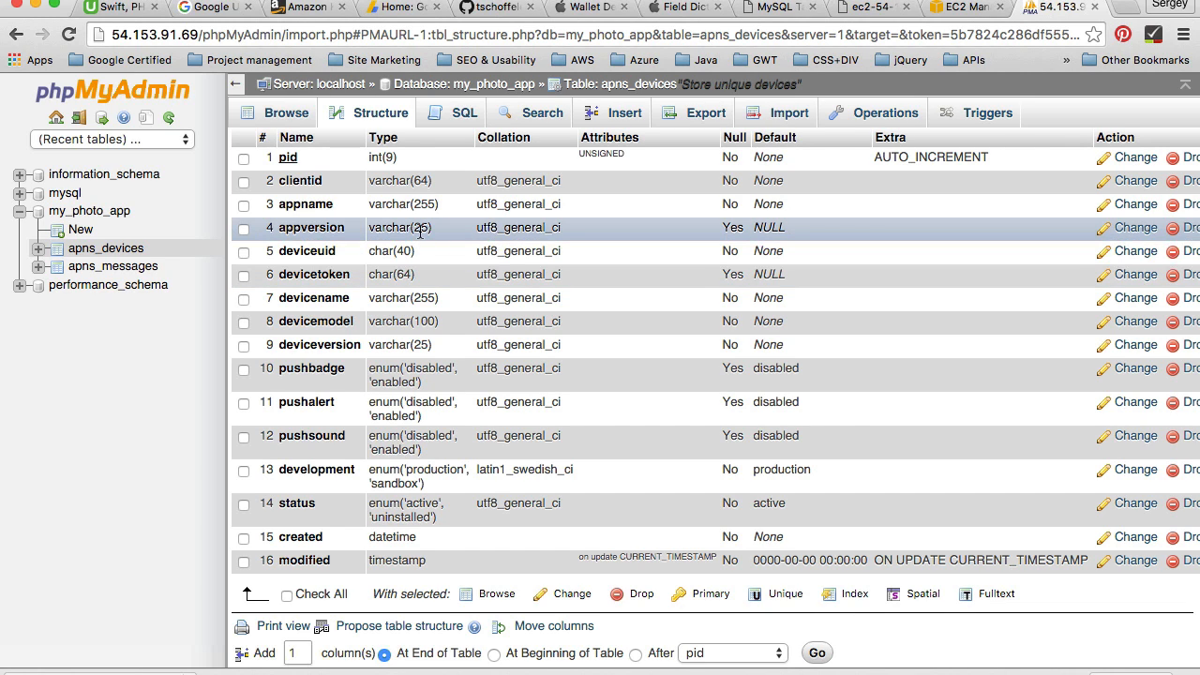
mouse_move(407, 273)
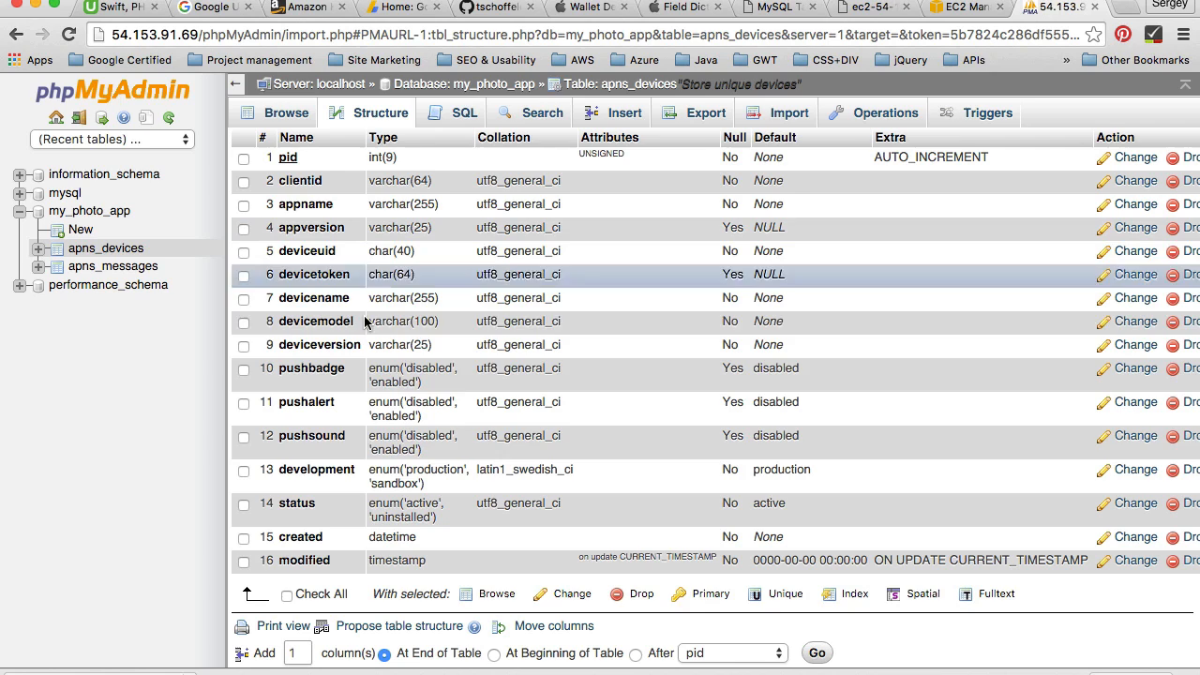
mouse_move(355, 487)
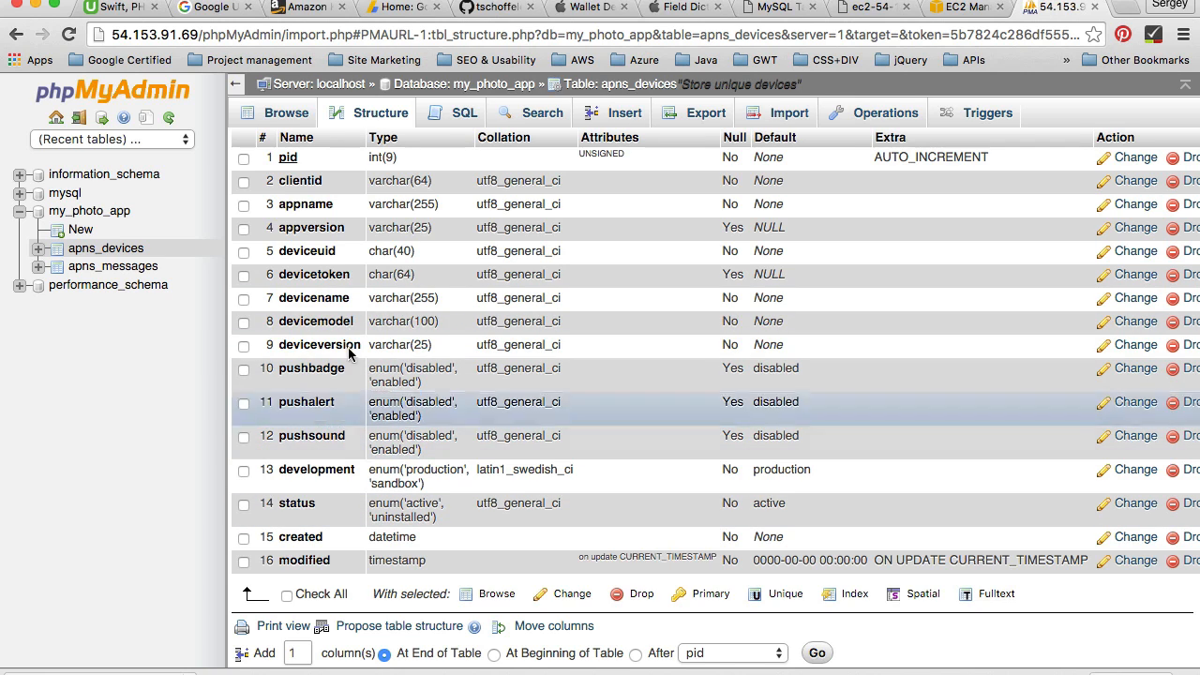
mouse_move(363, 321)
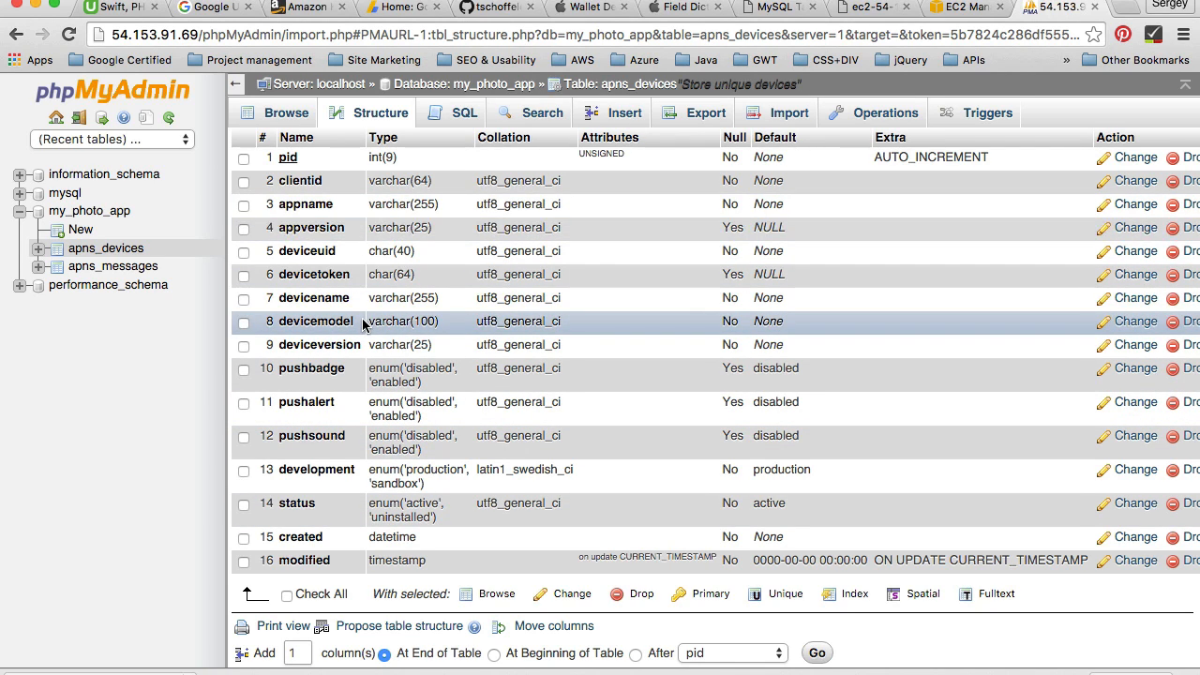
mouse_move(300, 158)
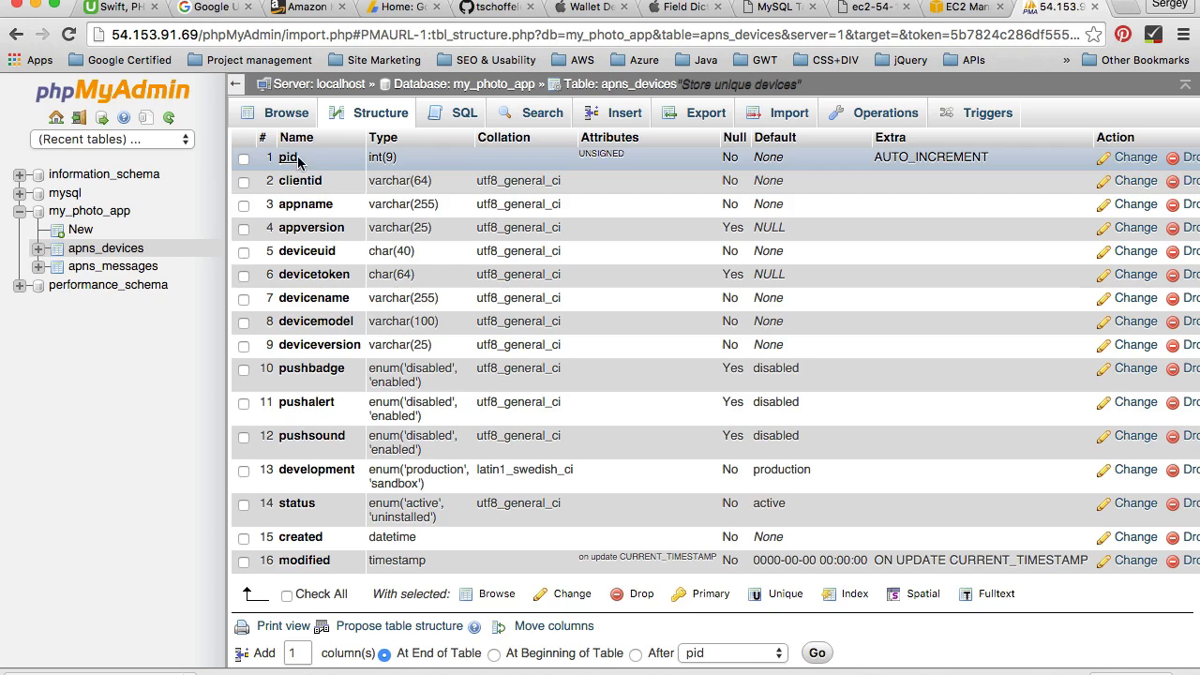
mouse_move(961, 174)
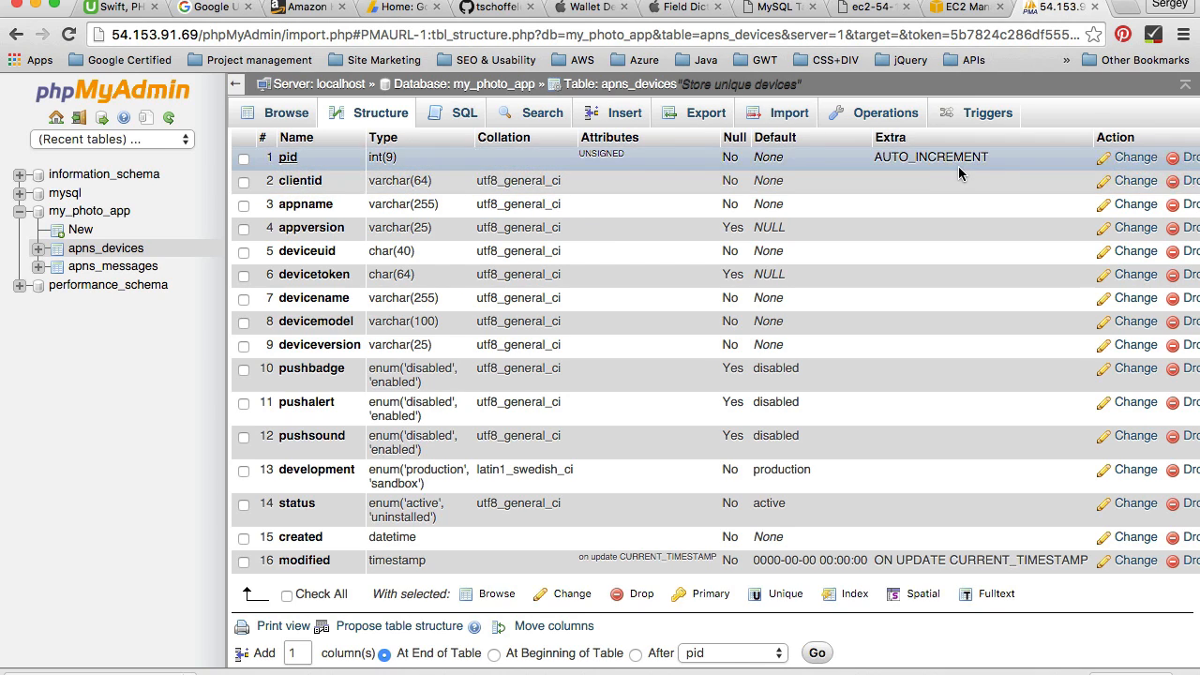
mouse_move(291, 169)
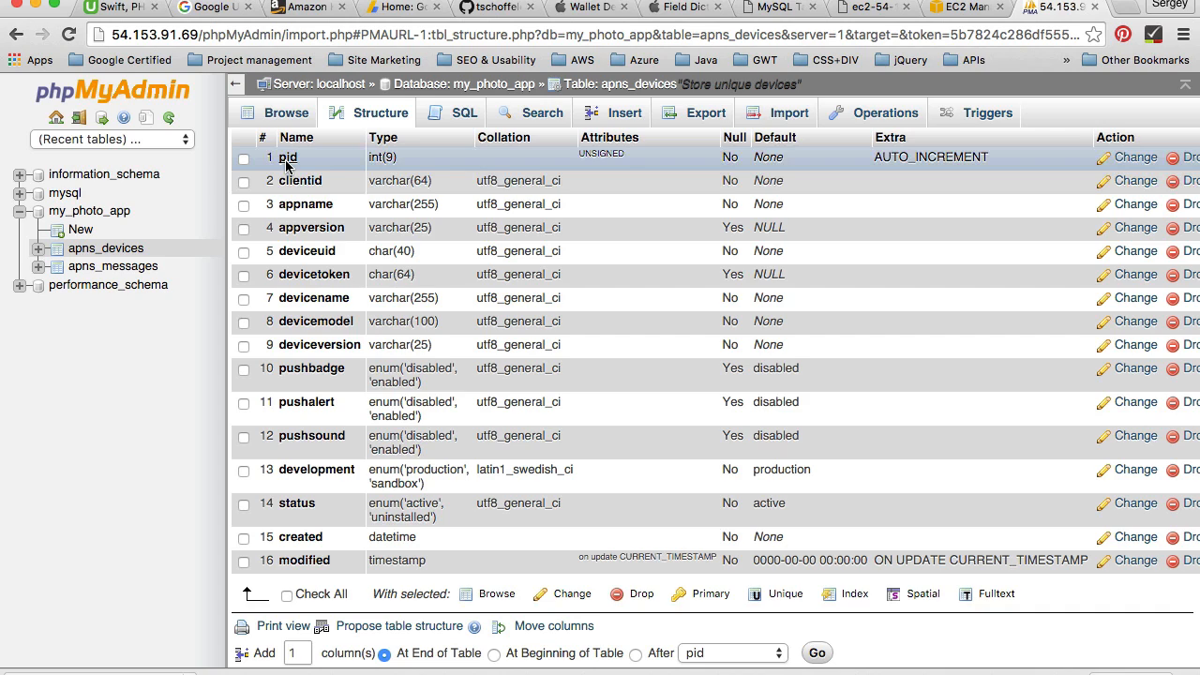
mouse_move(327, 166)
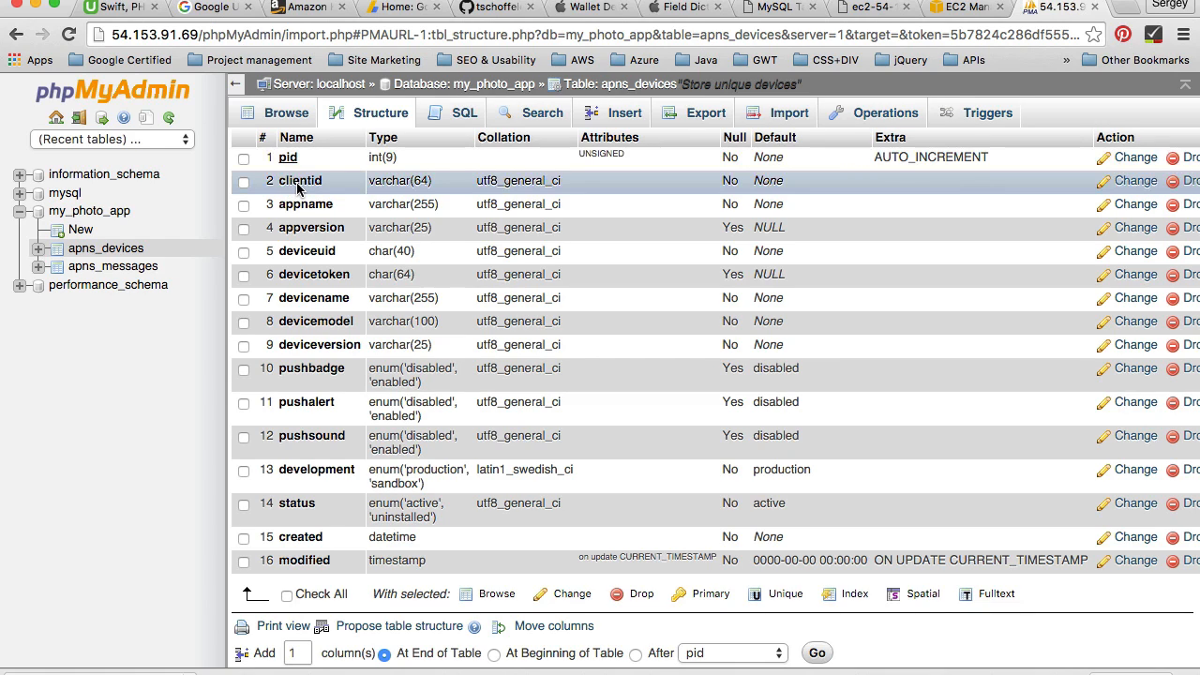
mouse_move(314, 178)
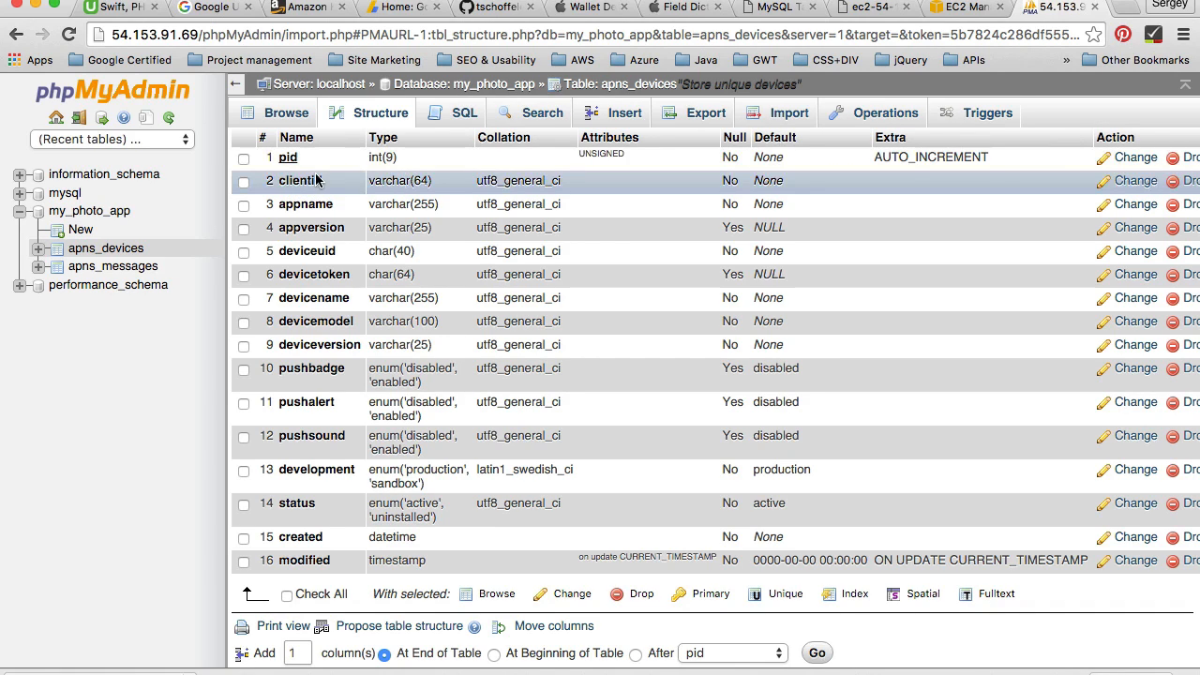
mouse_move(302, 187)
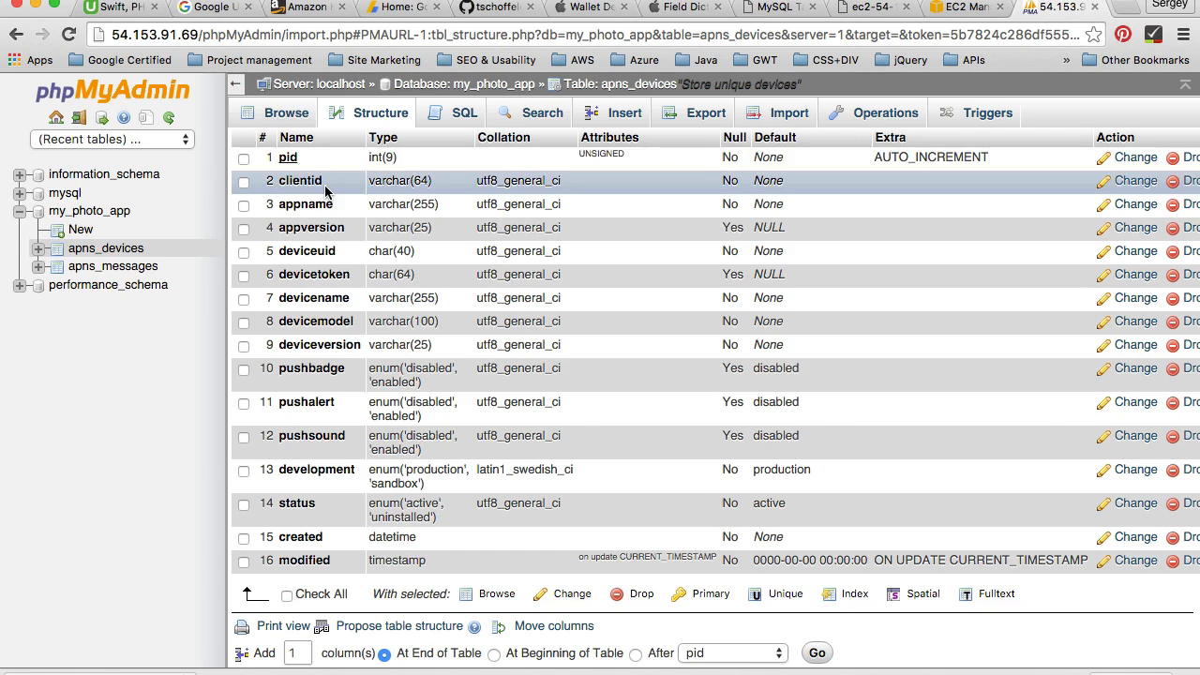
mouse_move(324, 209)
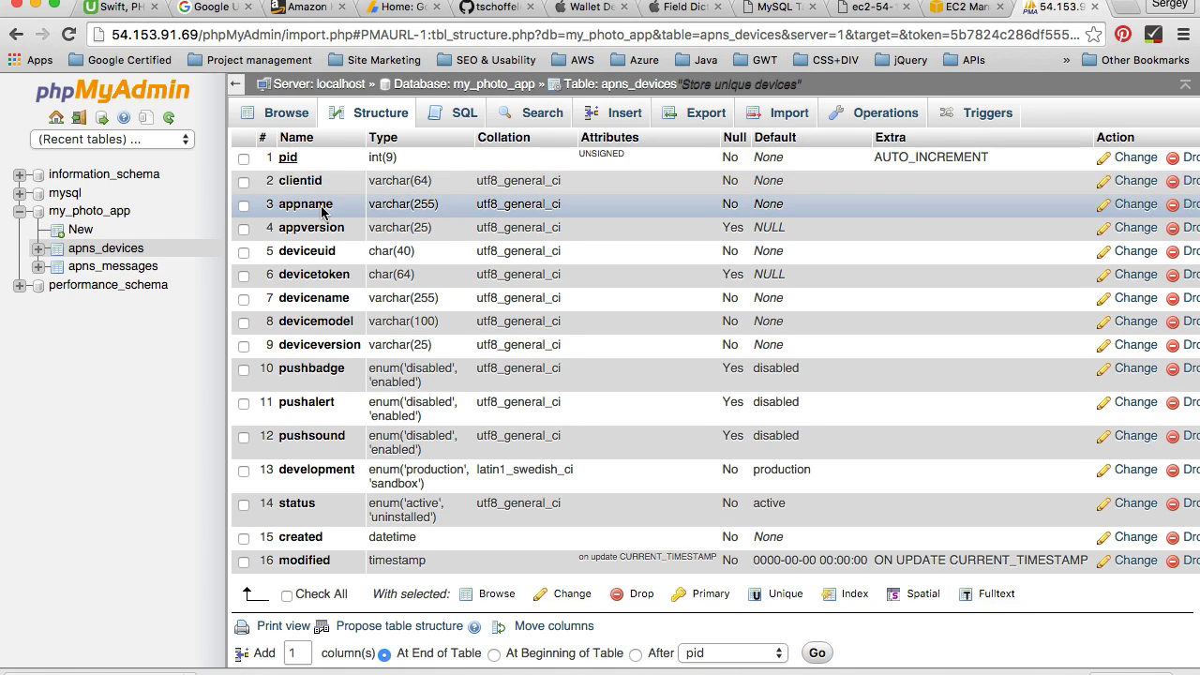
mouse_move(338, 235)
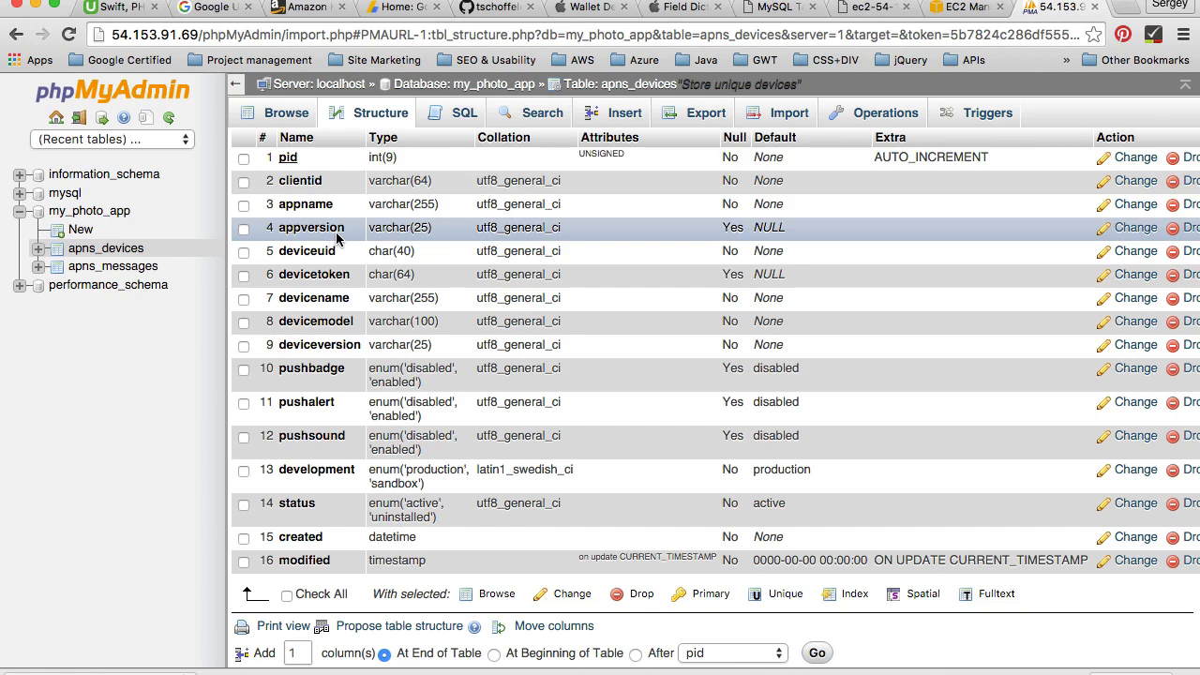
mouse_move(319, 250)
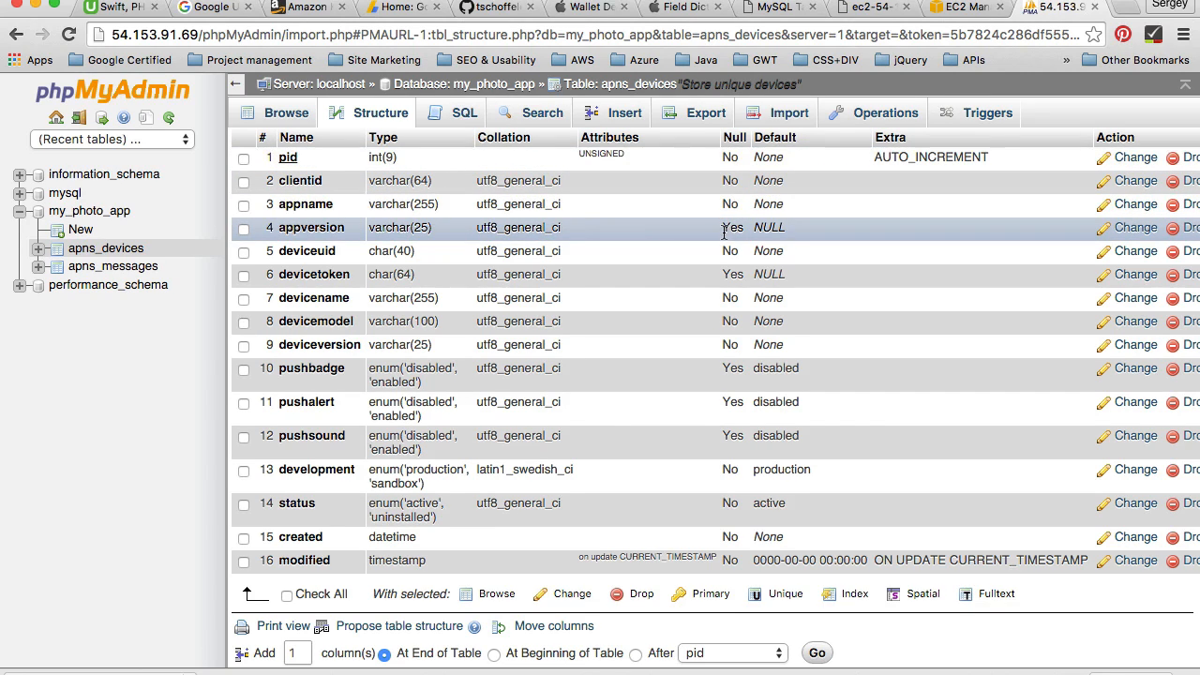
mouse_move(731, 214)
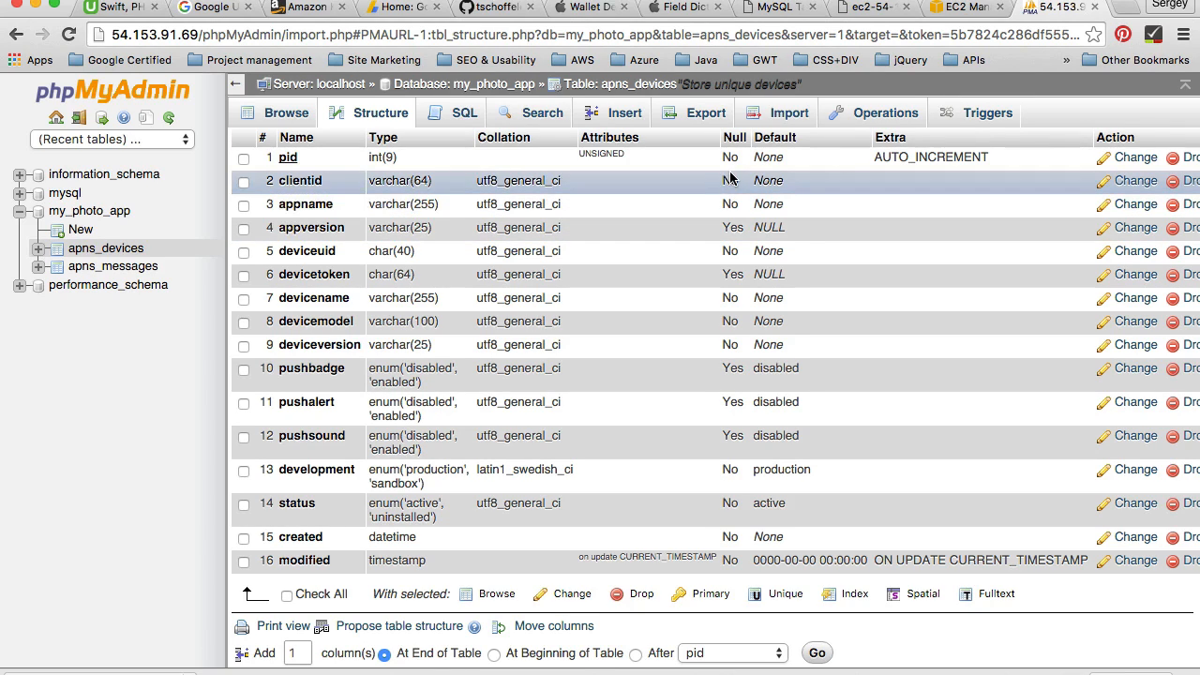
mouse_move(732, 198)
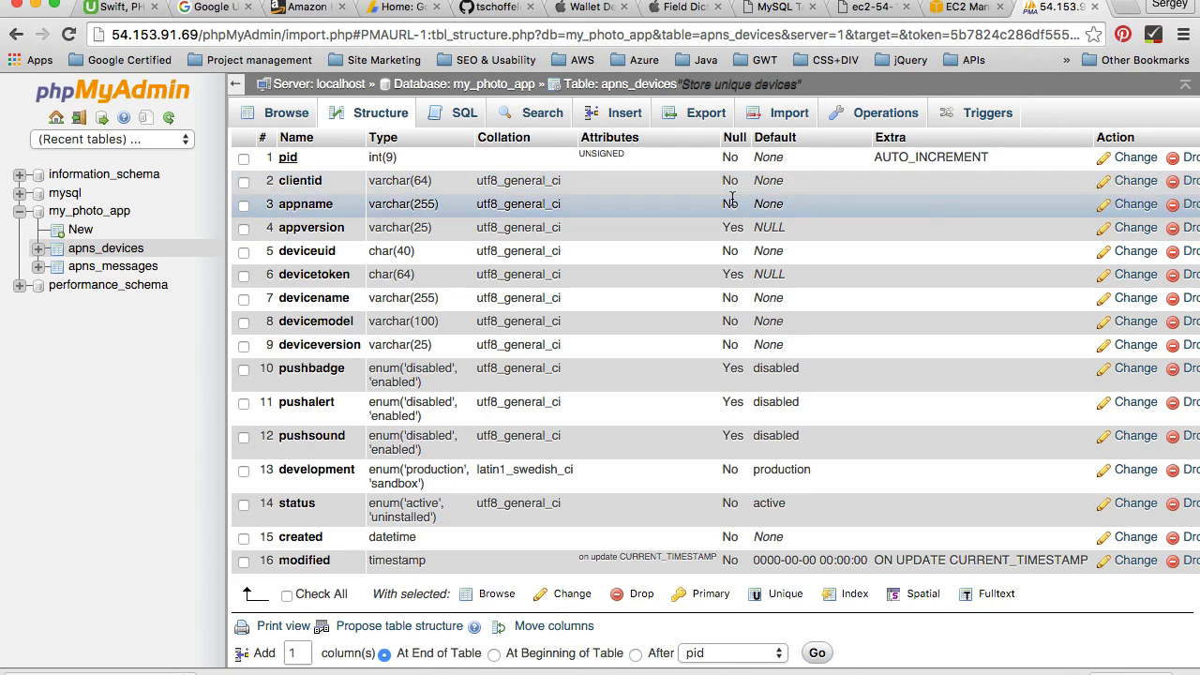
mouse_move(735, 220)
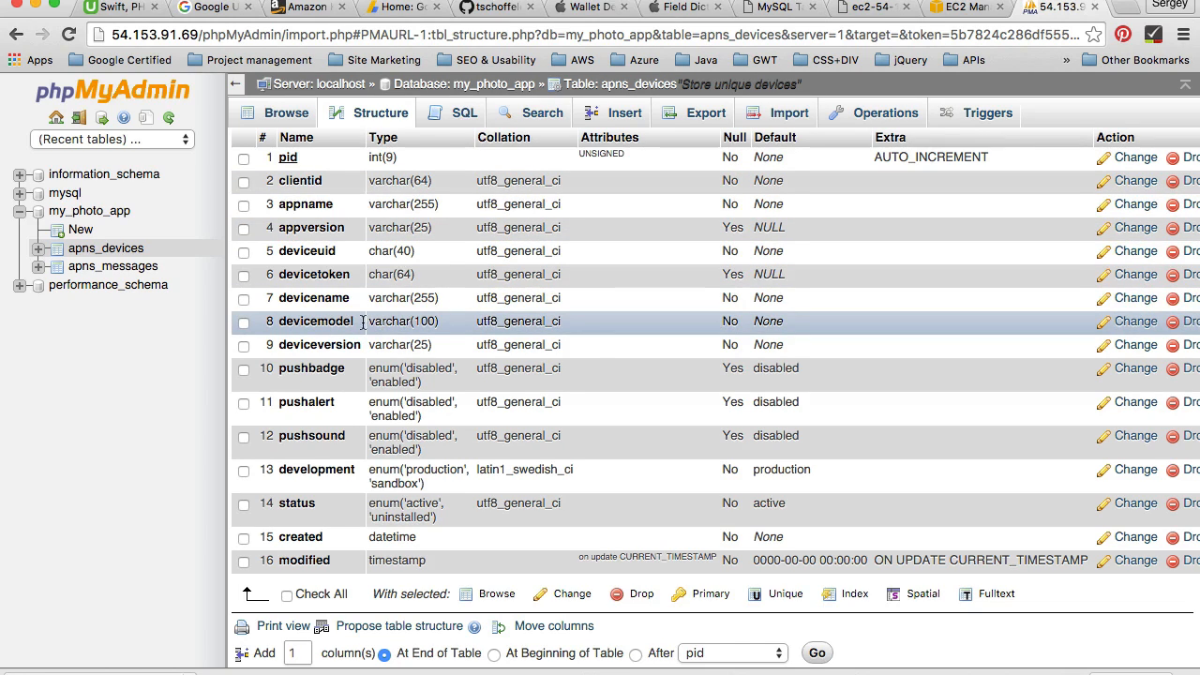
mouse_move(352, 354)
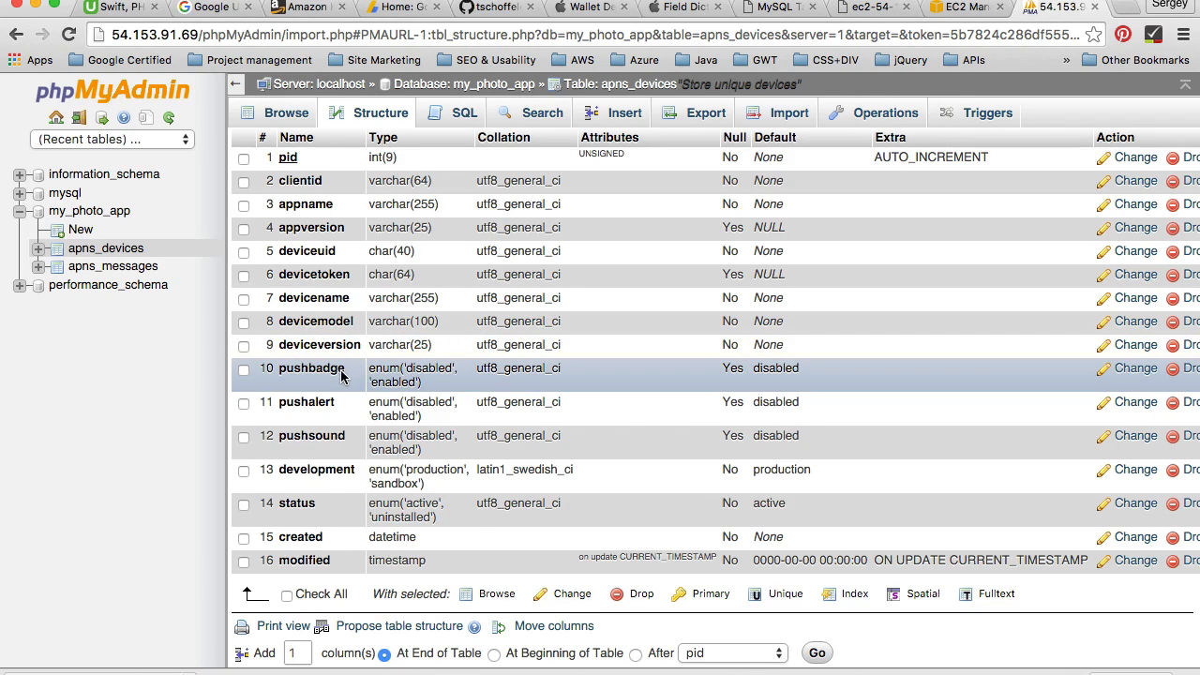
mouse_move(330, 387)
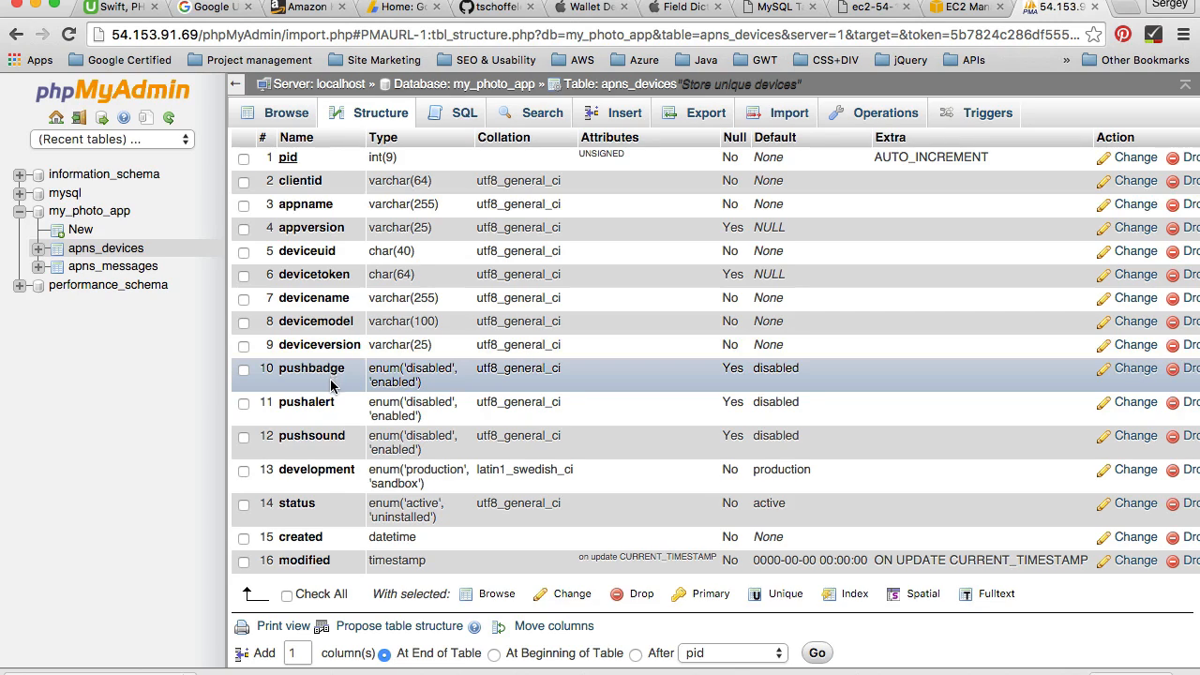
mouse_move(362, 440)
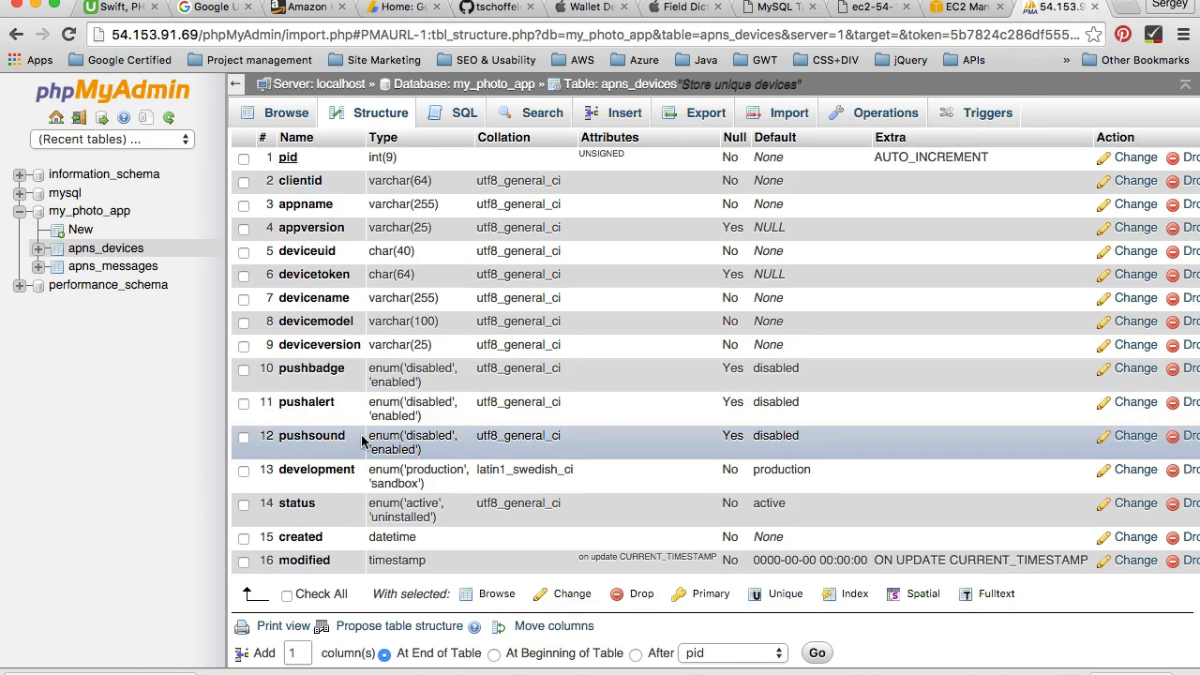
mouse_move(337, 481)
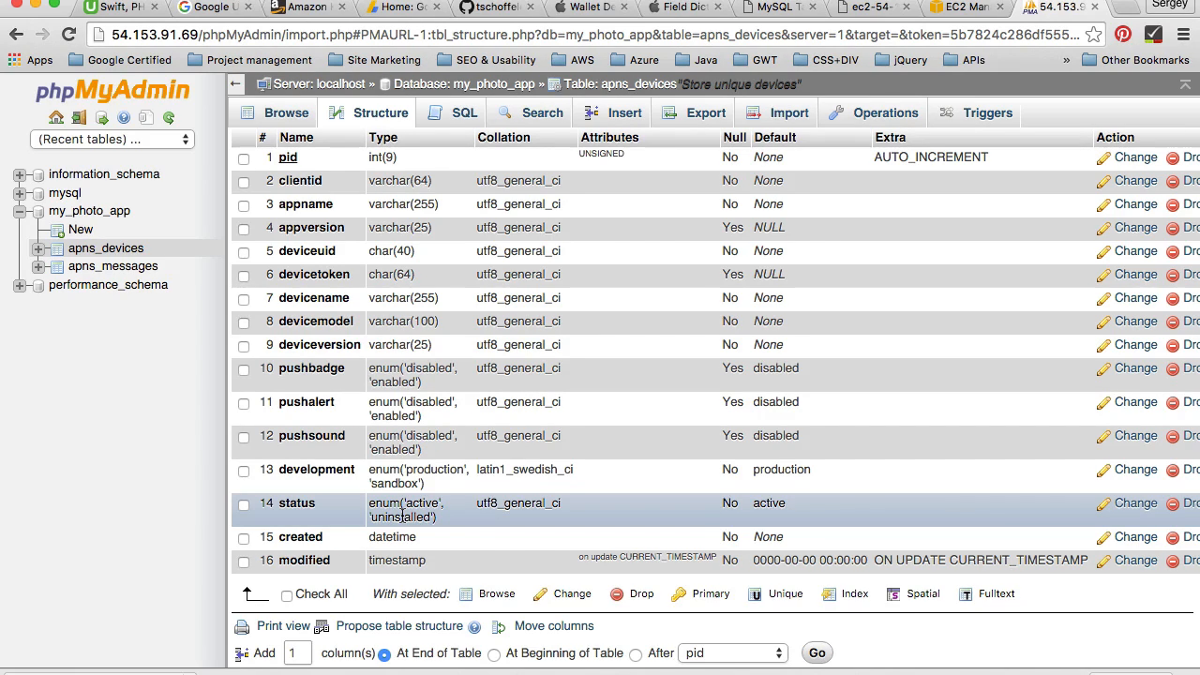
mouse_move(394, 537)
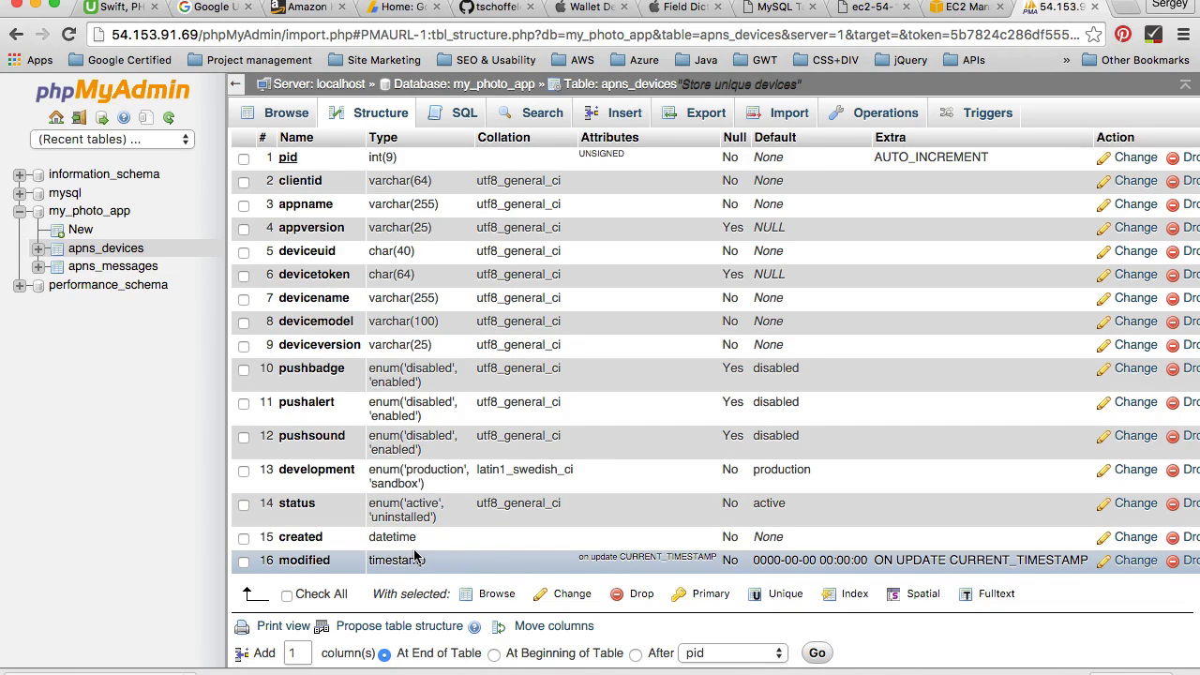
mouse_move(404, 153)
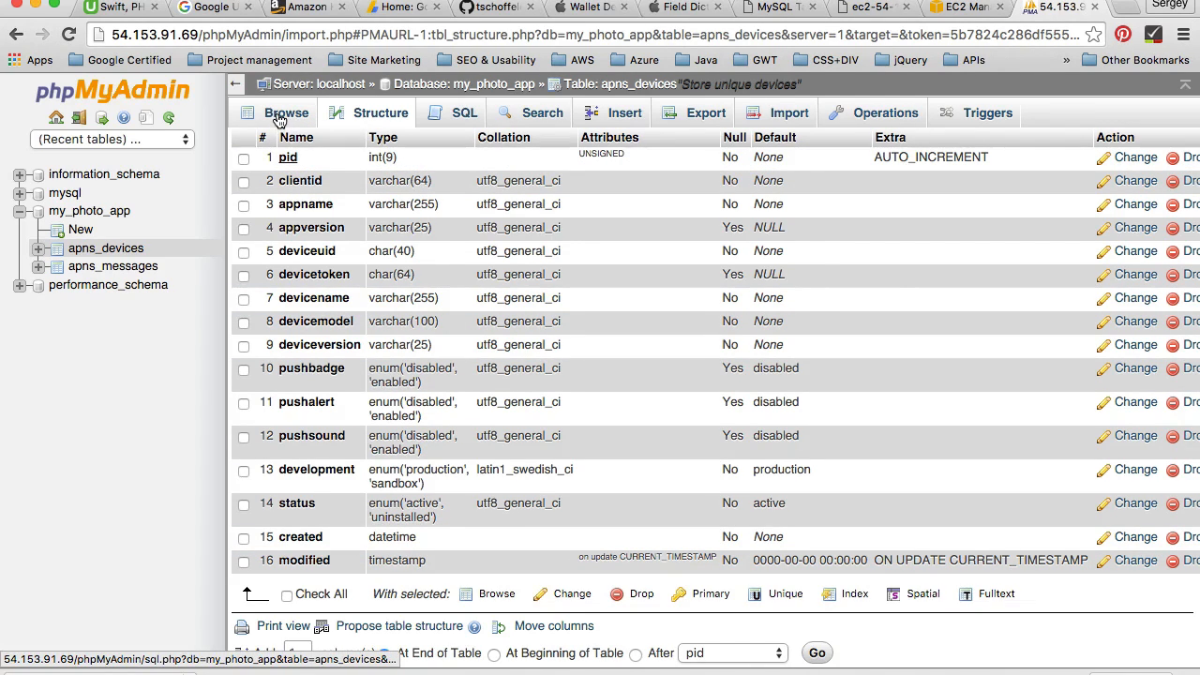
Browse apns_devices for rows, then open the empty apns_messages table
left_click(286, 112)
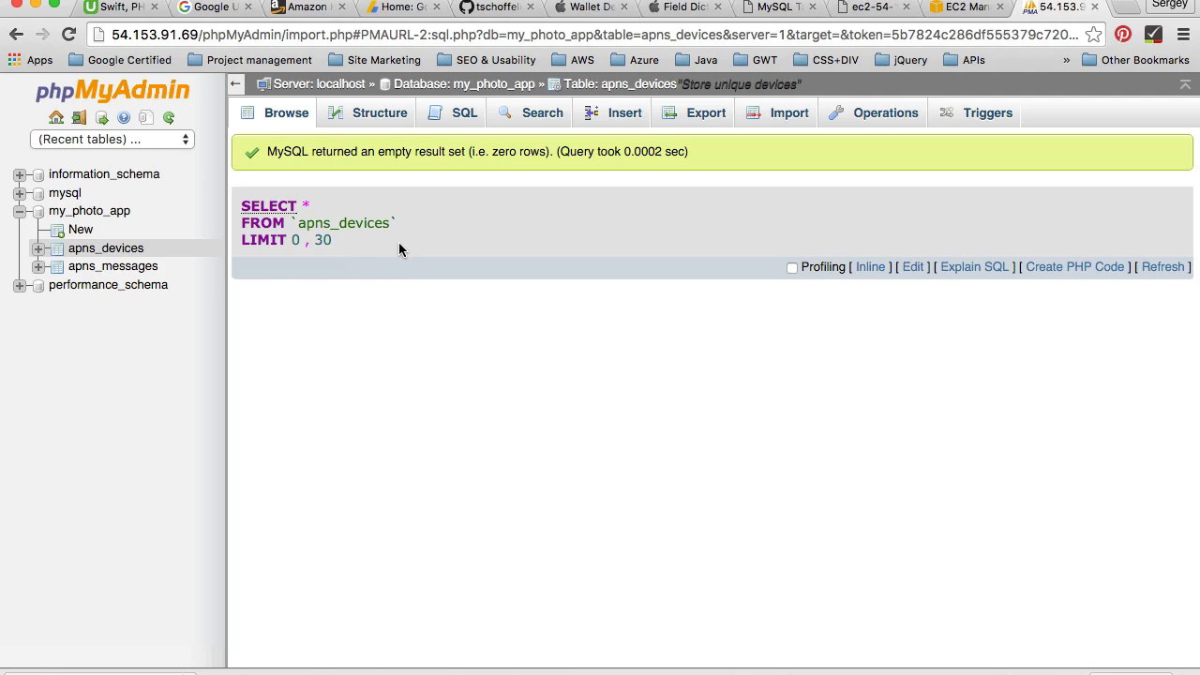
mouse_move(379, 112)
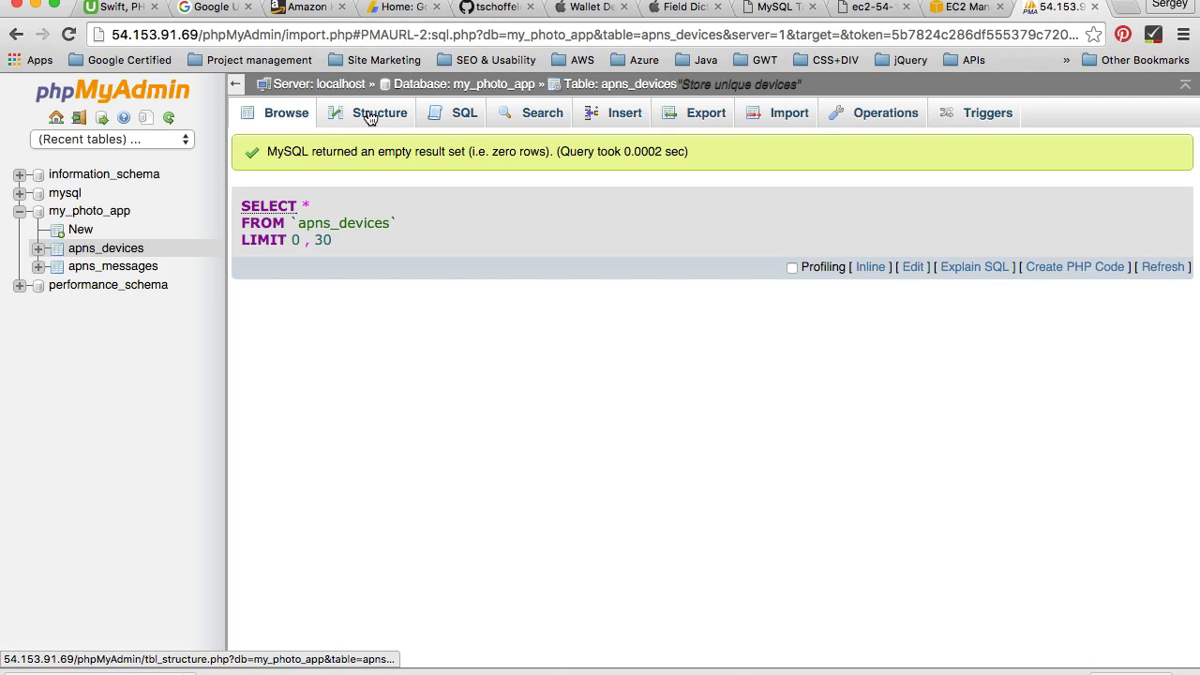
mouse_move(483, 256)
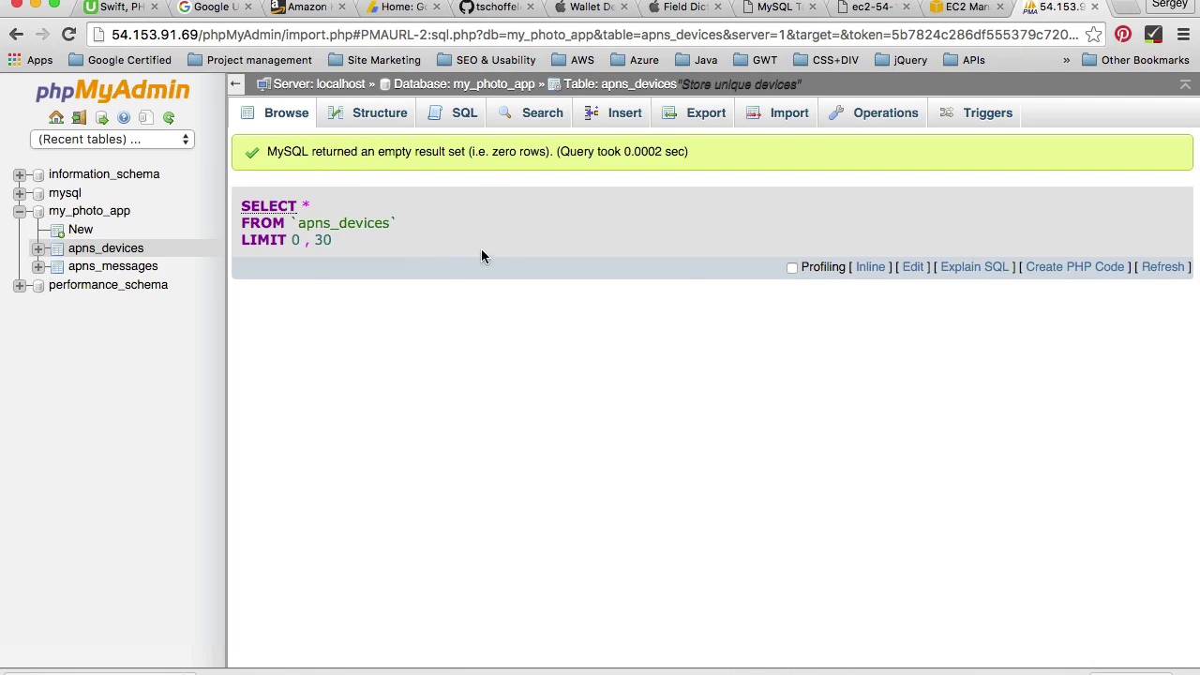
mouse_move(507, 208)
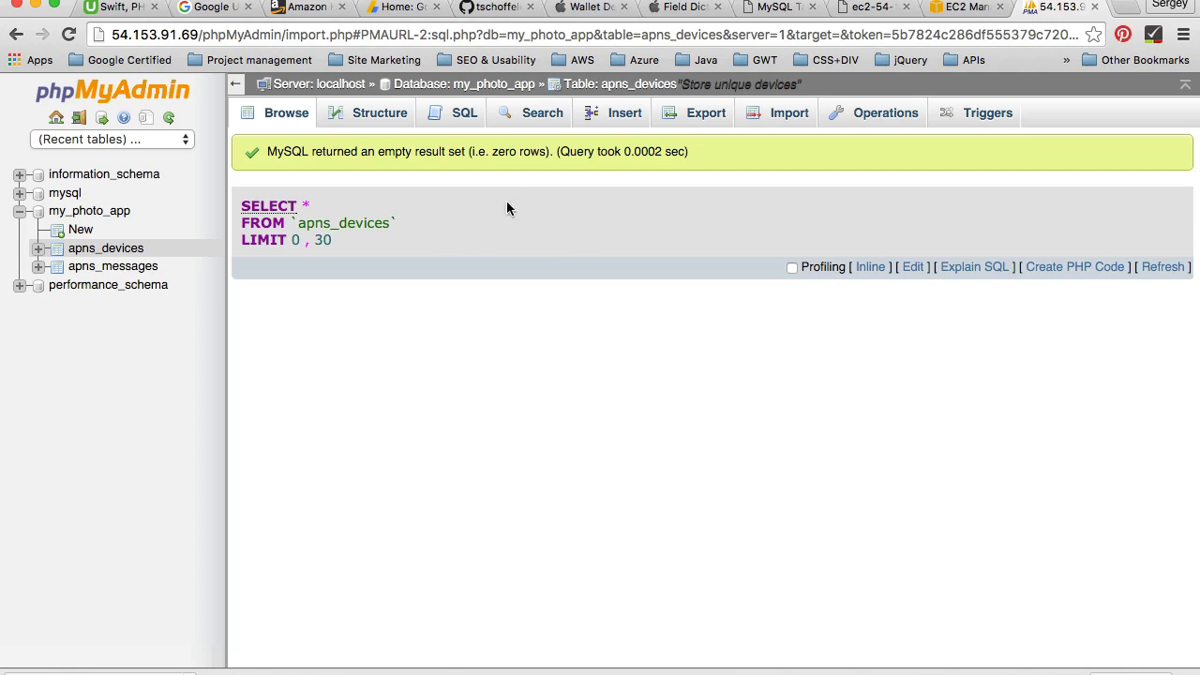
left_click(112, 265)
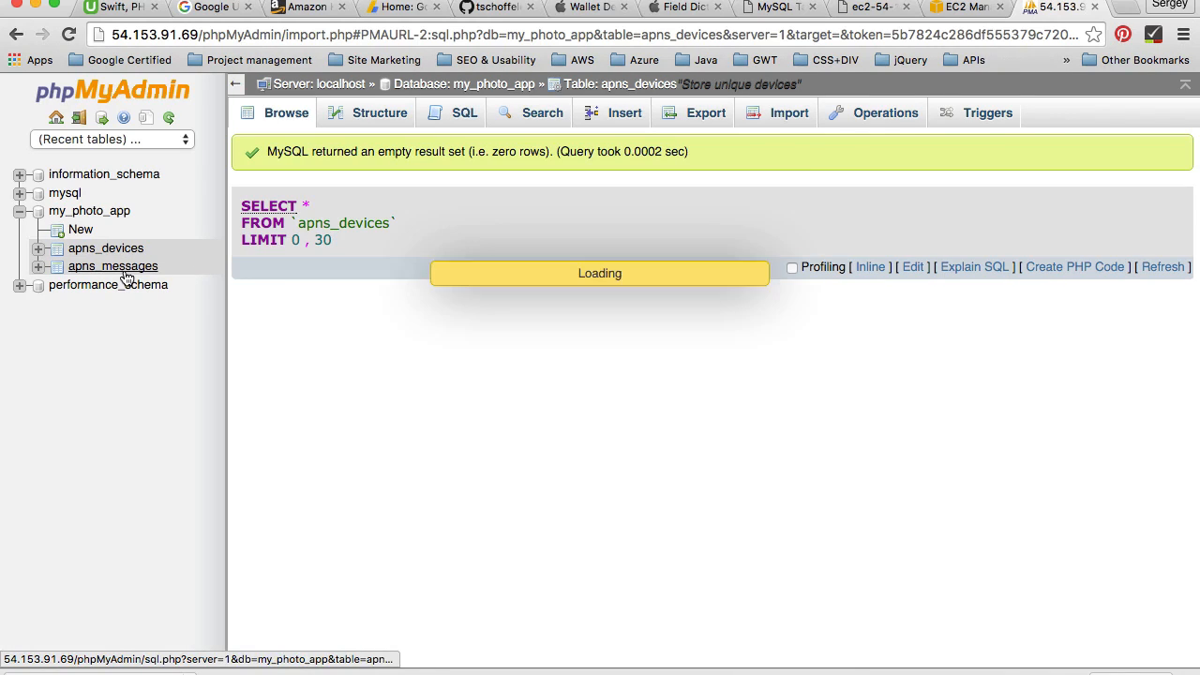
left_click(112, 266)
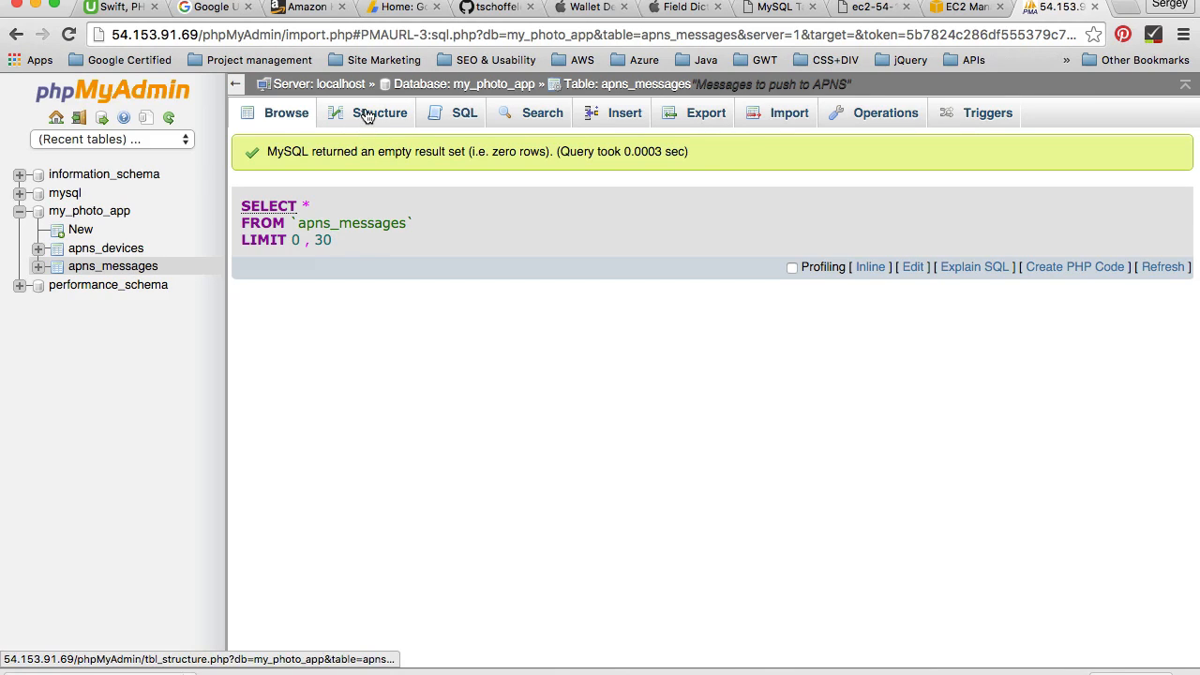
Compare the apns_messages and apns_devices structures, ending on apns_messages' columns pid through modified
left_click(379, 112)
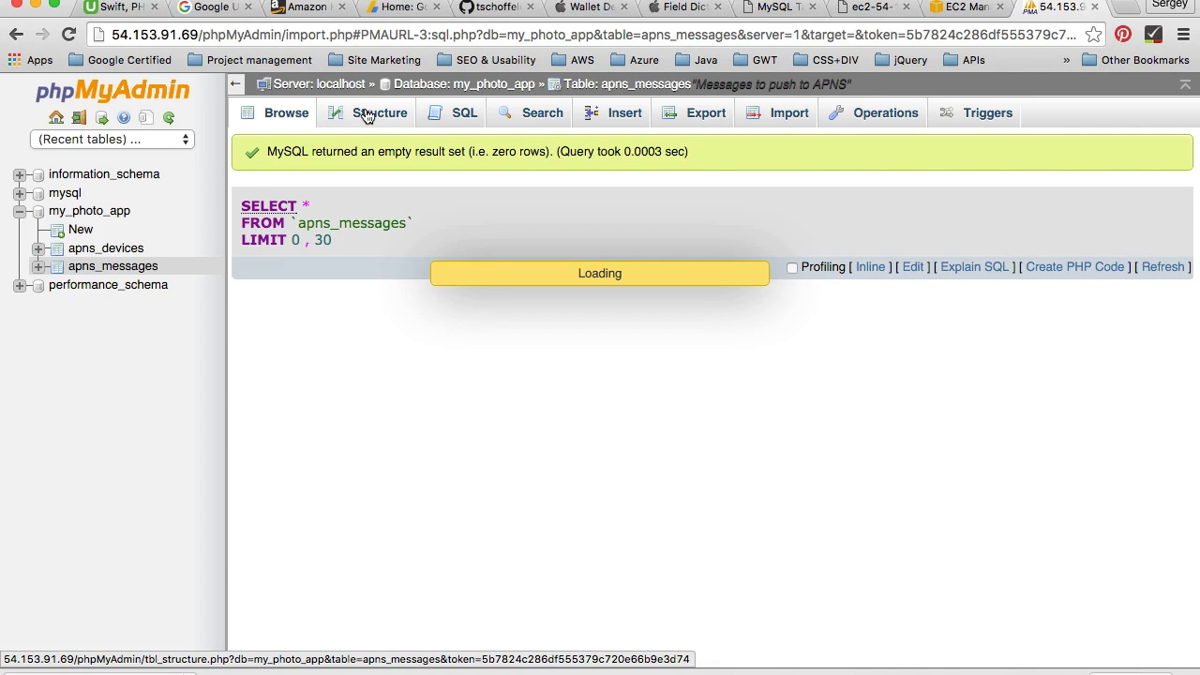
left_click(379, 113)
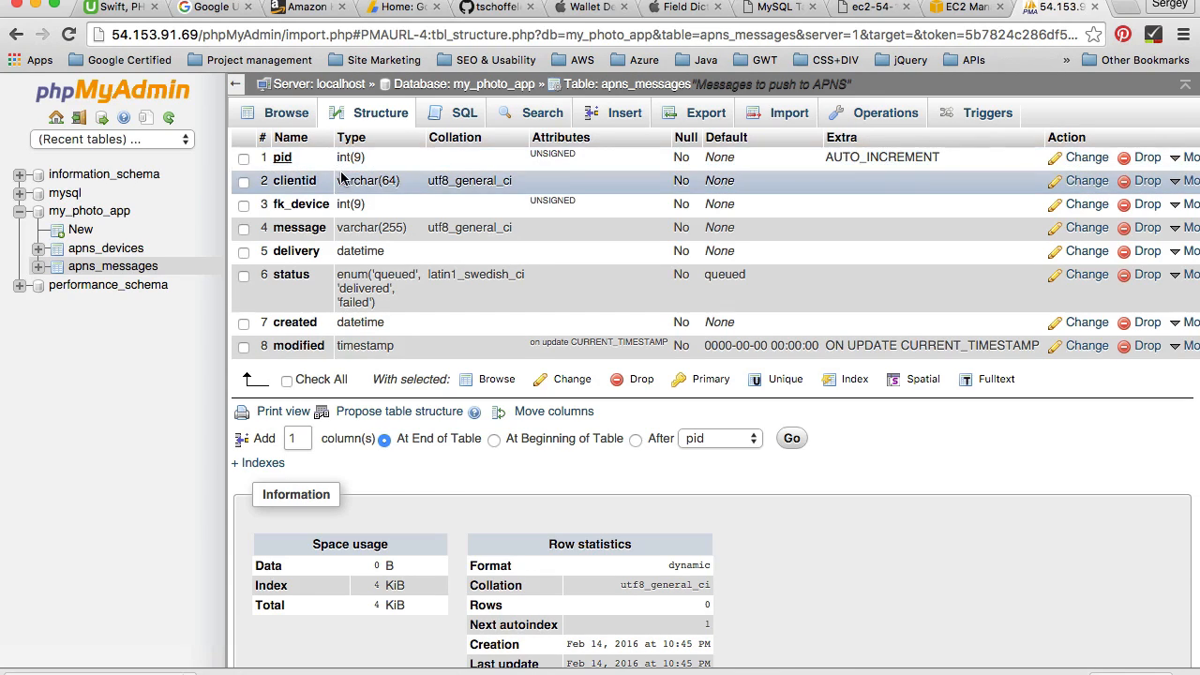
mouse_move(827, 183)
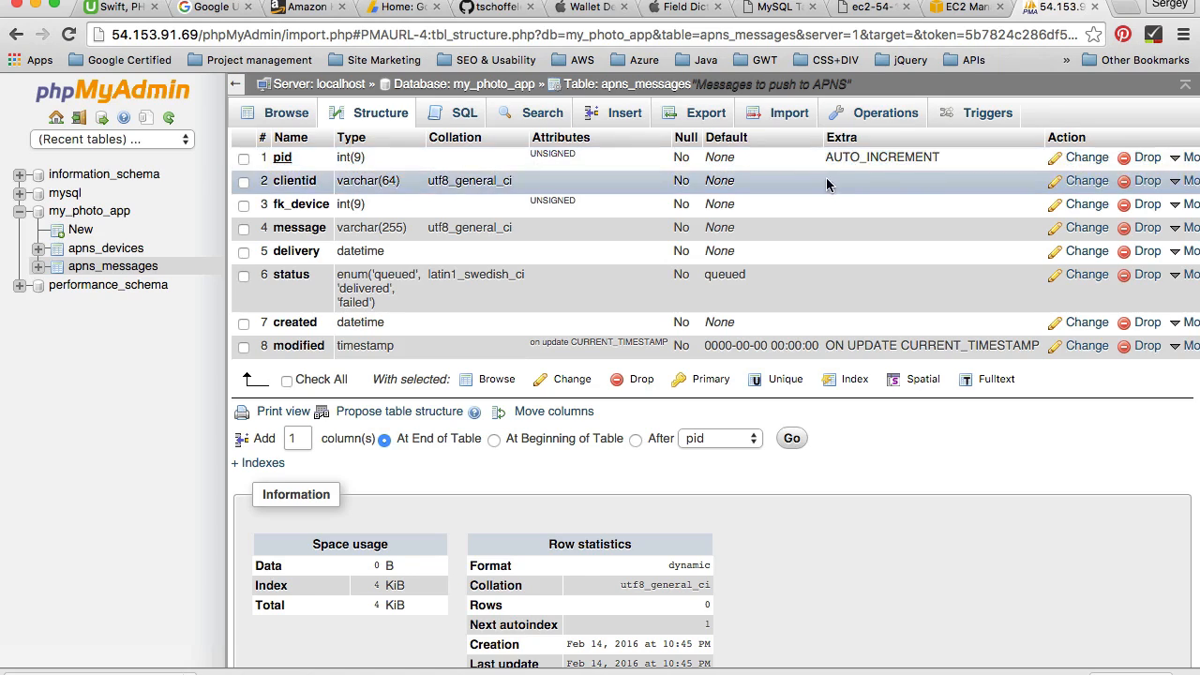
mouse_move(654, 181)
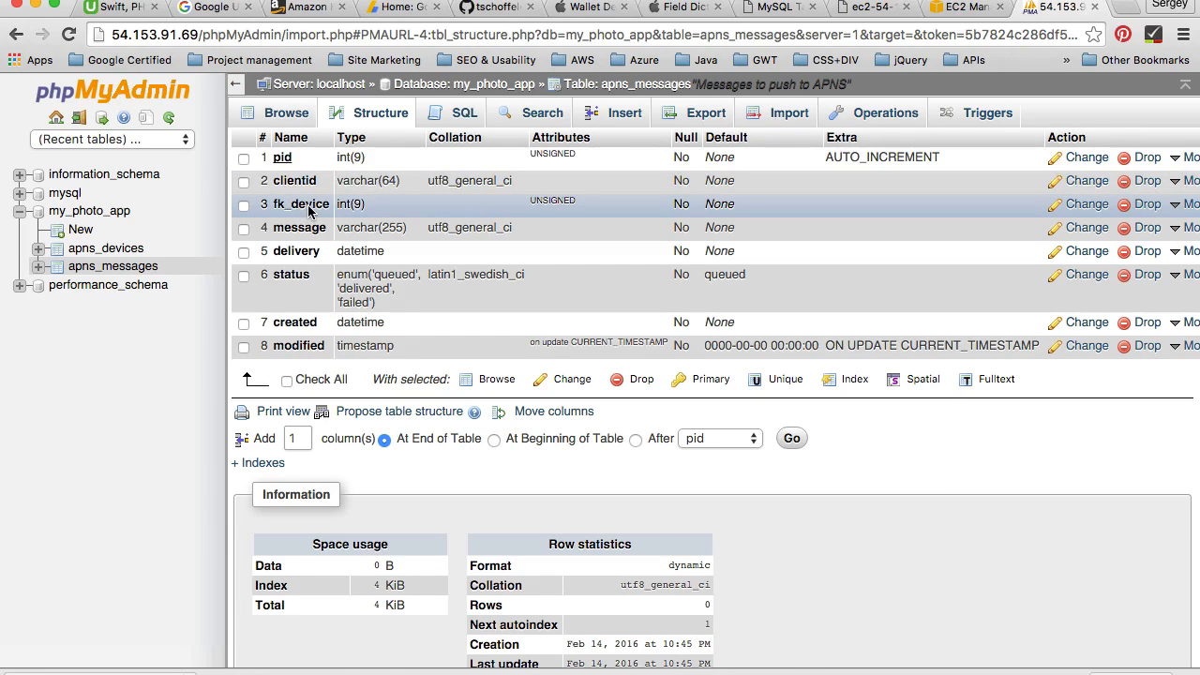
mouse_move(336, 211)
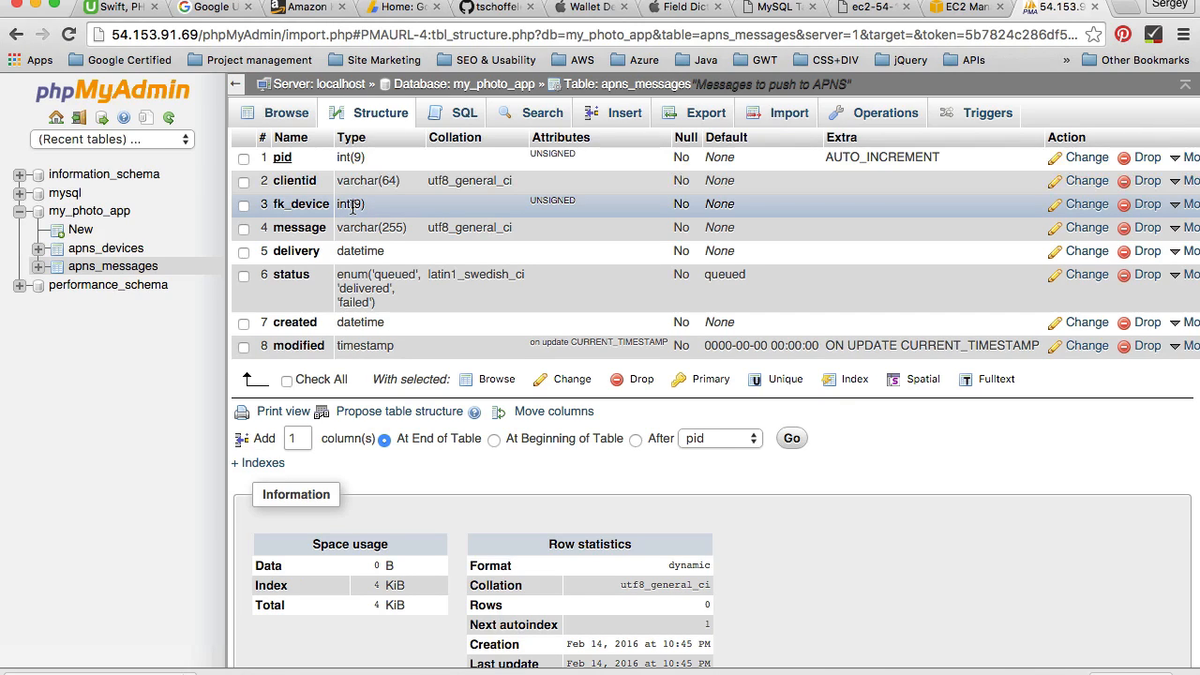
mouse_move(112, 265)
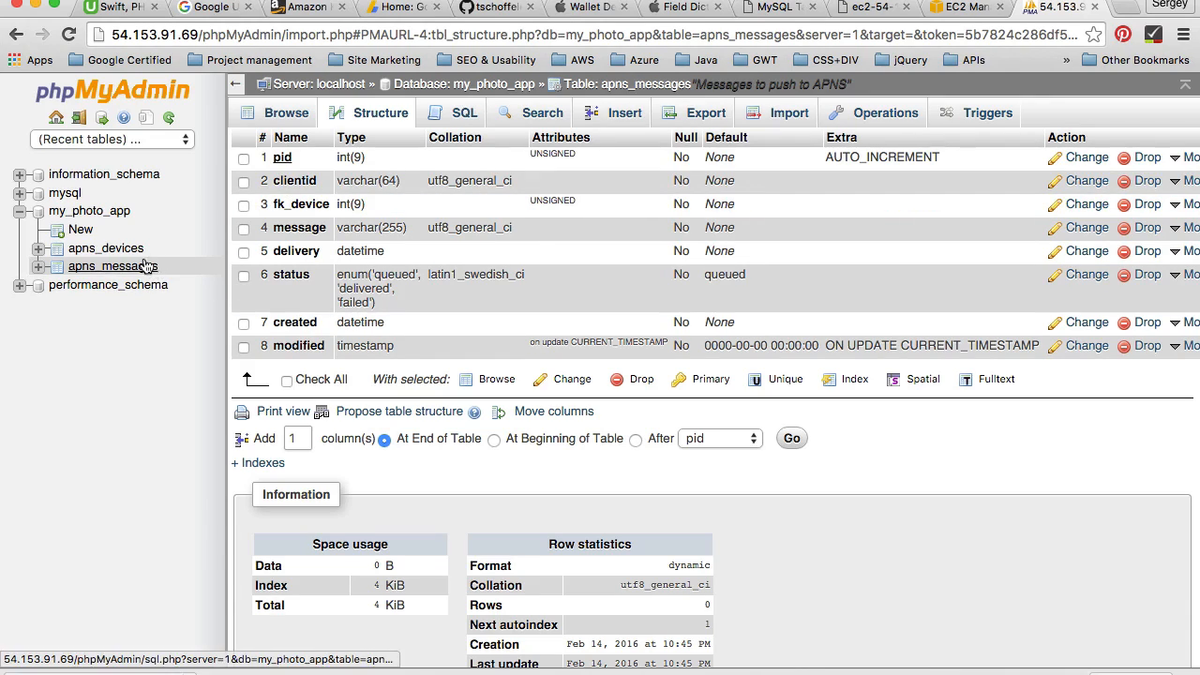
mouse_move(106, 248)
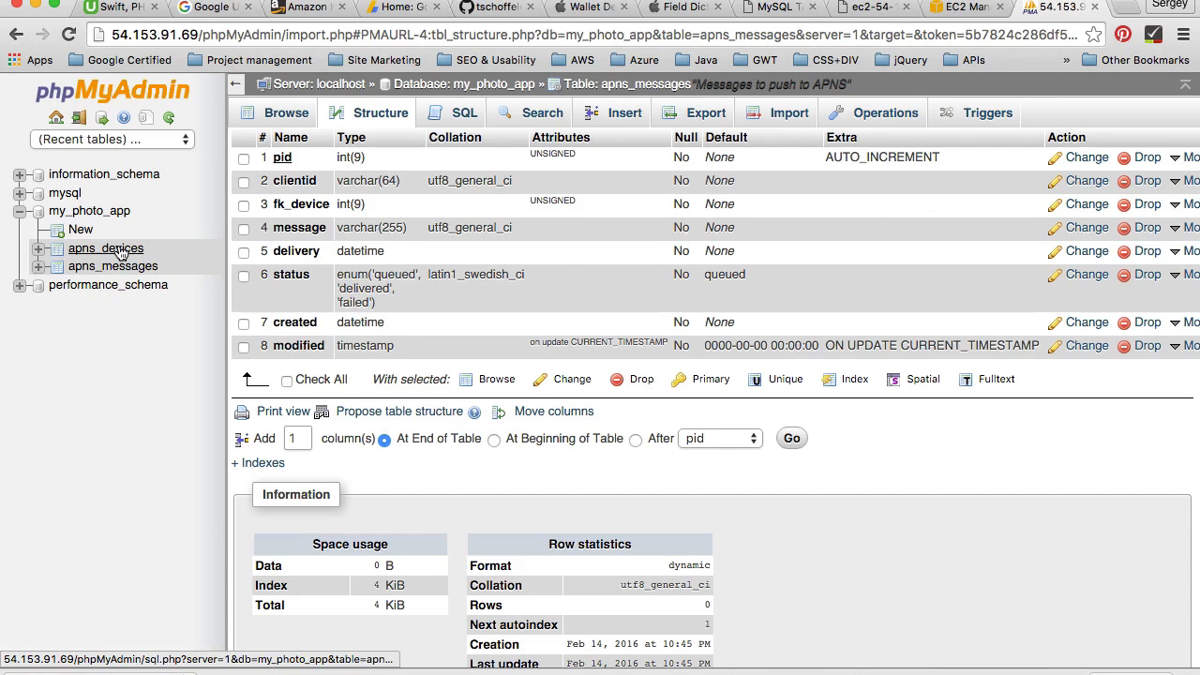
mouse_move(112, 265)
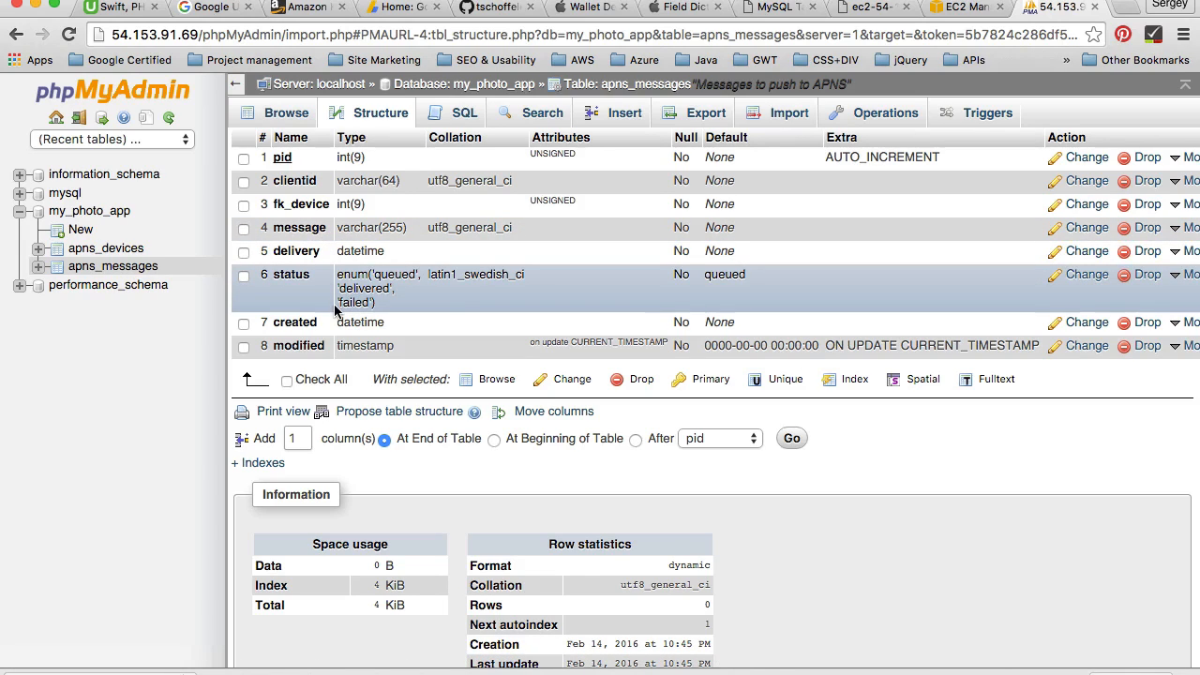
mouse_move(305, 204)
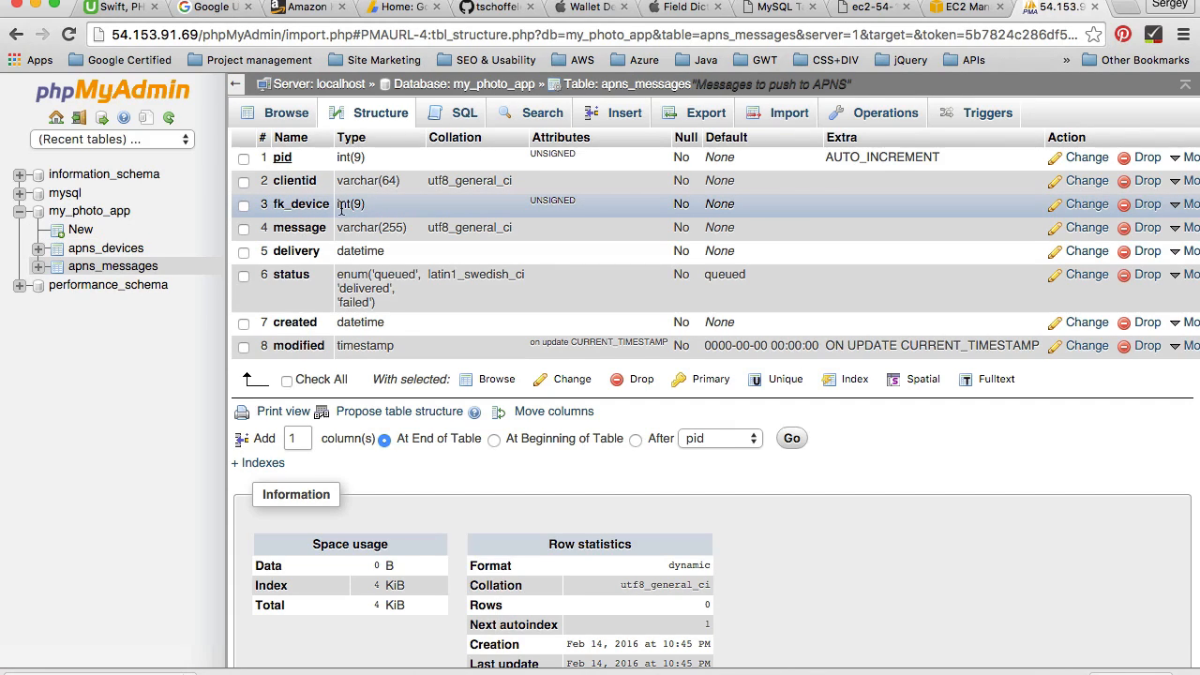
left_click(106, 248)
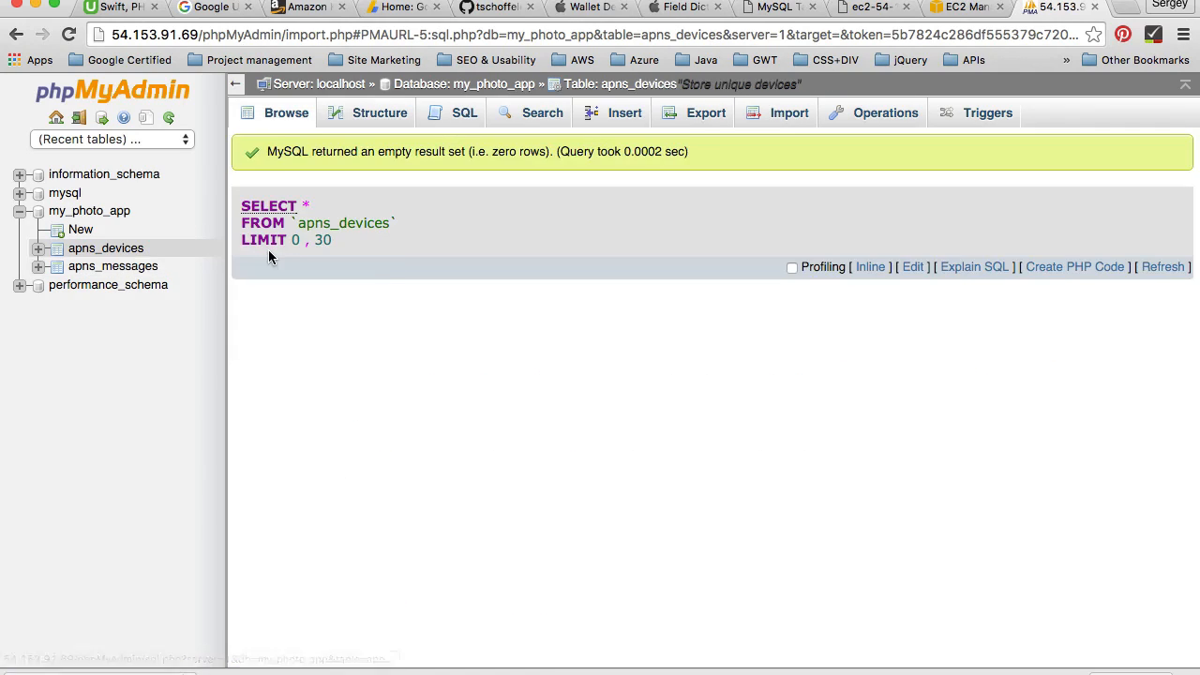
left_click(378, 112)
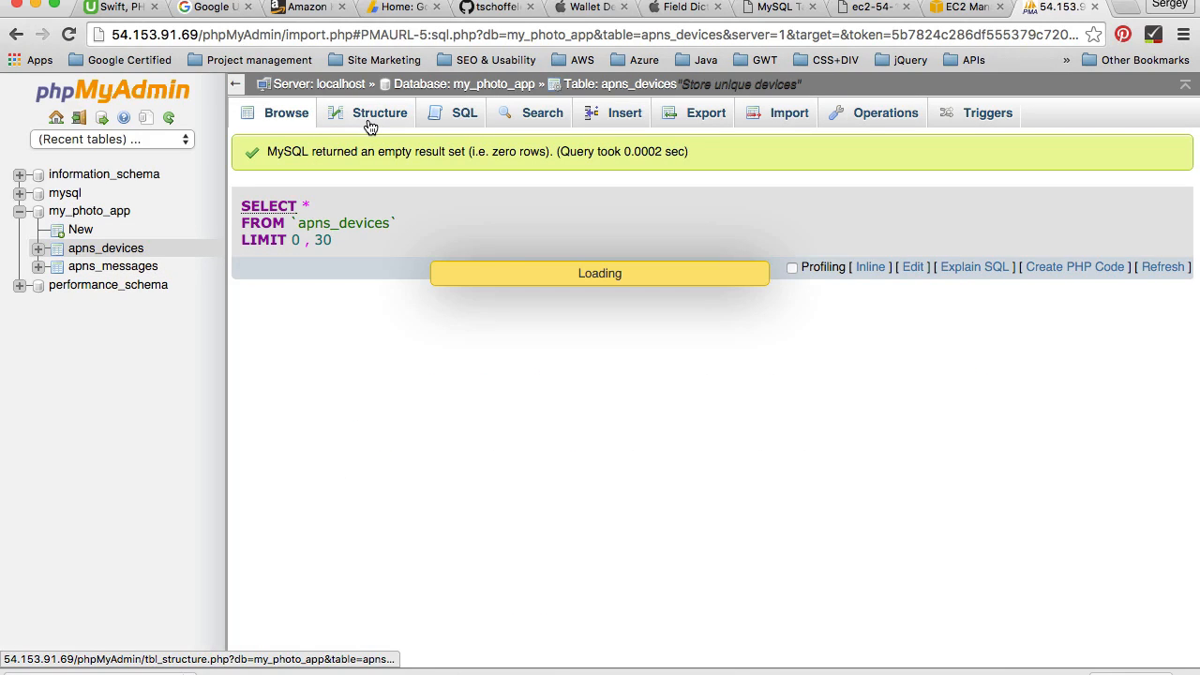
left_click(379, 113)
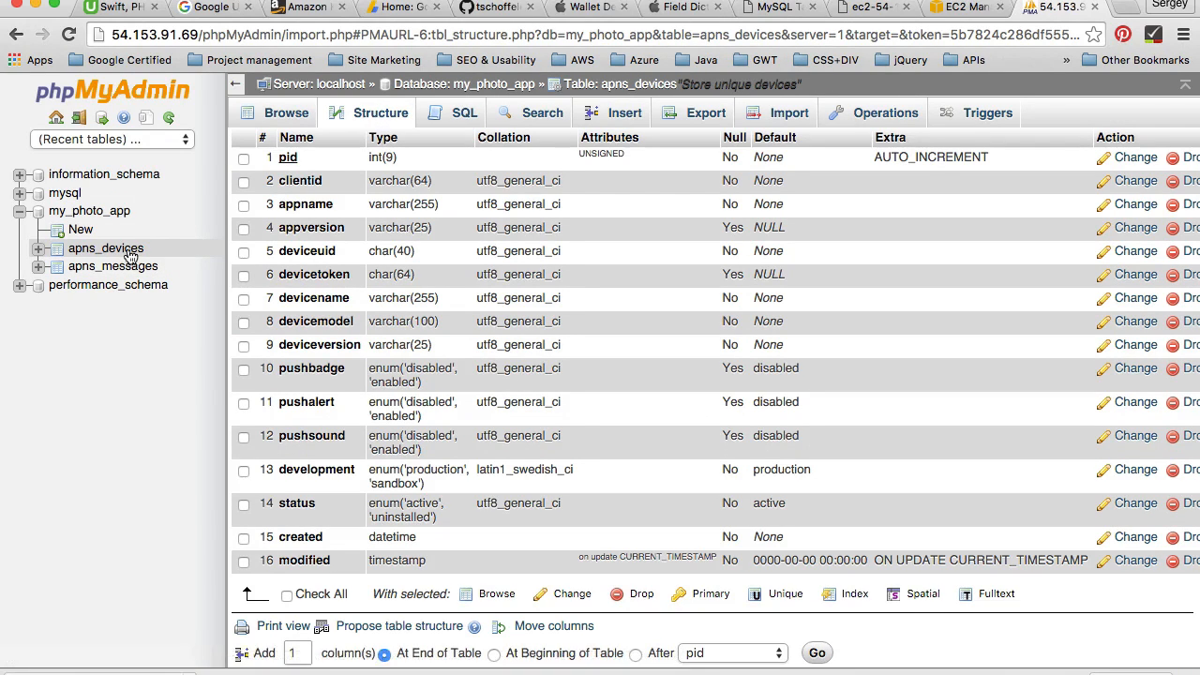
left_click(112, 266)
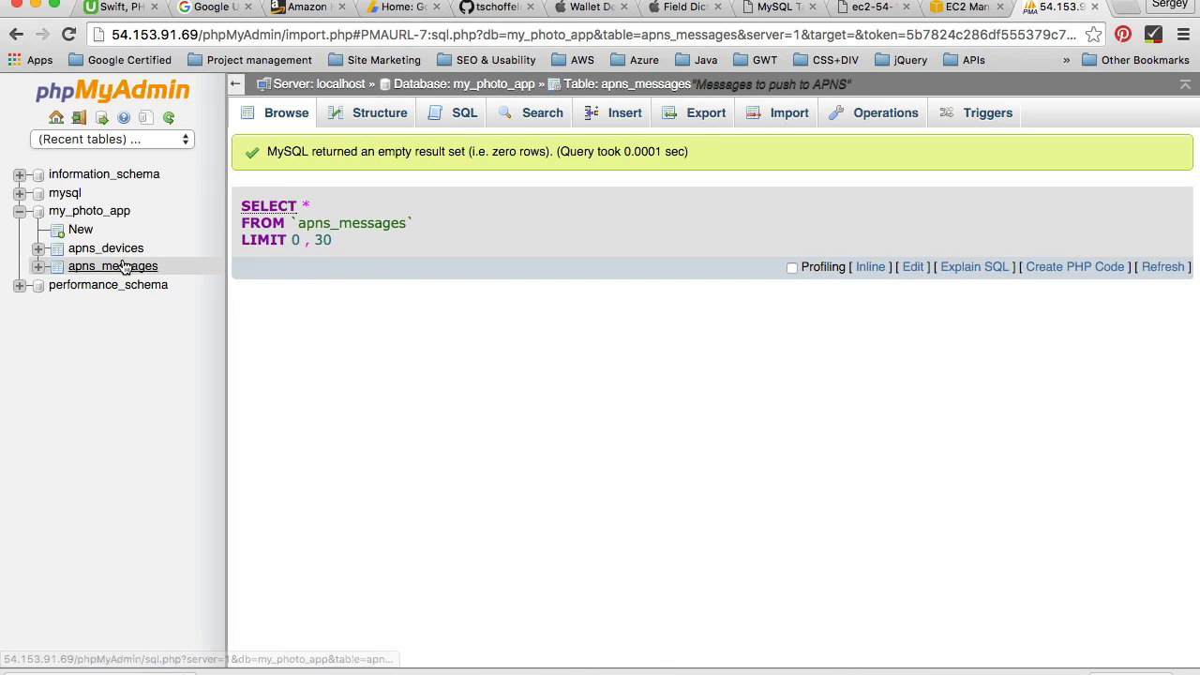
left_click(379, 113)
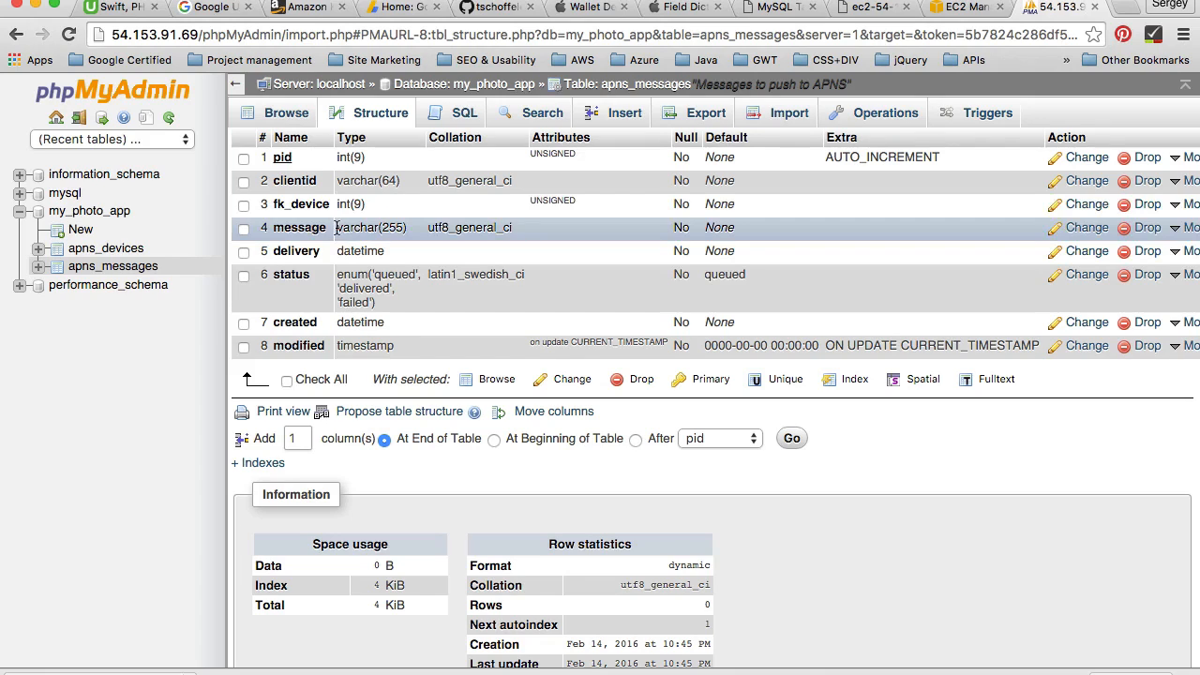
mouse_move(339, 227)
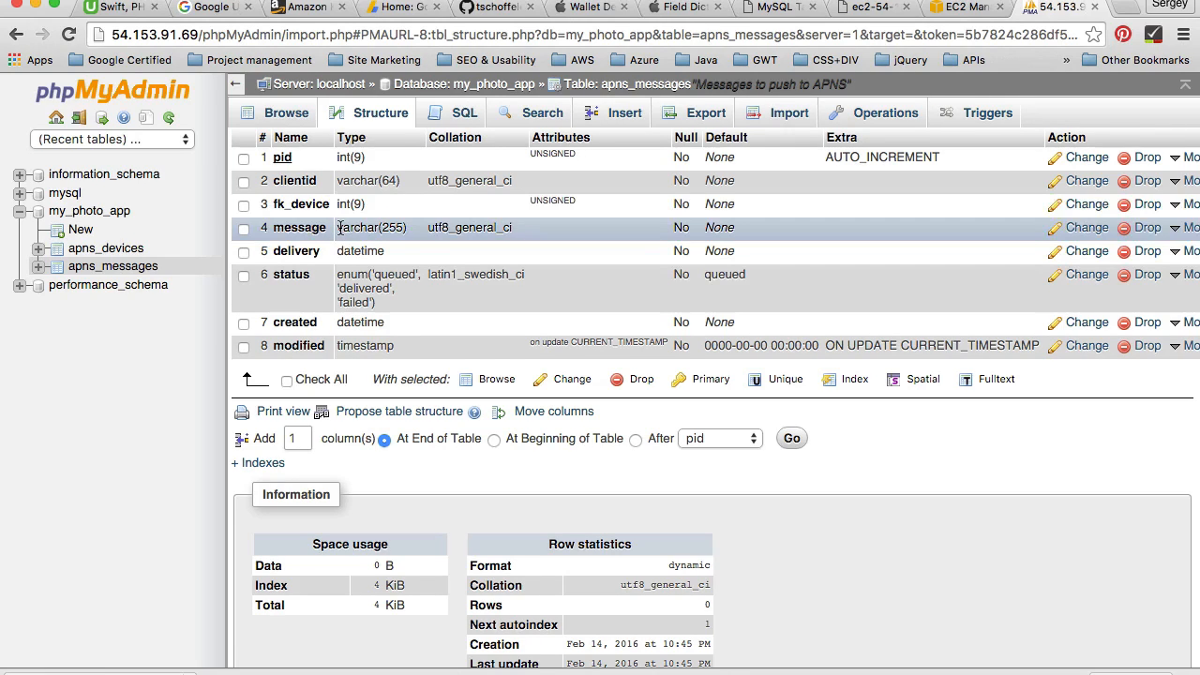
mouse_move(310, 233)
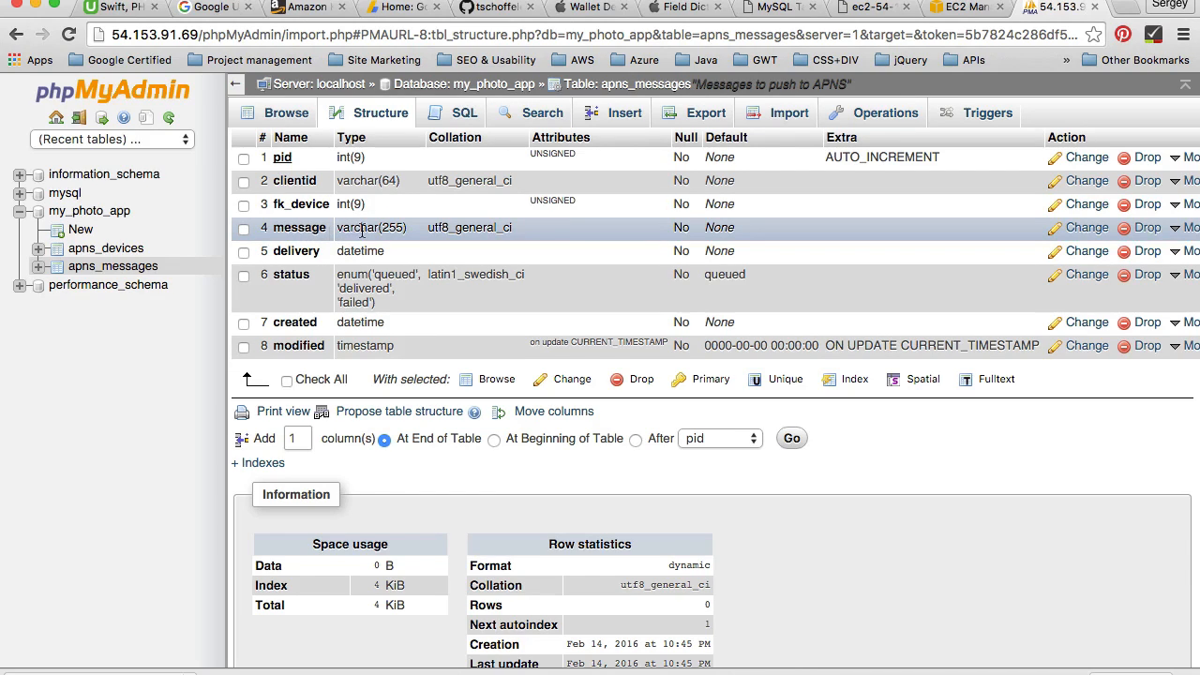
mouse_move(398, 234)
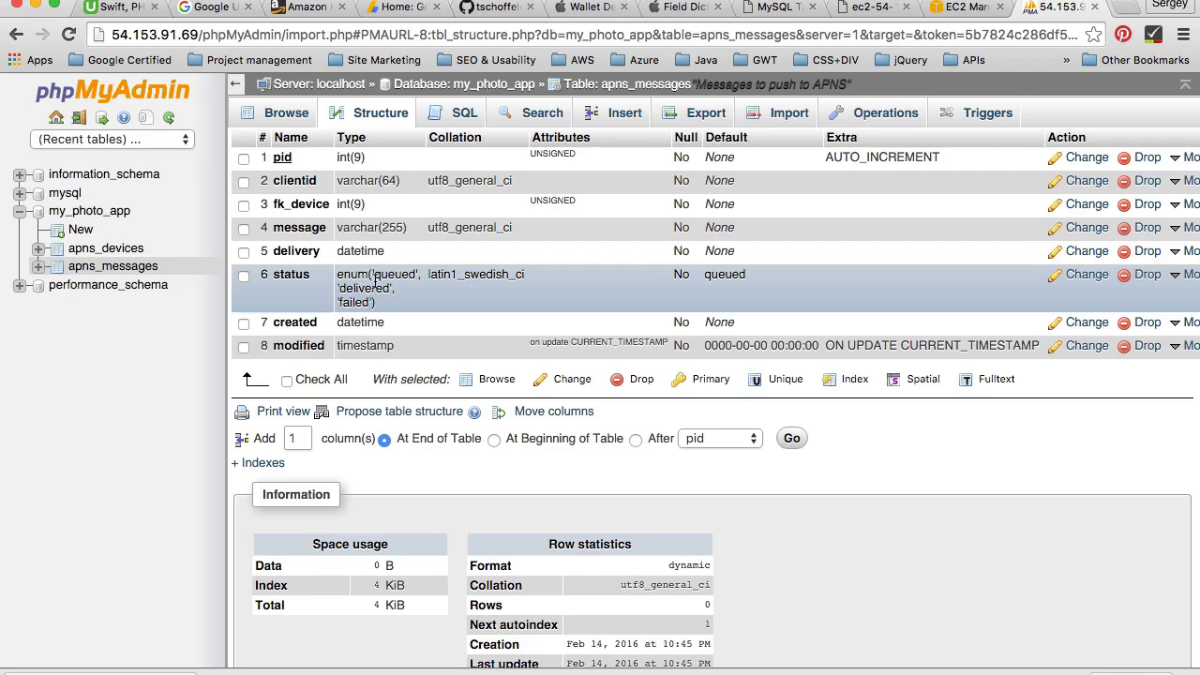
mouse_move(366, 286)
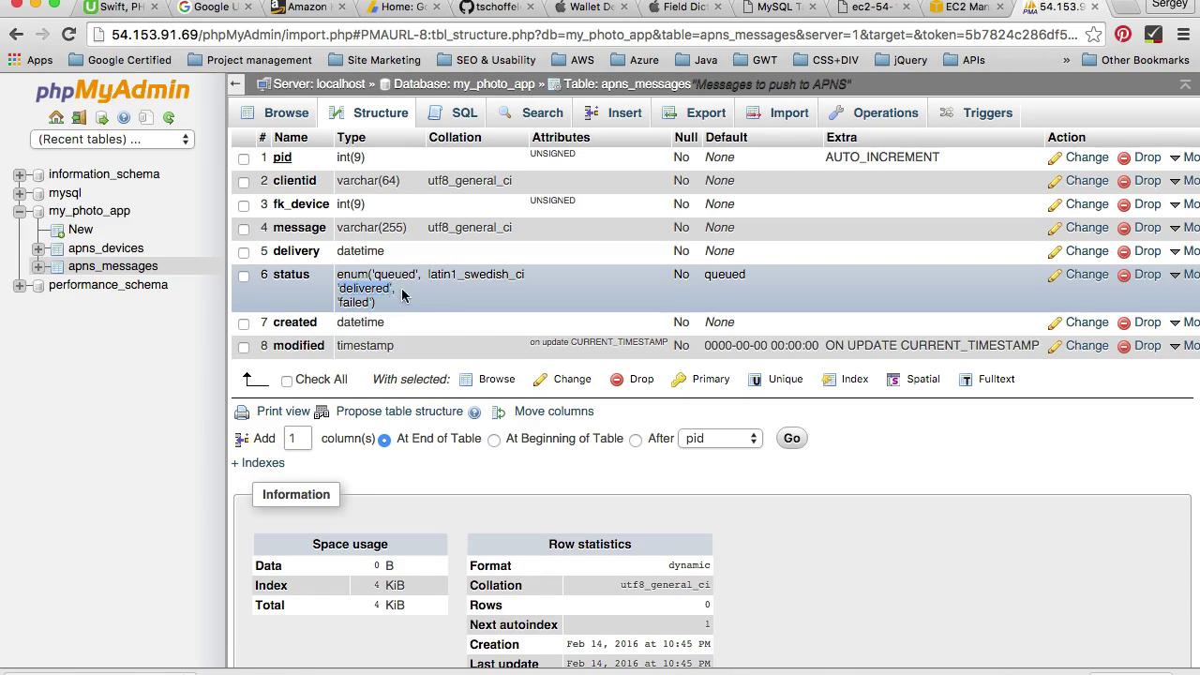
mouse_move(427, 303)
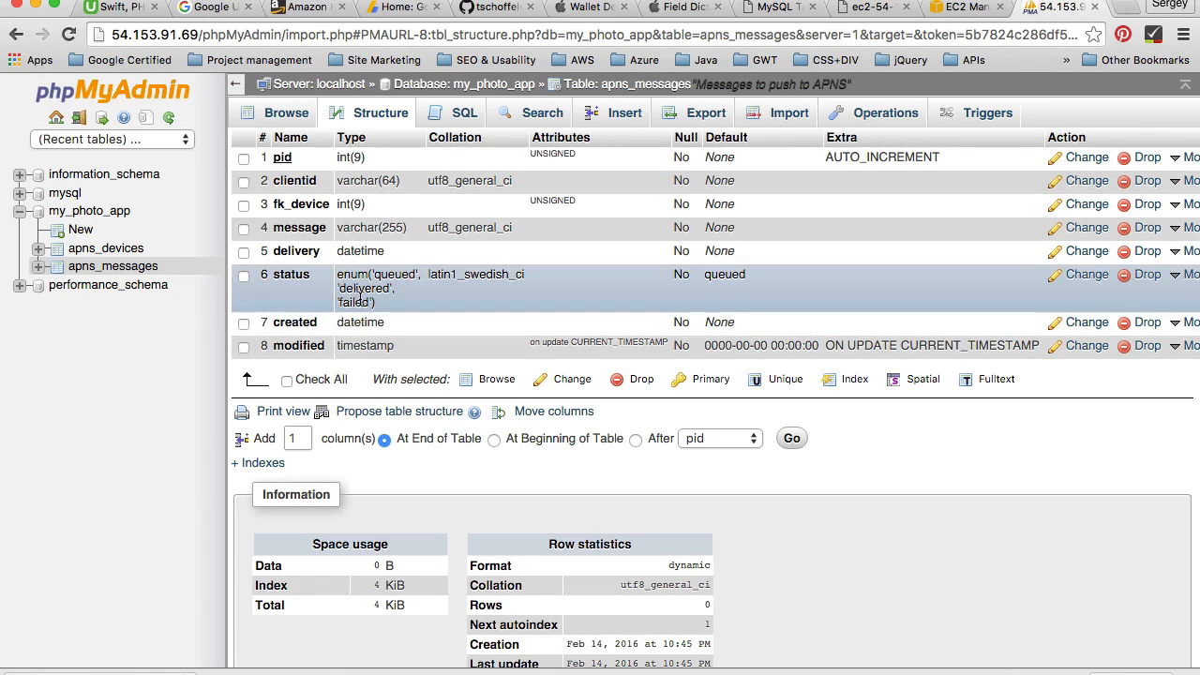
mouse_move(359, 322)
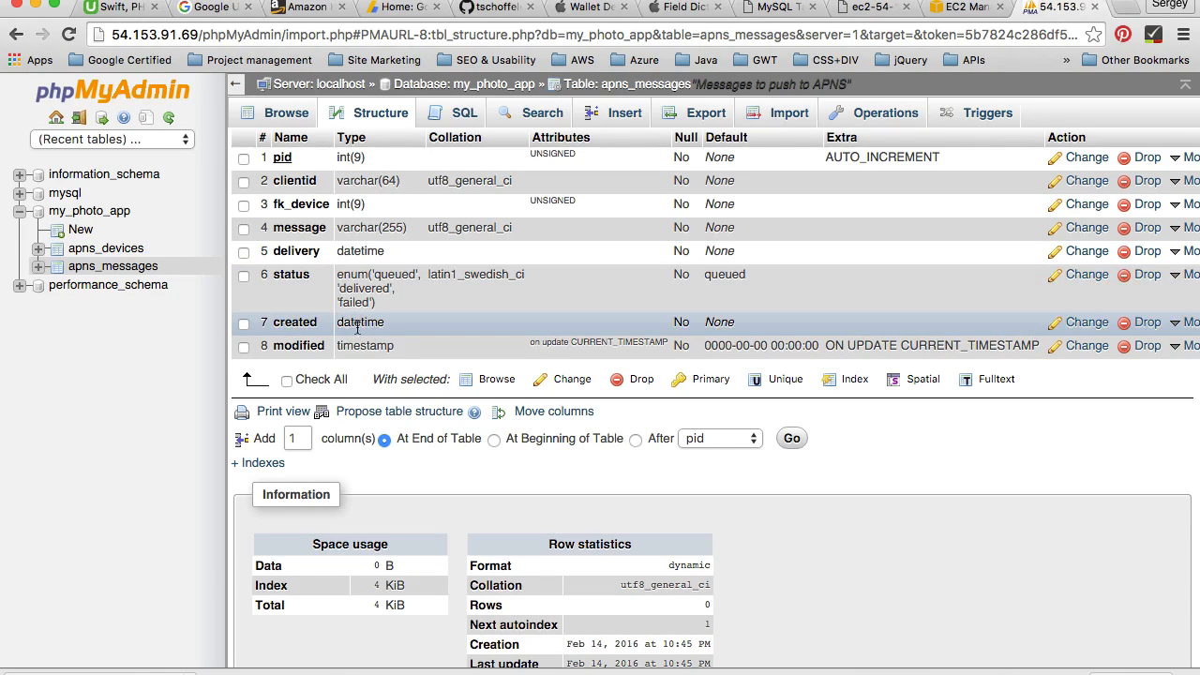
mouse_move(400, 328)
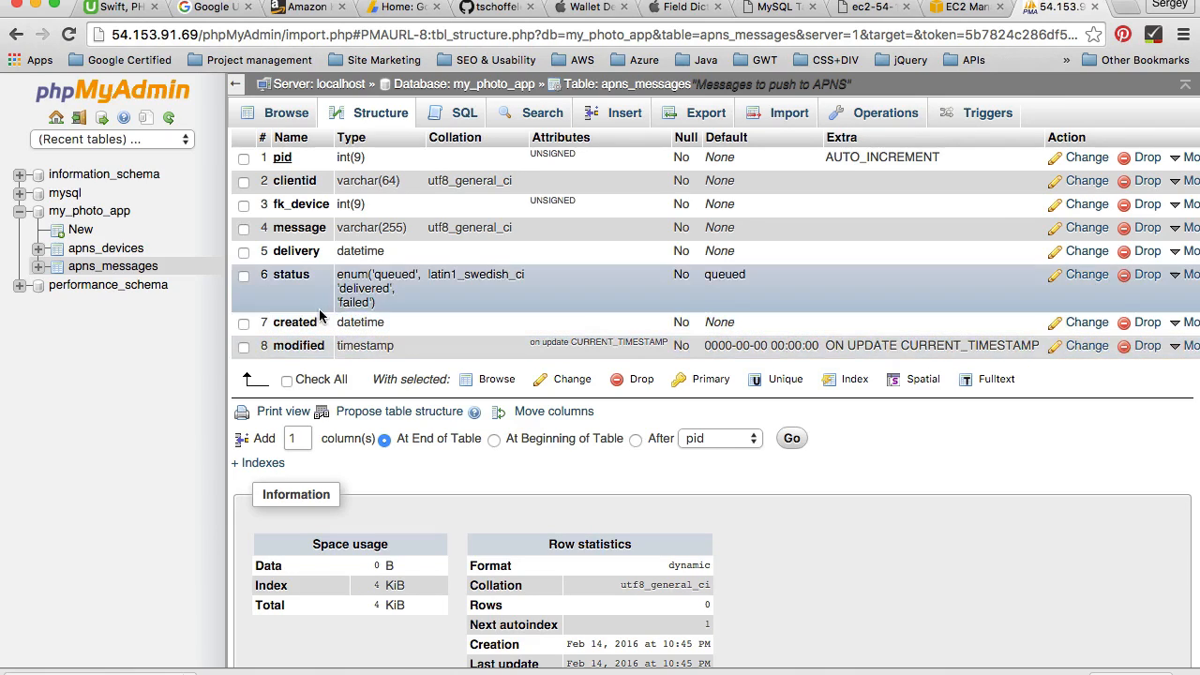
Browse the empty apns_devices and apns_messages tables, then select apns.sql in Finder's sql folder
left_click(106, 247)
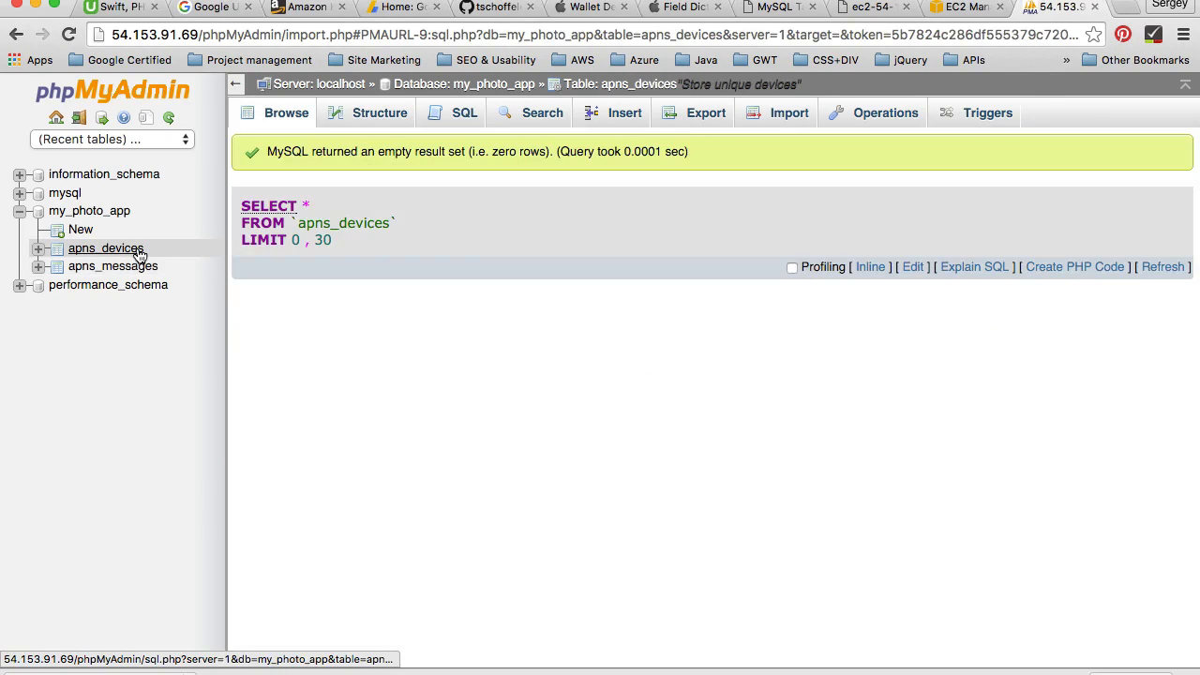
left_click(112, 265)
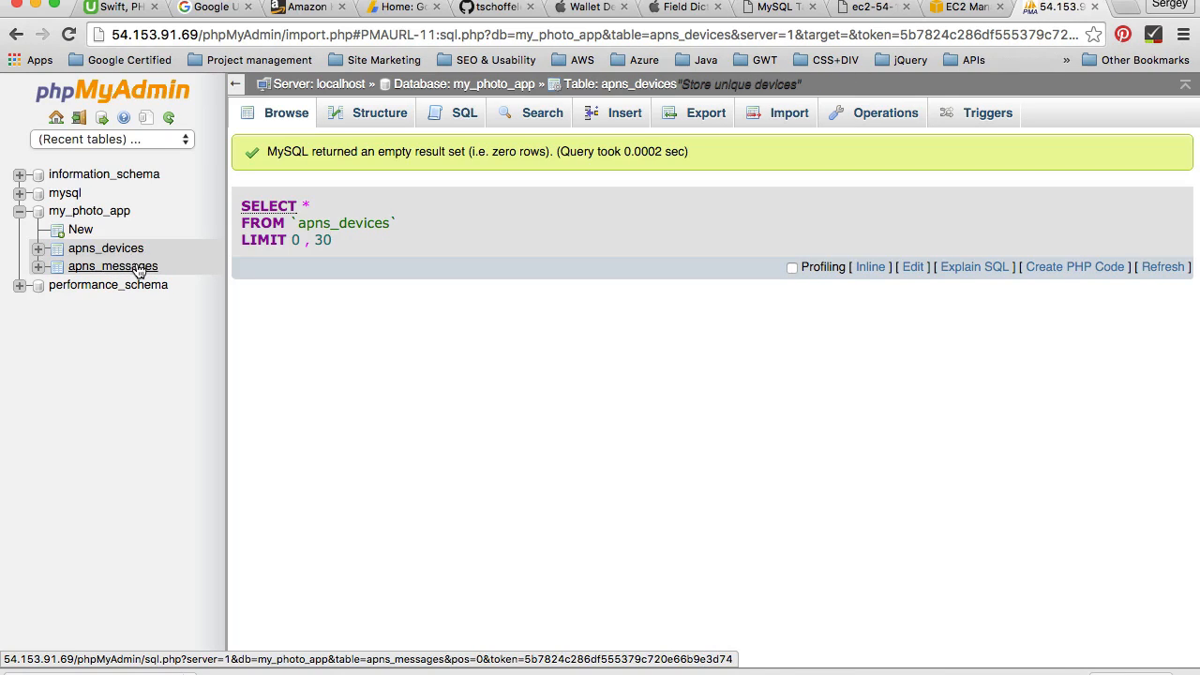
left_click(113, 265)
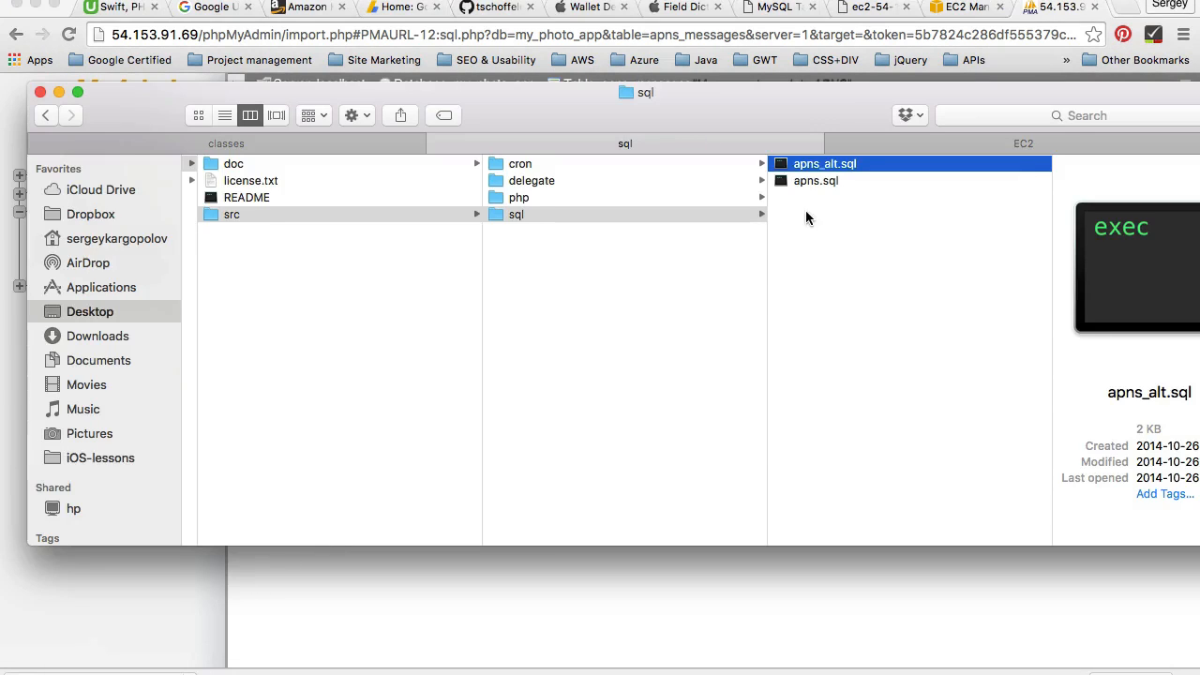
left_click(816, 180)
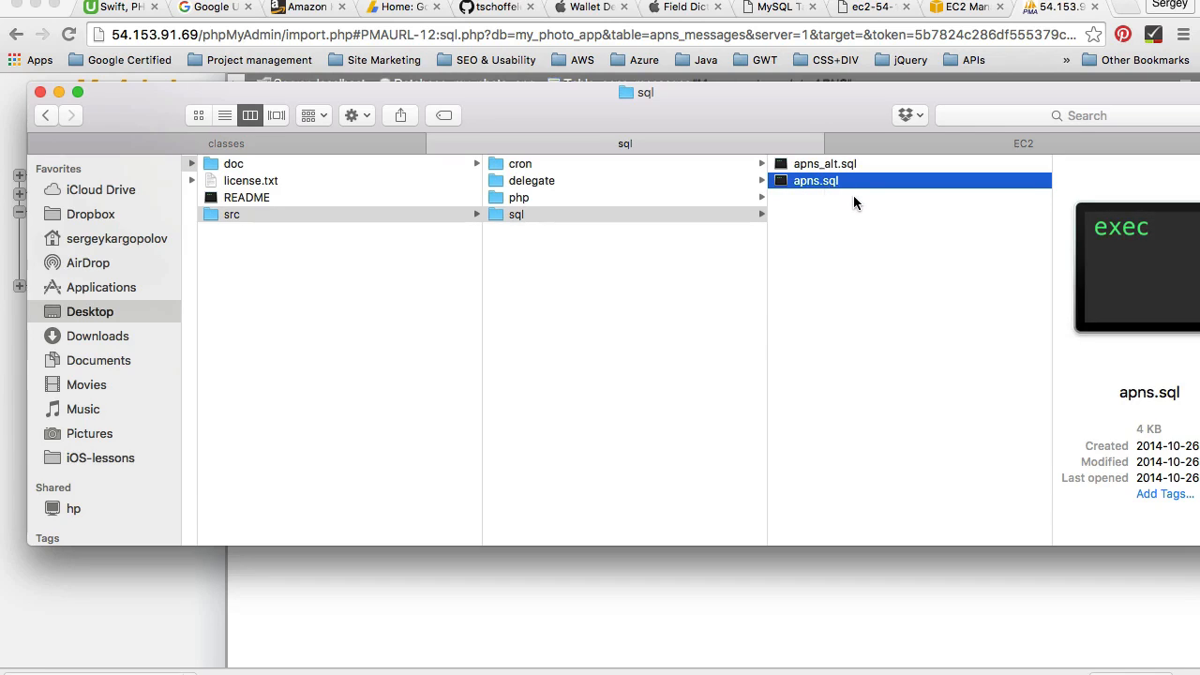
left_click(774, 7)
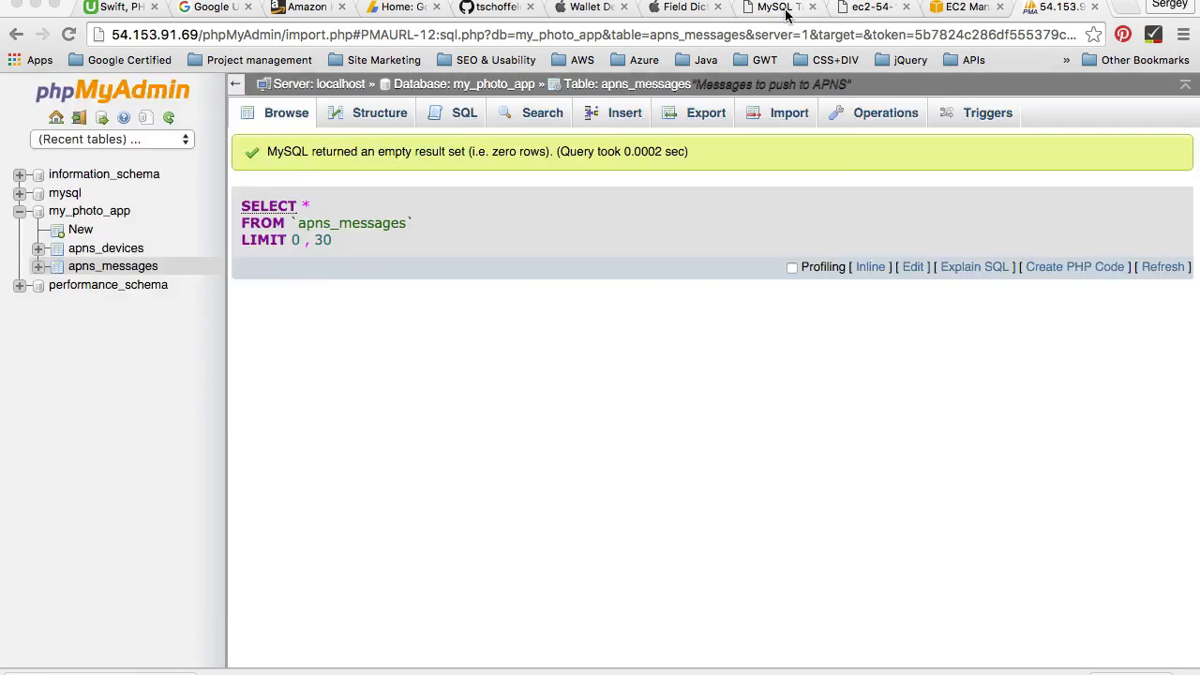
Read the optional apns_device_history section, highlighting its sentence about tracking app launches
left_click(778, 8)
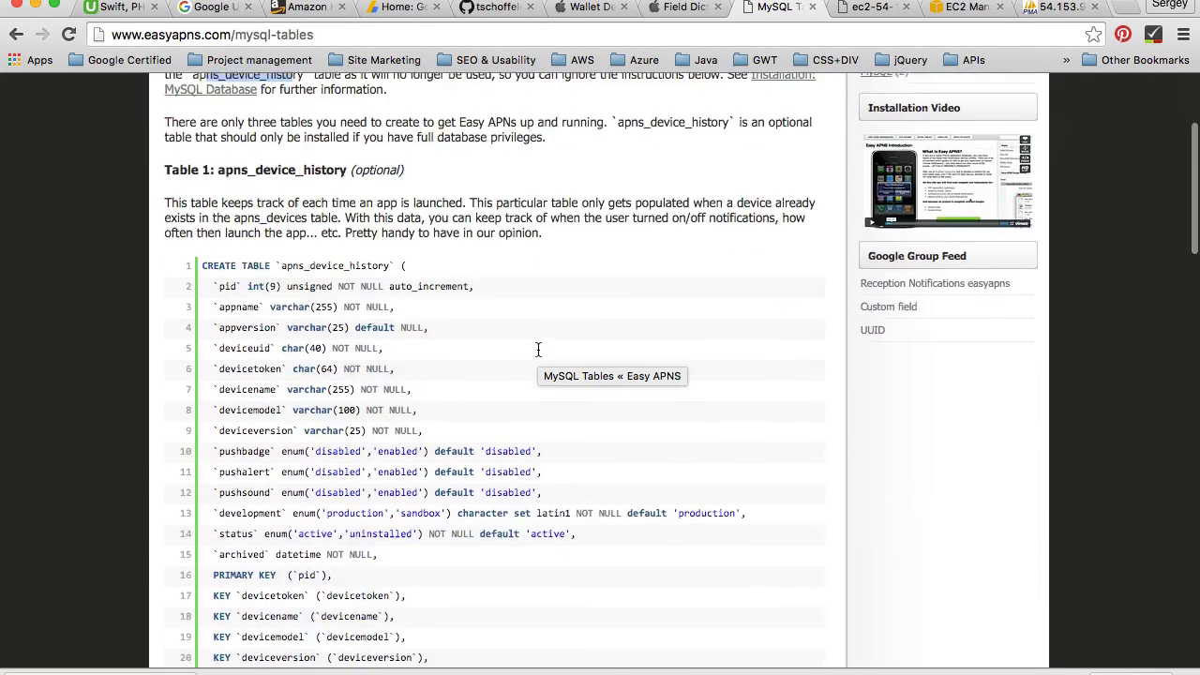
scroll("down", 3)
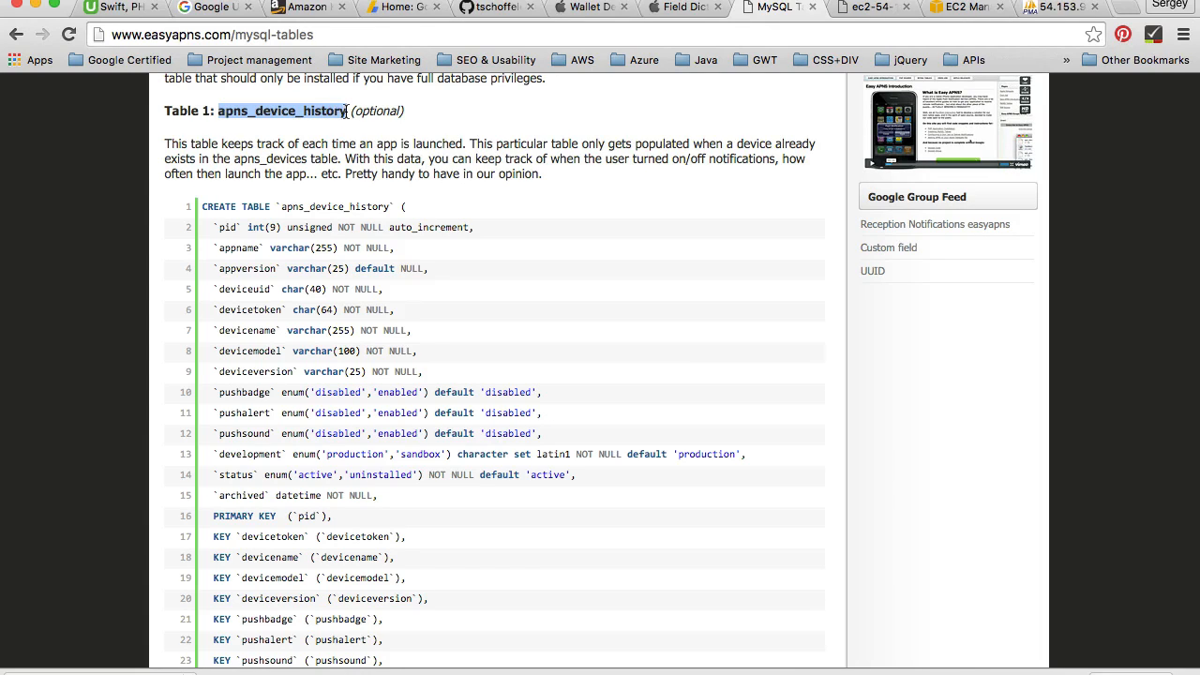
left_click(211, 145)
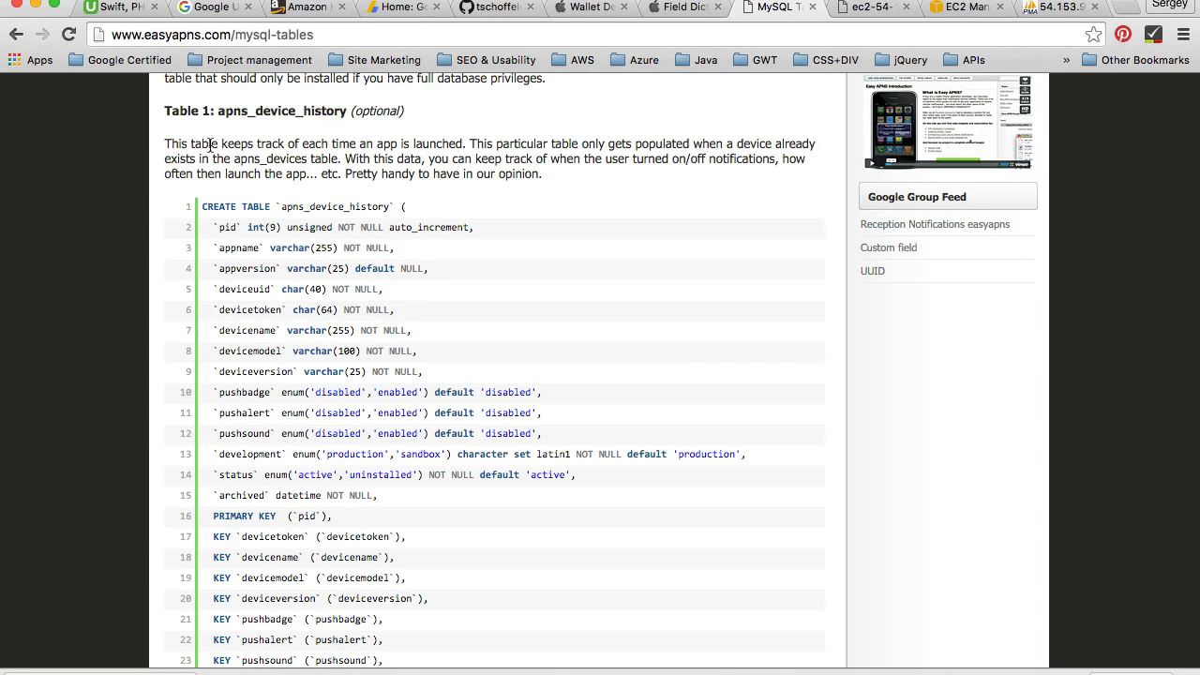
left_click_drag(181, 143, 355, 143)
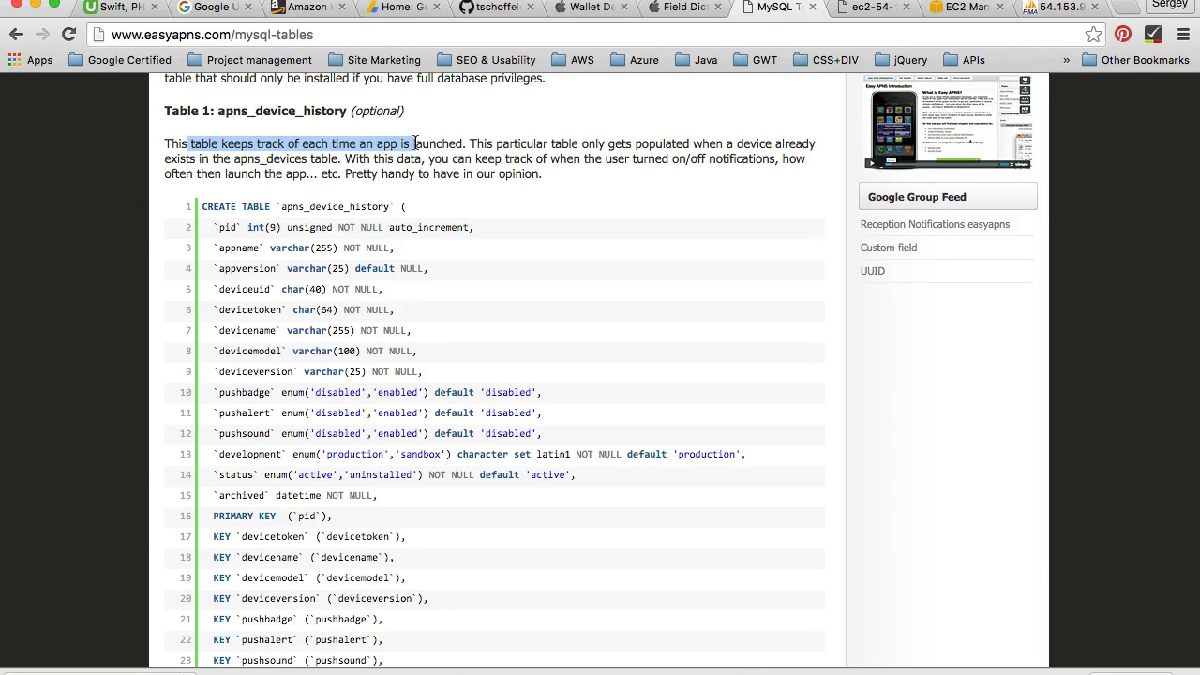
mouse_move(643, 148)
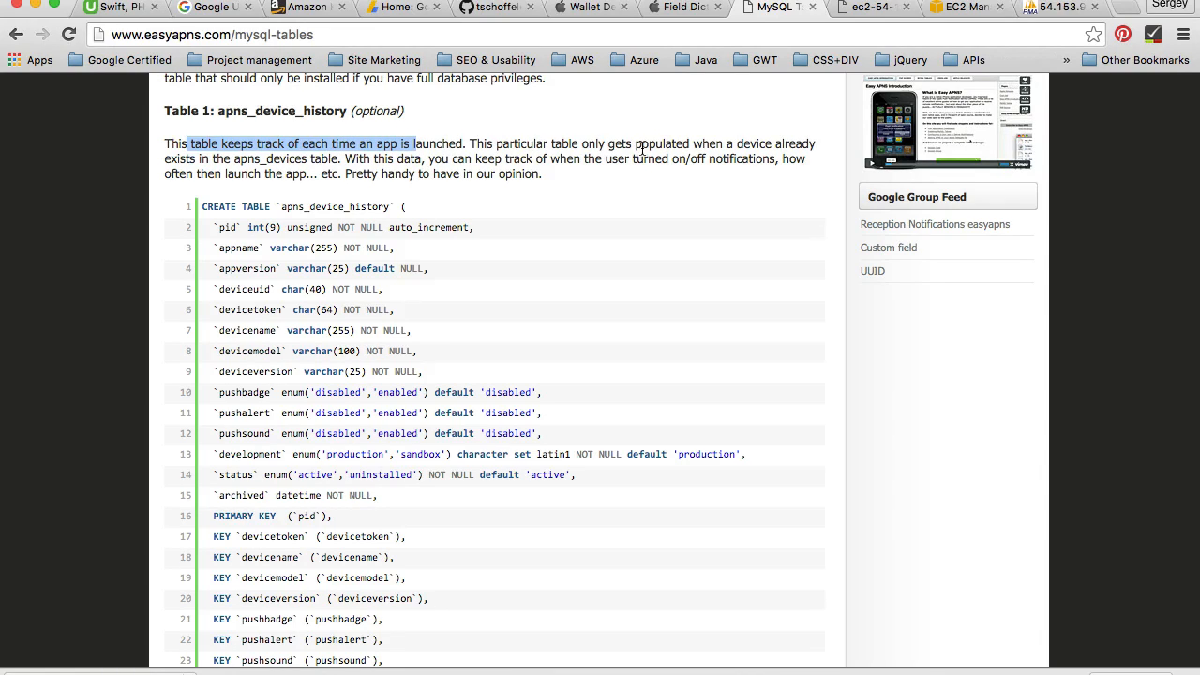
mouse_move(285, 186)
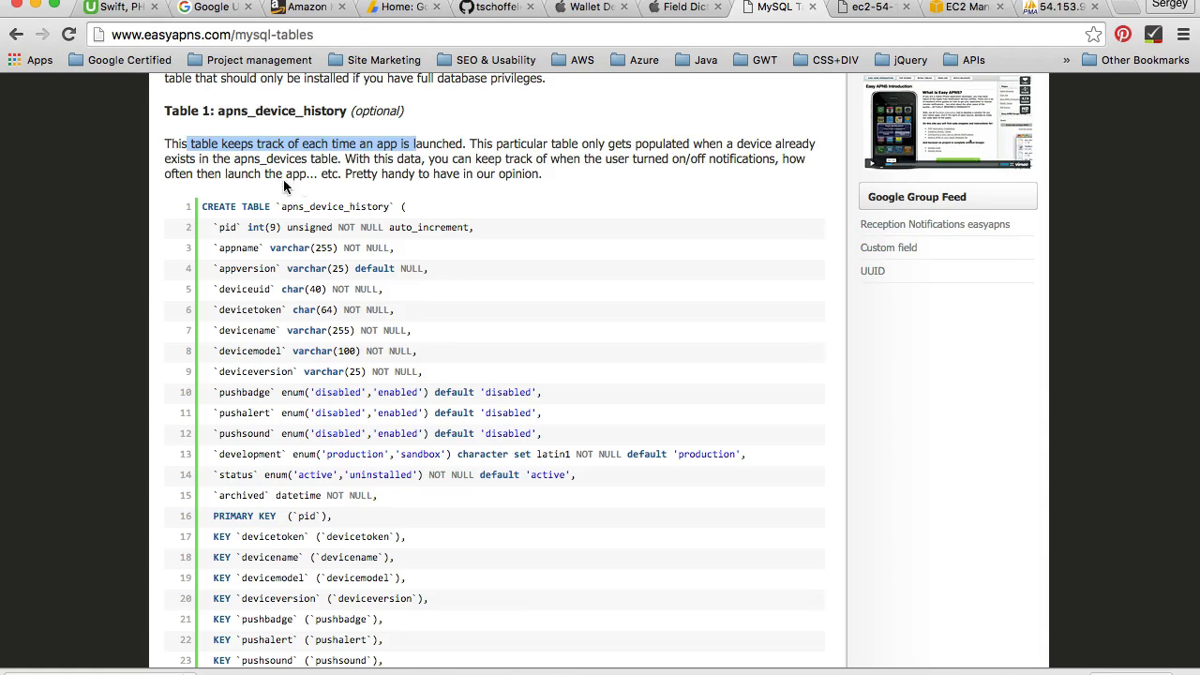
mouse_move(351, 160)
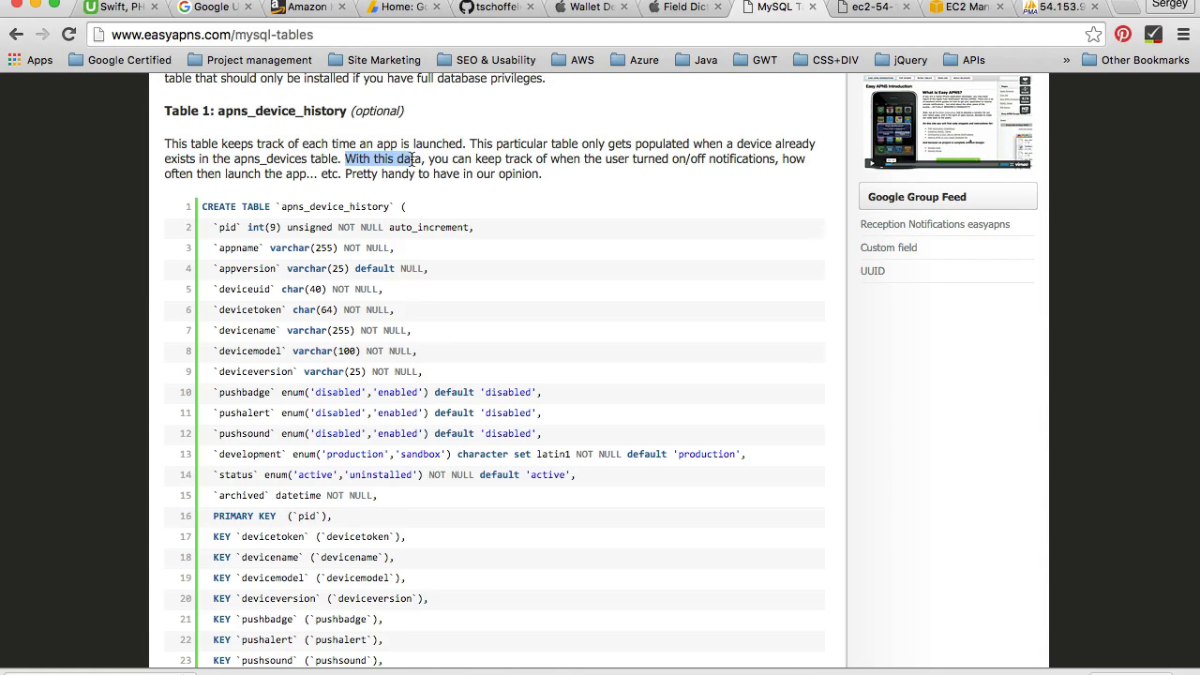
mouse_move(678, 152)
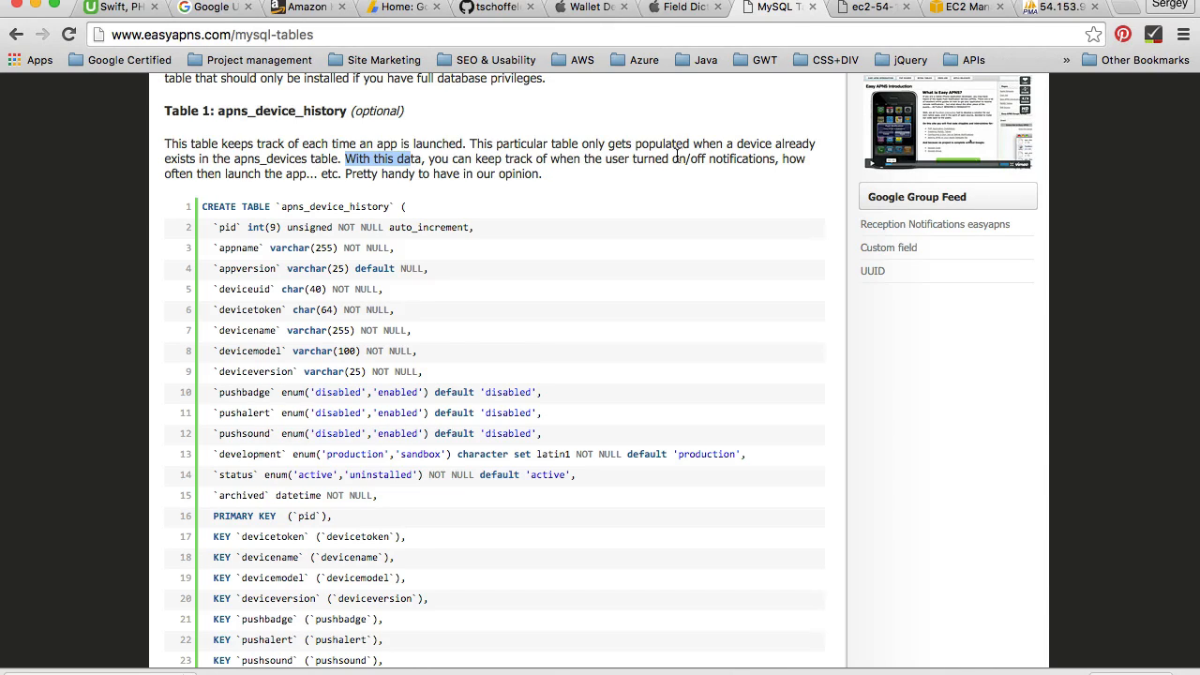
mouse_move(389, 204)
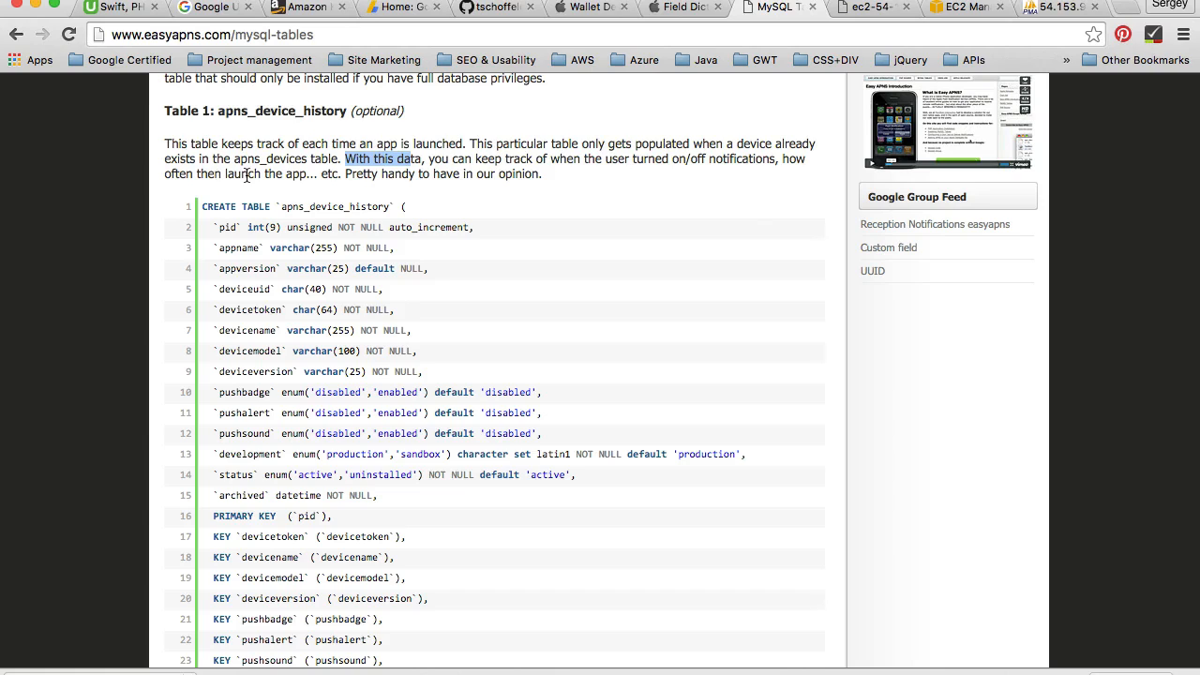
mouse_move(300, 174)
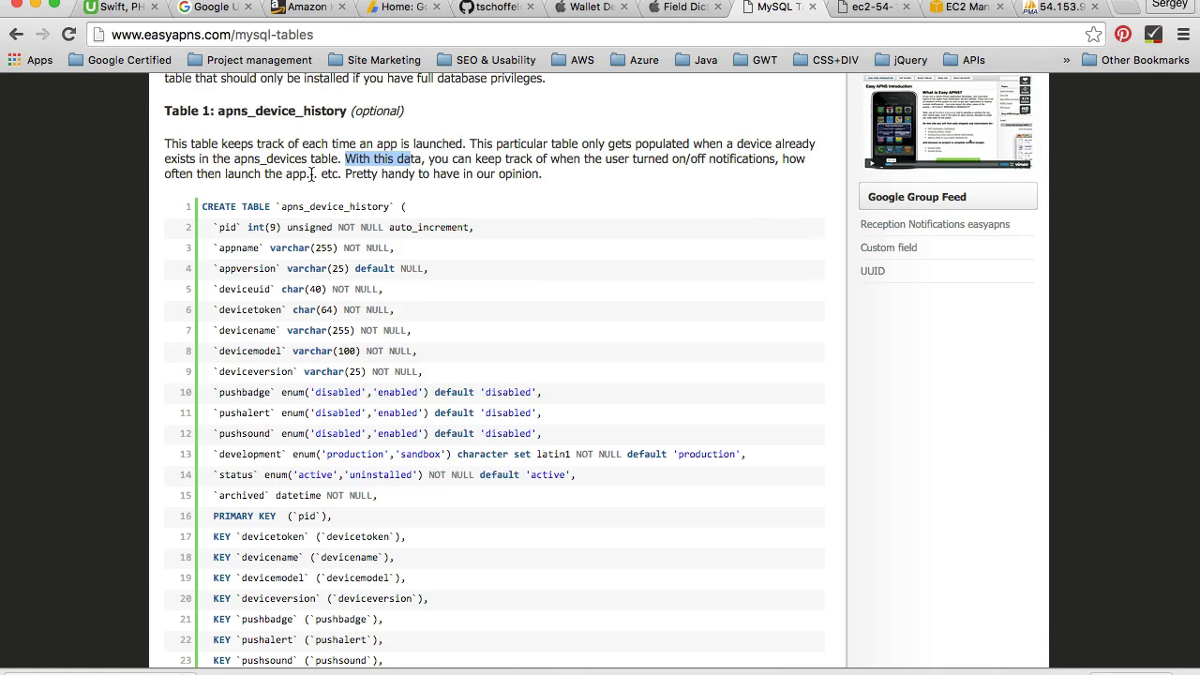
scroll("down", 3)
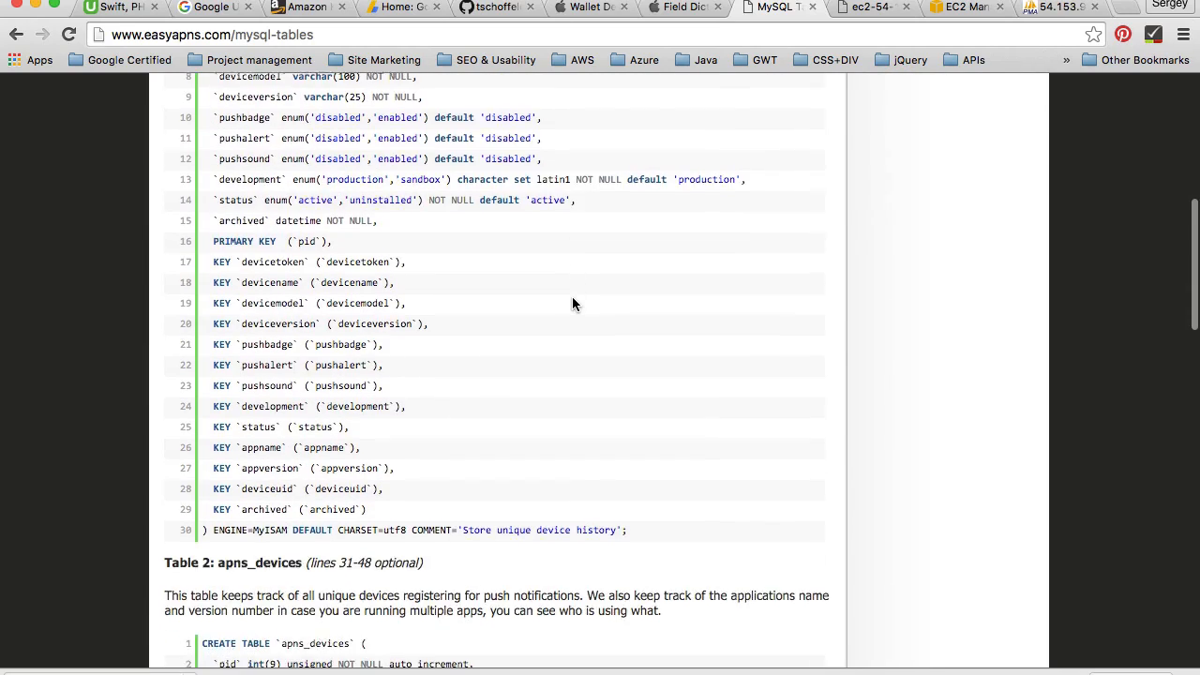
scroll("up", 3)
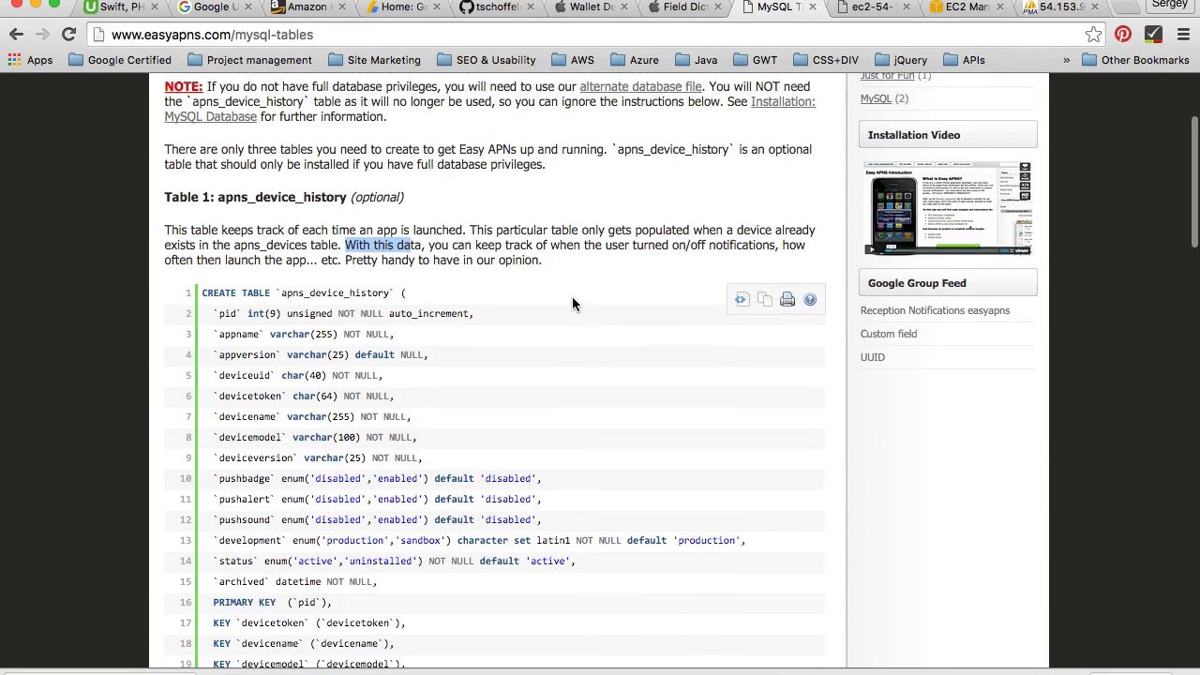
scroll("up", 3)
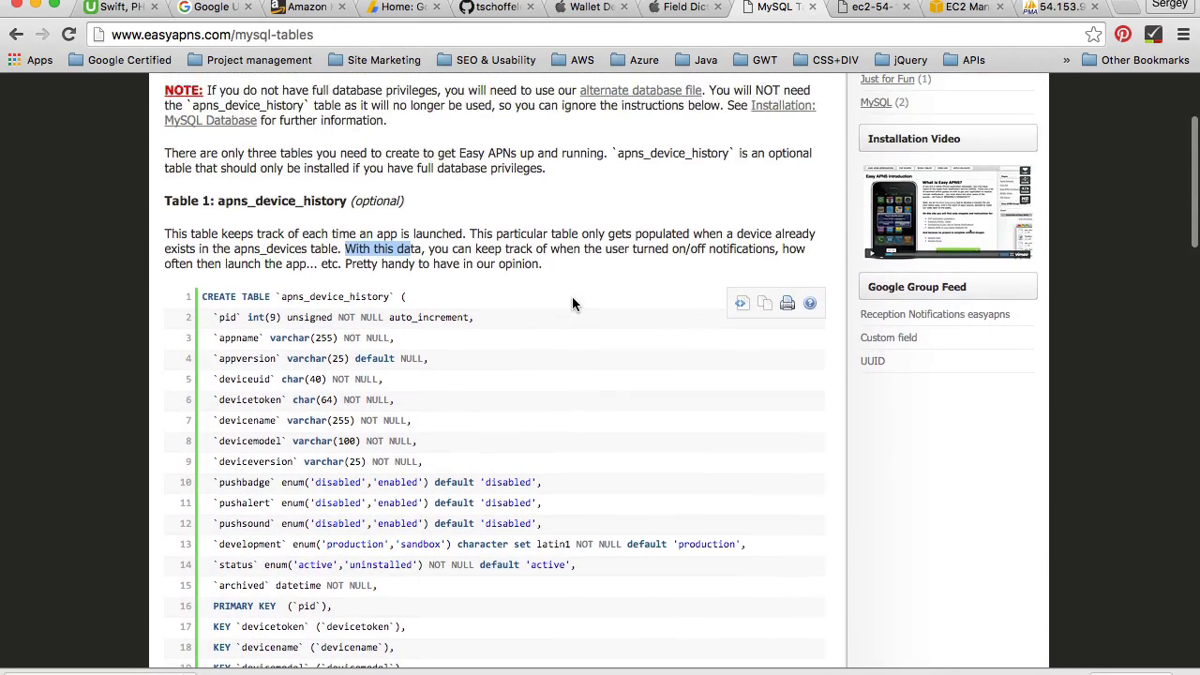
scroll("down", 3)
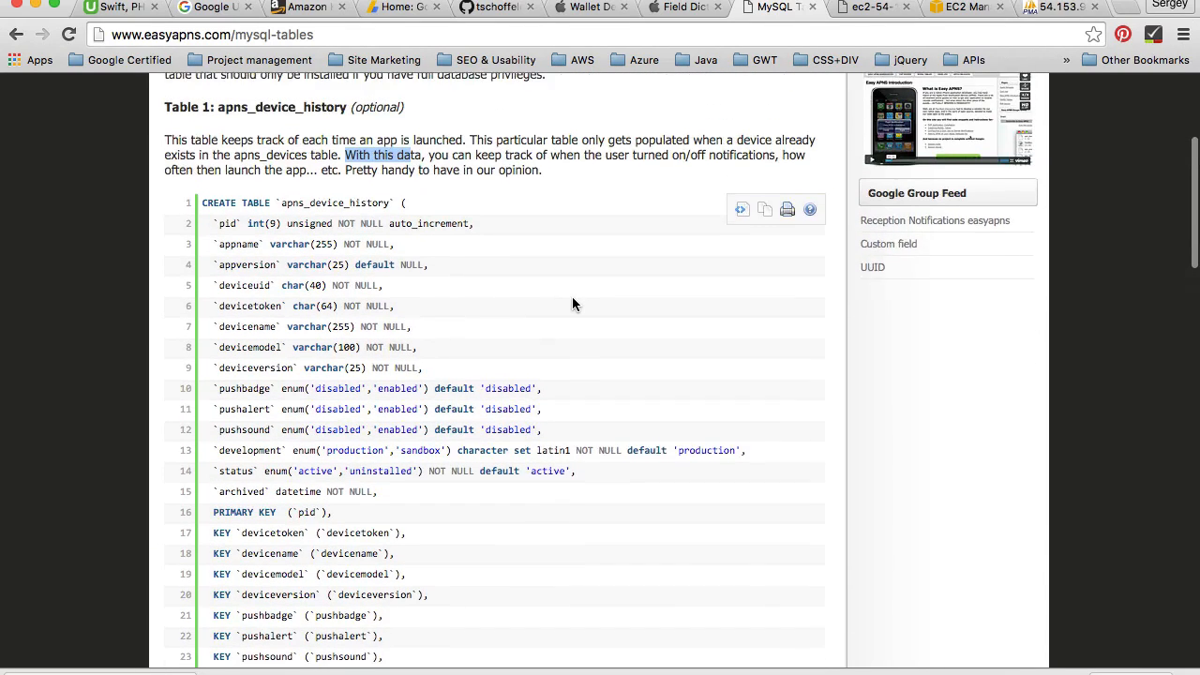
scroll("up", 3)
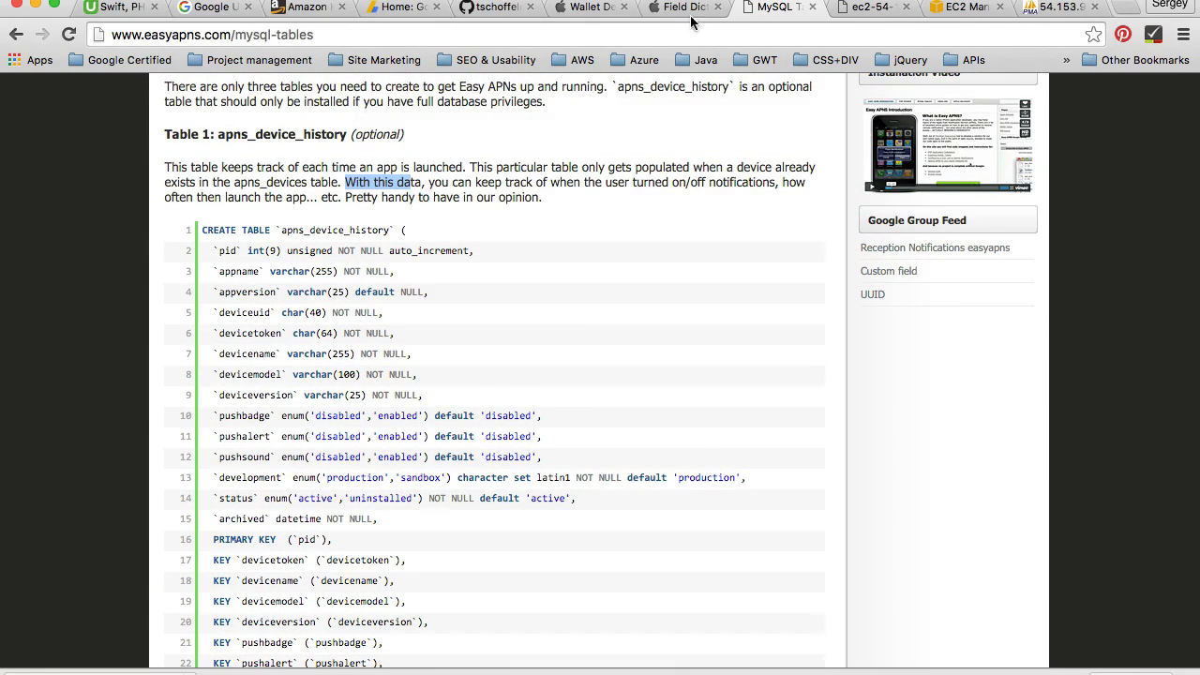